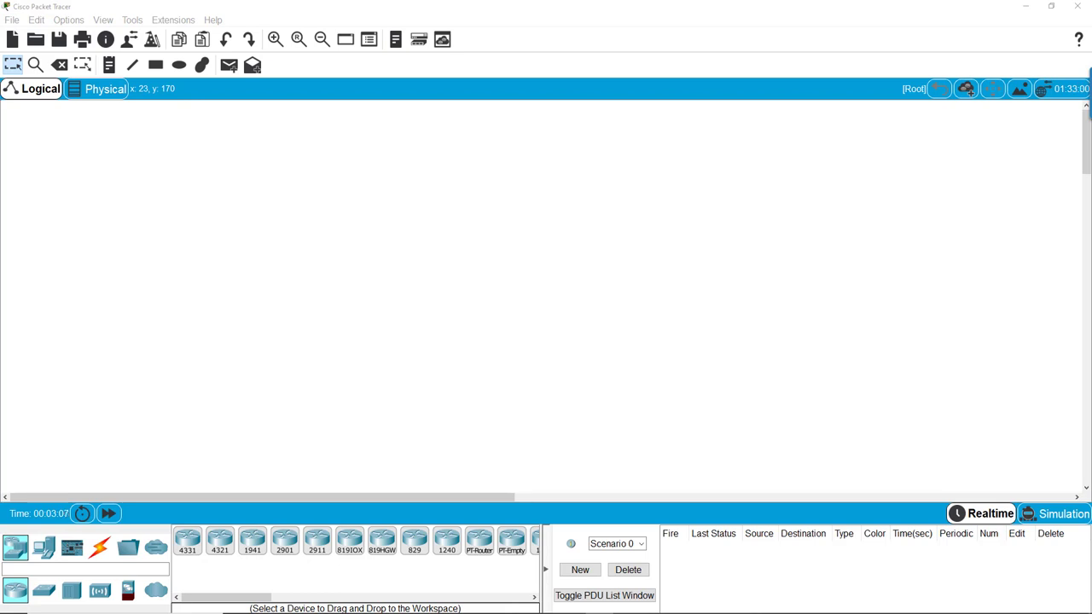
{"action": "mouse_move", "coordinate": [283, 188]}
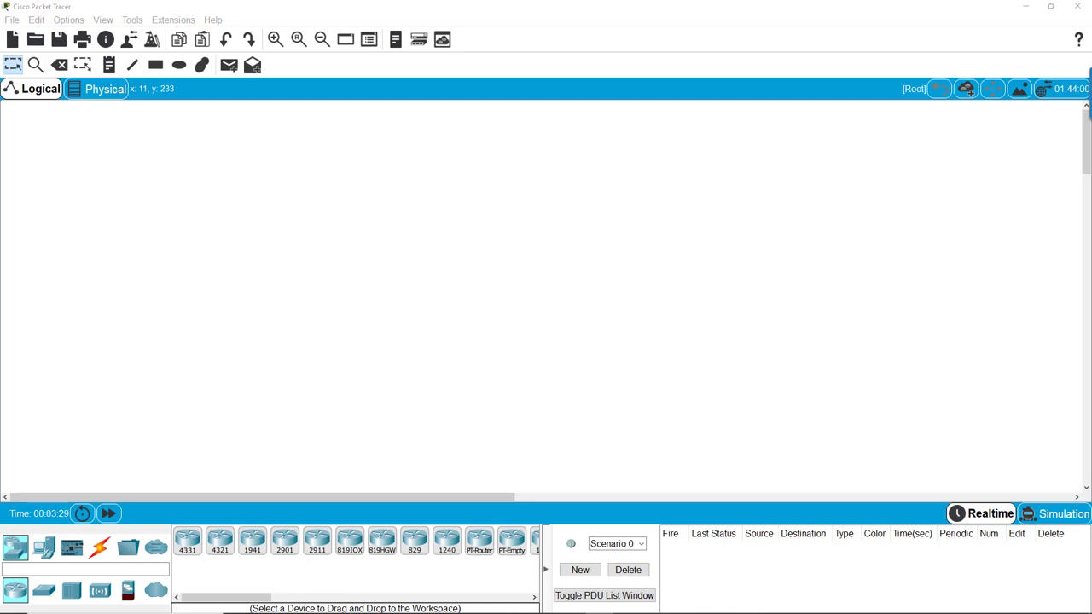
{"action": "mouse_move", "coordinate": [442, 234]}
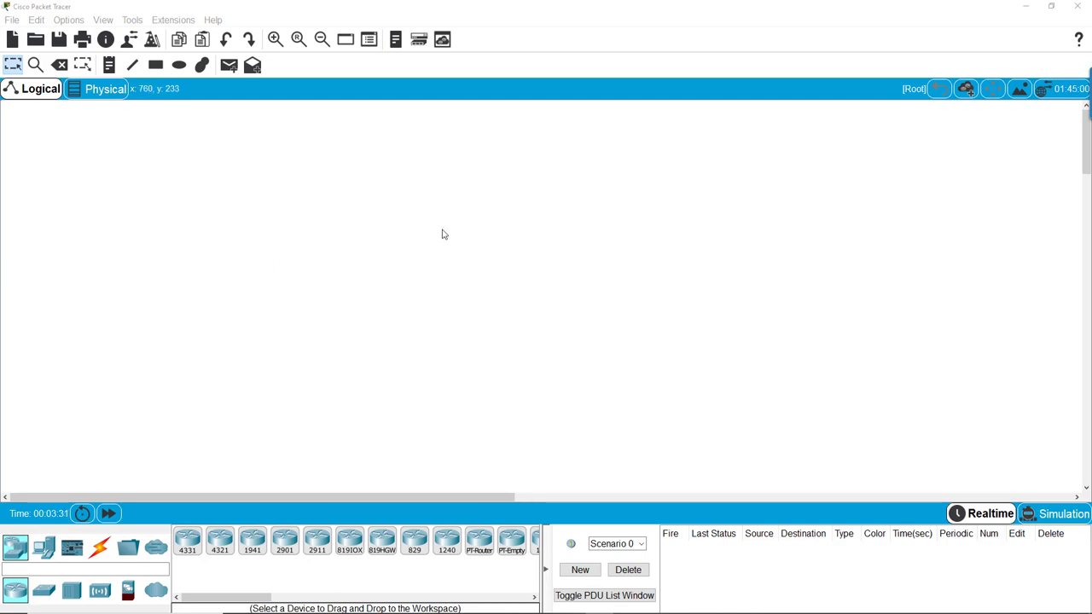
{"action": "mouse_move", "coordinate": [487, 246]}
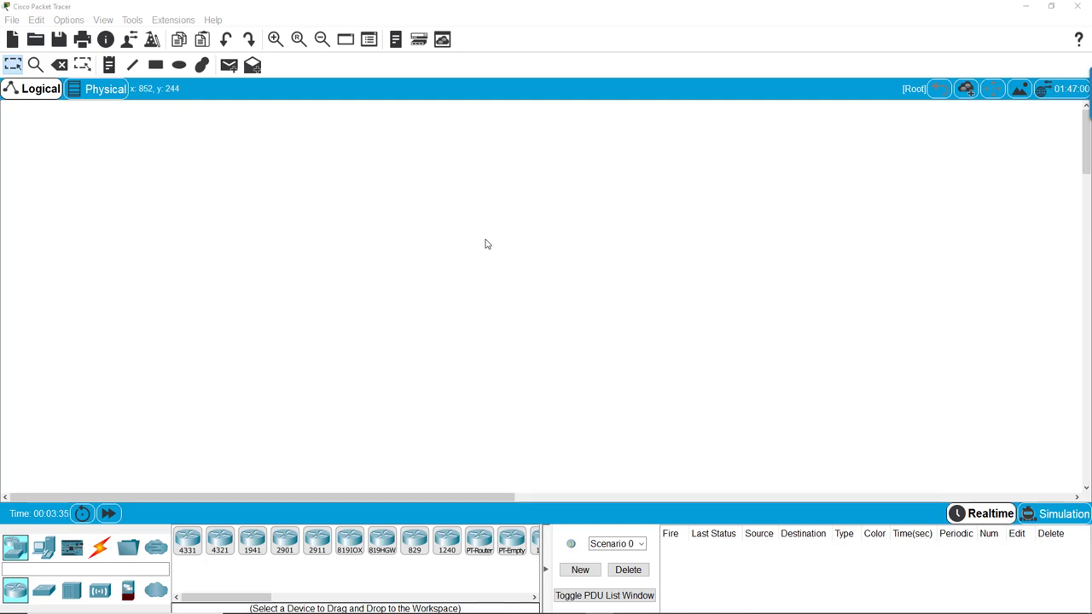
{"action": "mouse_move", "coordinate": [546, 331]}
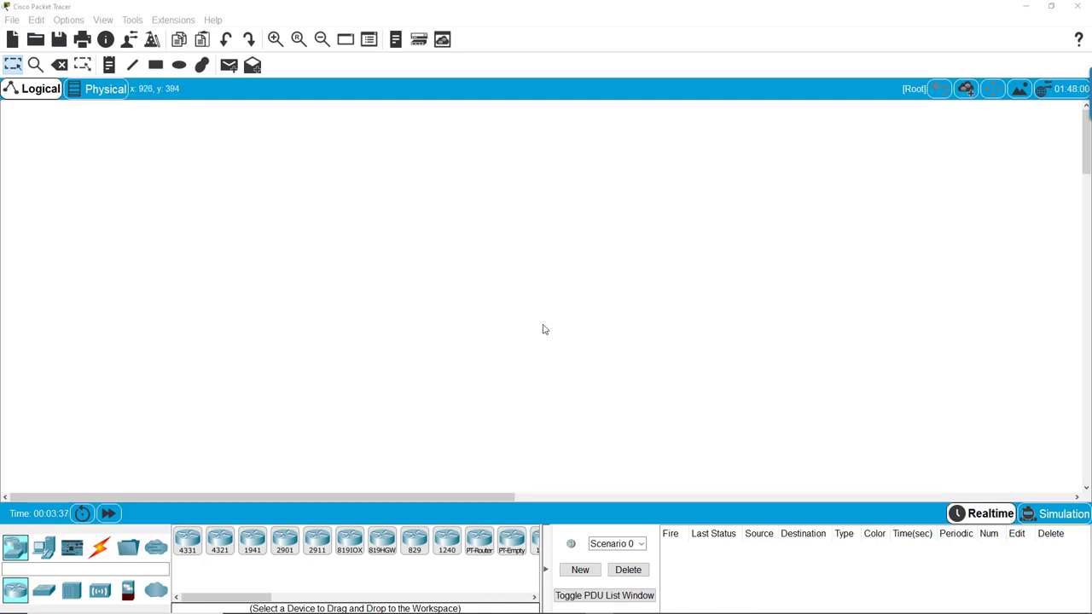
{"action": "mouse_move", "coordinate": [583, 245]}
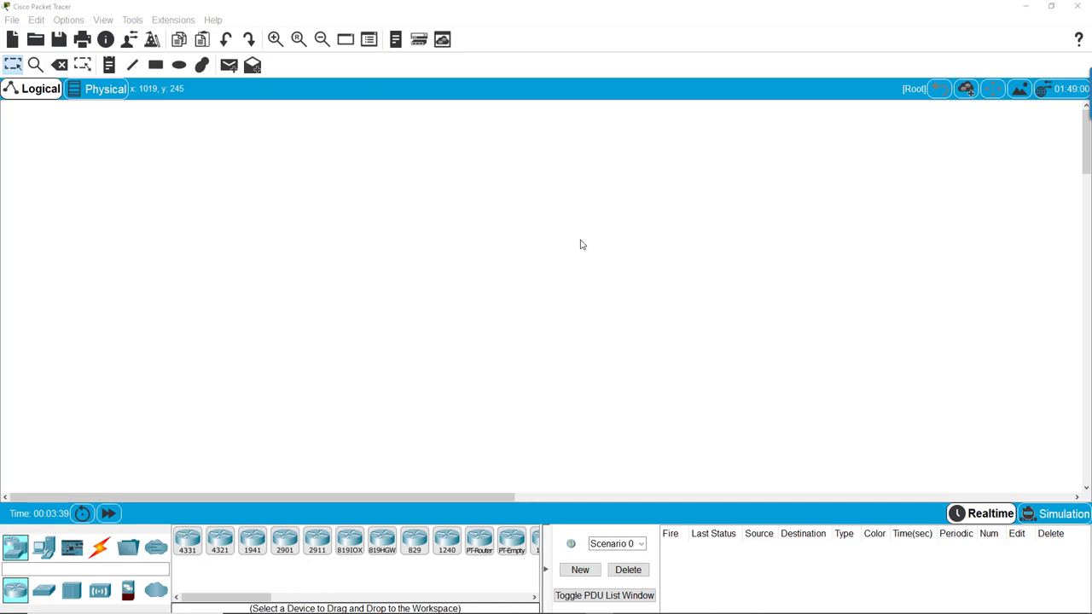
{"action": "mouse_move", "coordinate": [199, 511]}
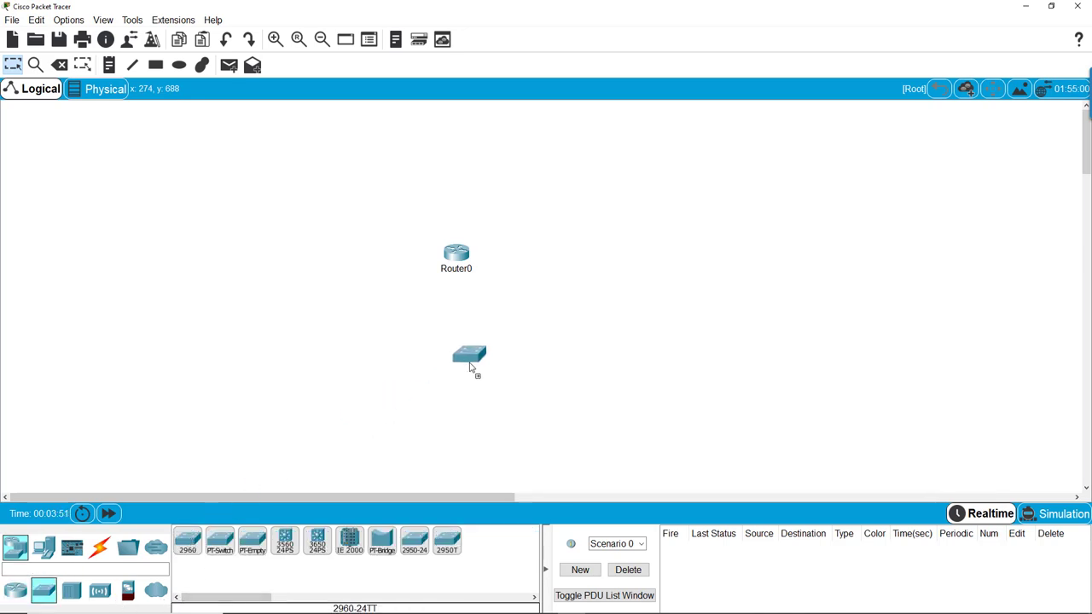
Place the 2960 switch on the workspace below Router0.
{"action": "left_click", "coordinate": [469, 353]}
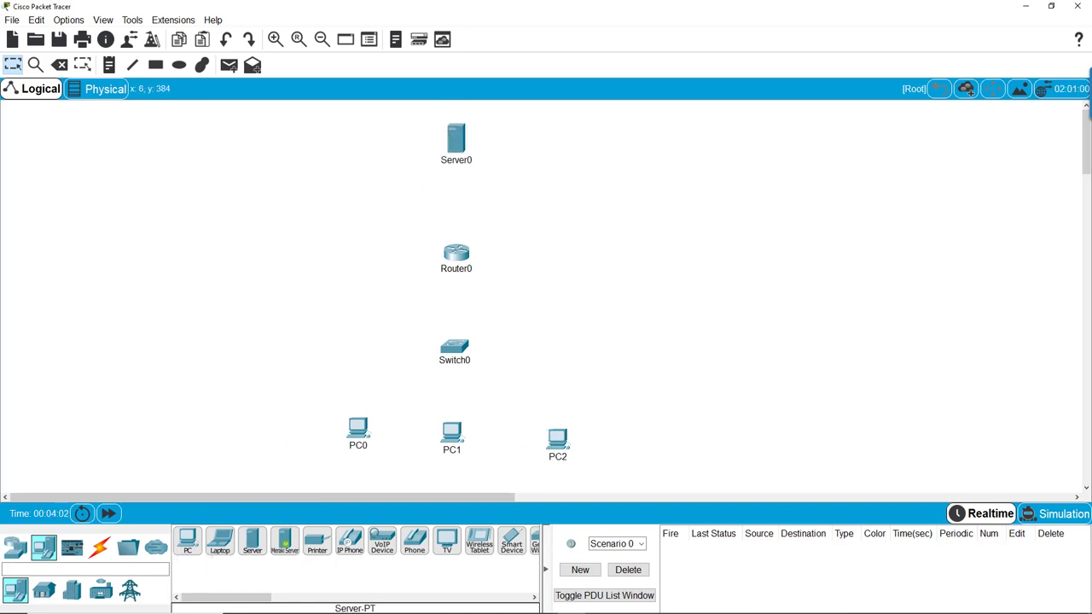
{"action": "mouse_move", "coordinate": [286, 303]}
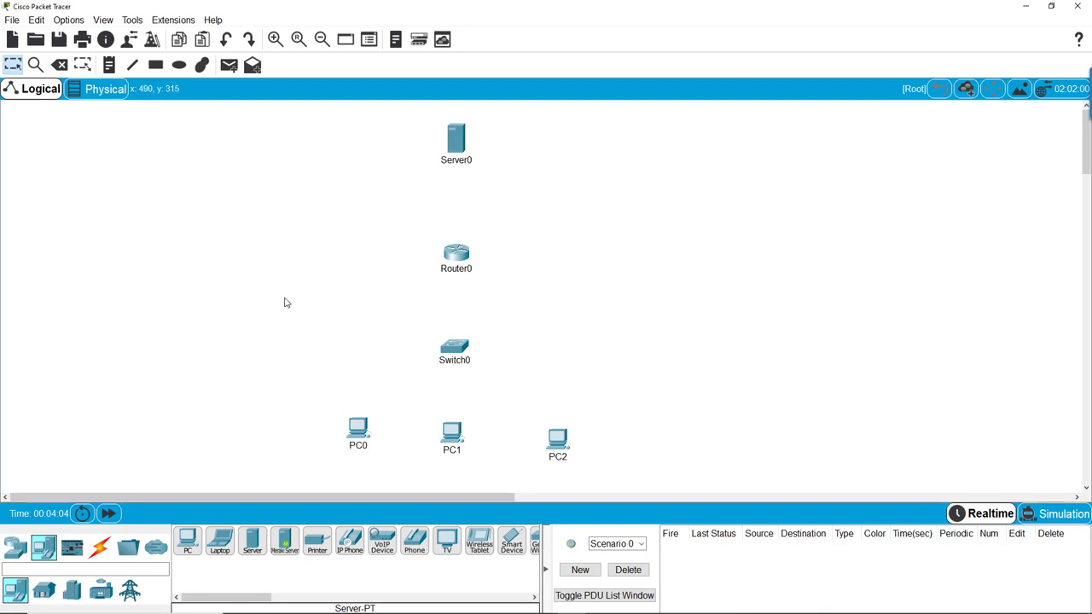
{"action": "mouse_move", "coordinate": [99, 547]}
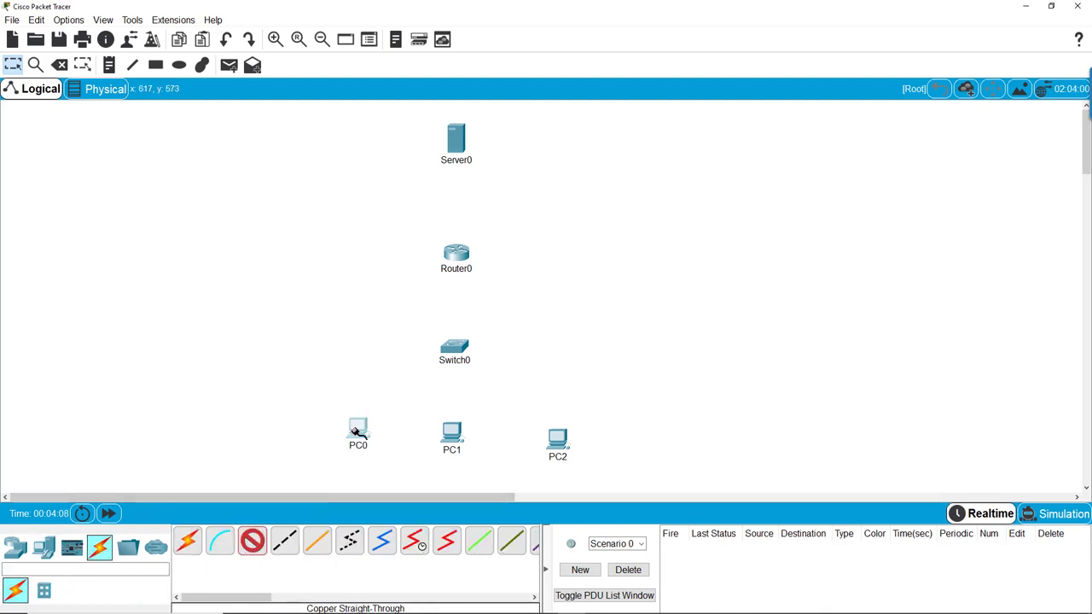
Cable PC0 and PC2 to Switch0 with copper straight-through links.
{"action": "left_click", "coordinate": [454, 350]}
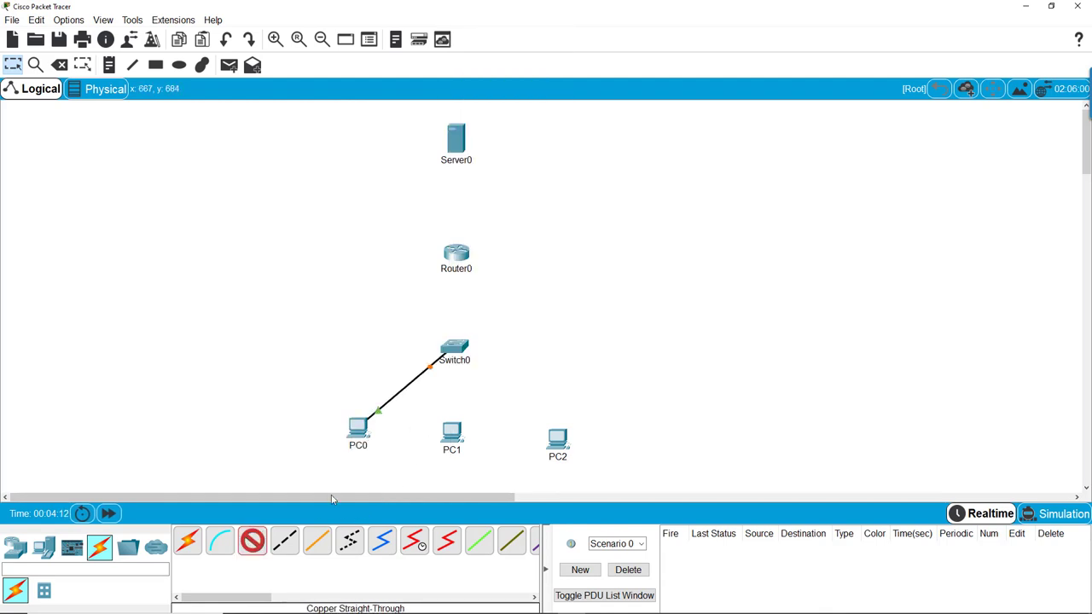
{"action": "left_click", "coordinate": [450, 433]}
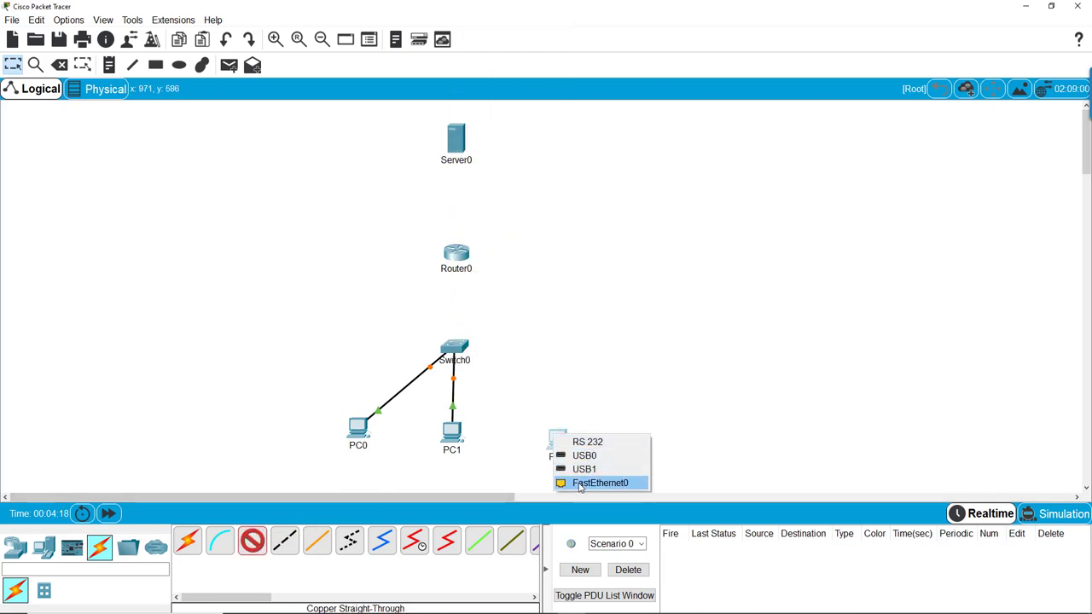
{"action": "left_click", "coordinate": [600, 483]}
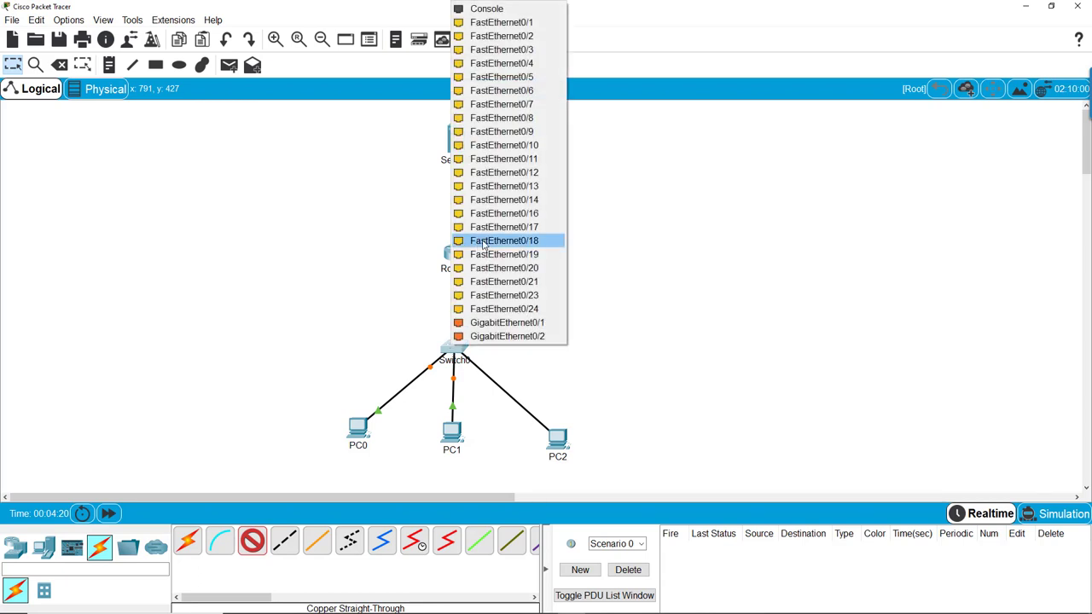
{"action": "left_click", "coordinate": [503, 241]}
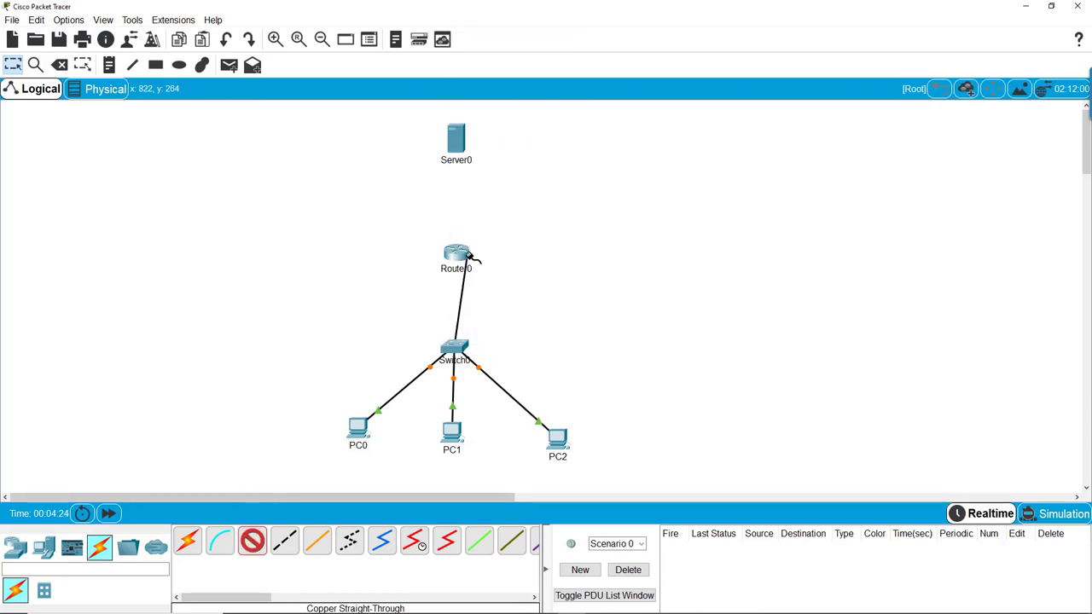
Link Switch0 to Router0's FastEthernet0/1 and start the Router0–Server0 cable.
{"action": "left_click", "coordinate": [455, 256]}
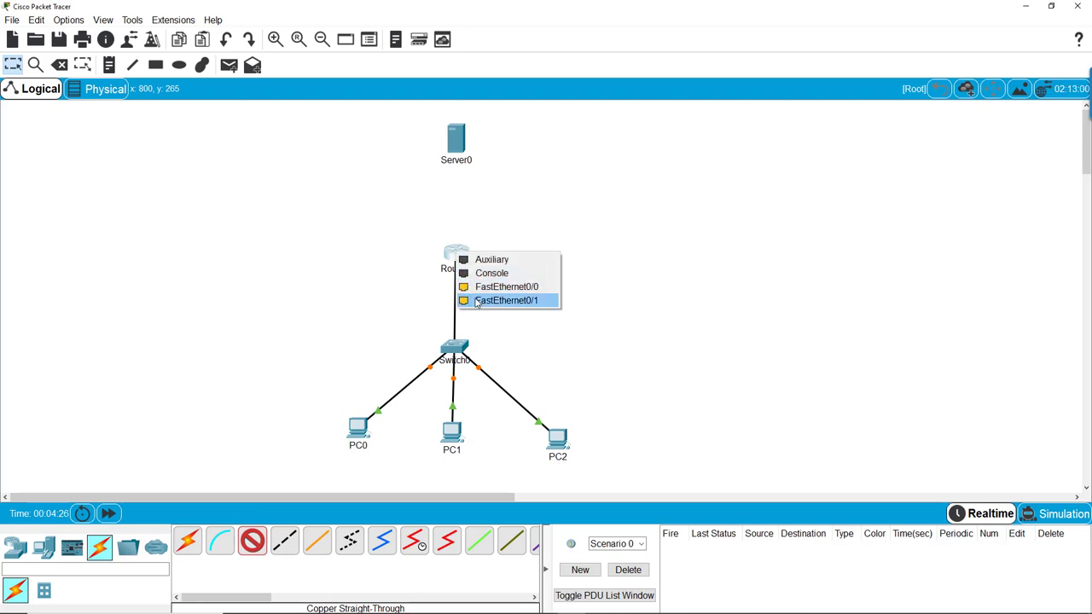
{"action": "left_click", "coordinate": [506, 300]}
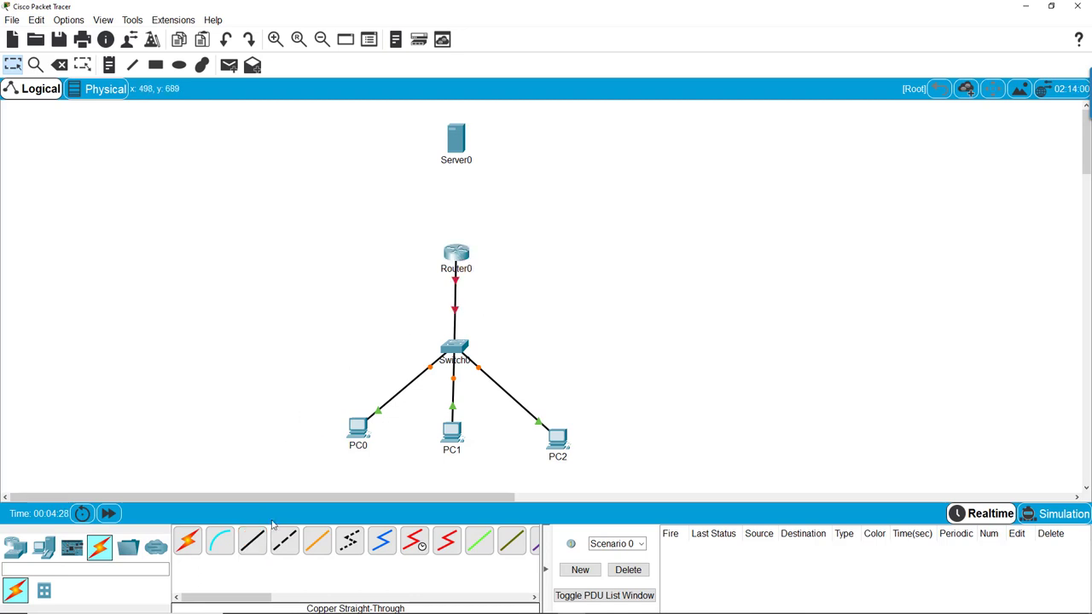
{"action": "left_click", "coordinate": [455, 255]}
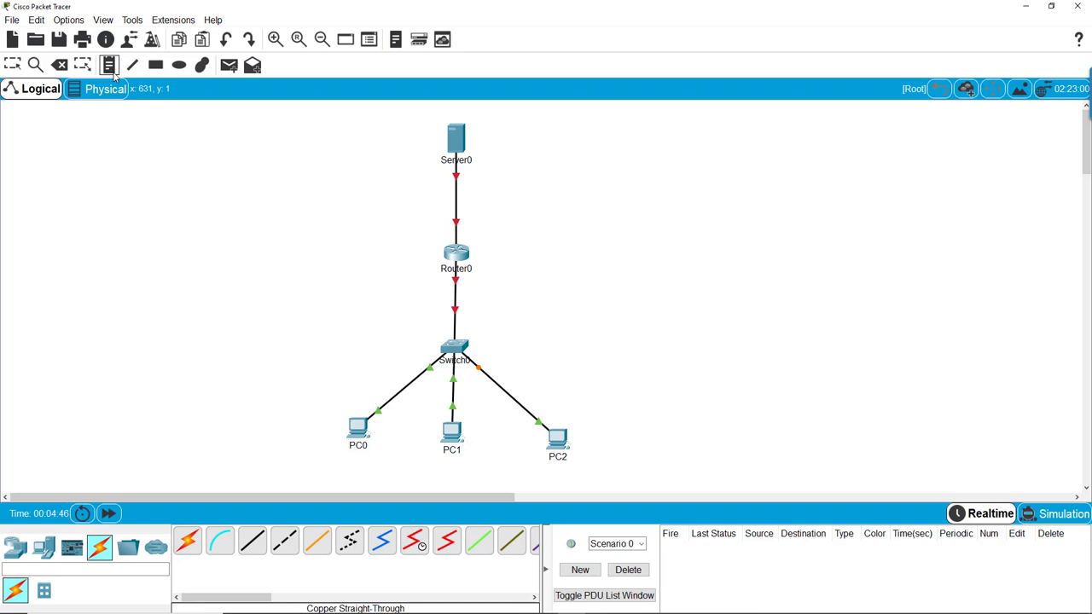
{"action": "mouse_move", "coordinate": [518, 228]}
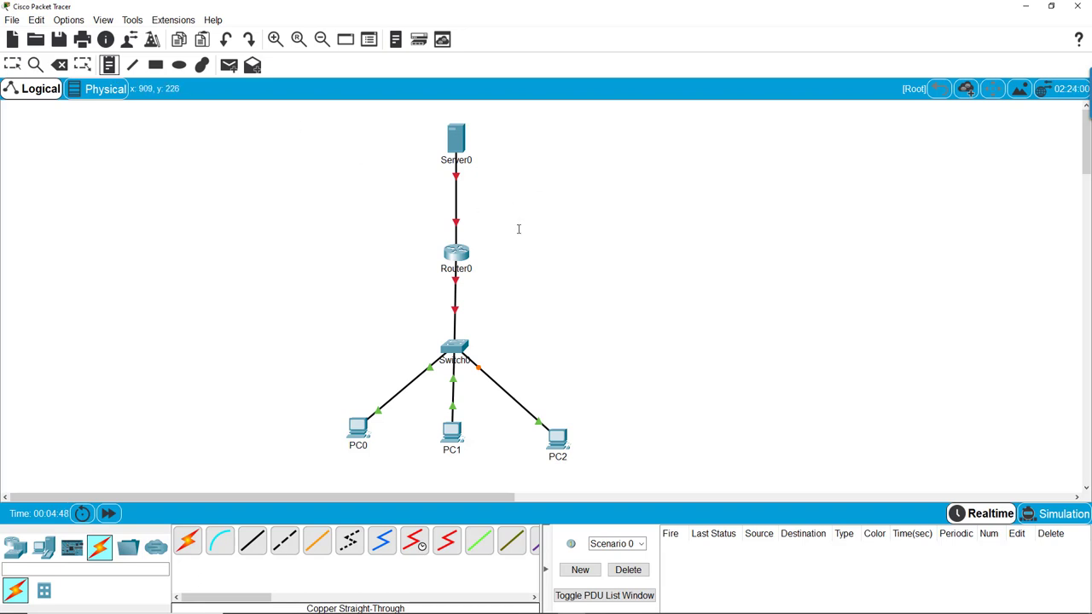
Add a note 'Fa 0/1 172.32.0.0 /24' beside the Router0–Switch0 link.
{"action": "left_click", "coordinate": [556, 235]}
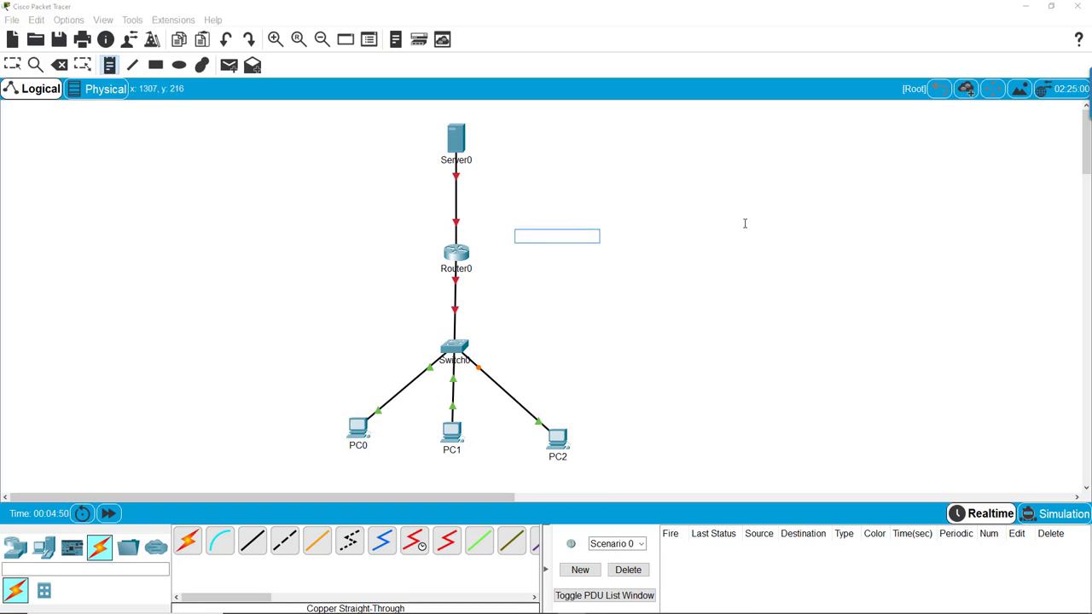
{"action": "type", "text": "F"}
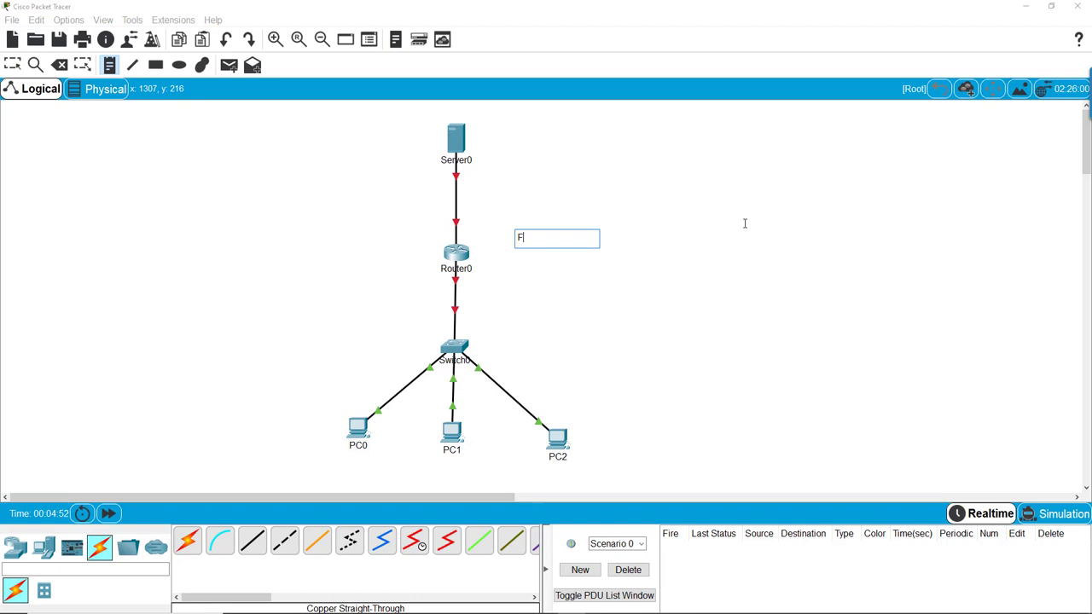
{"action": "type", "text": "a"}
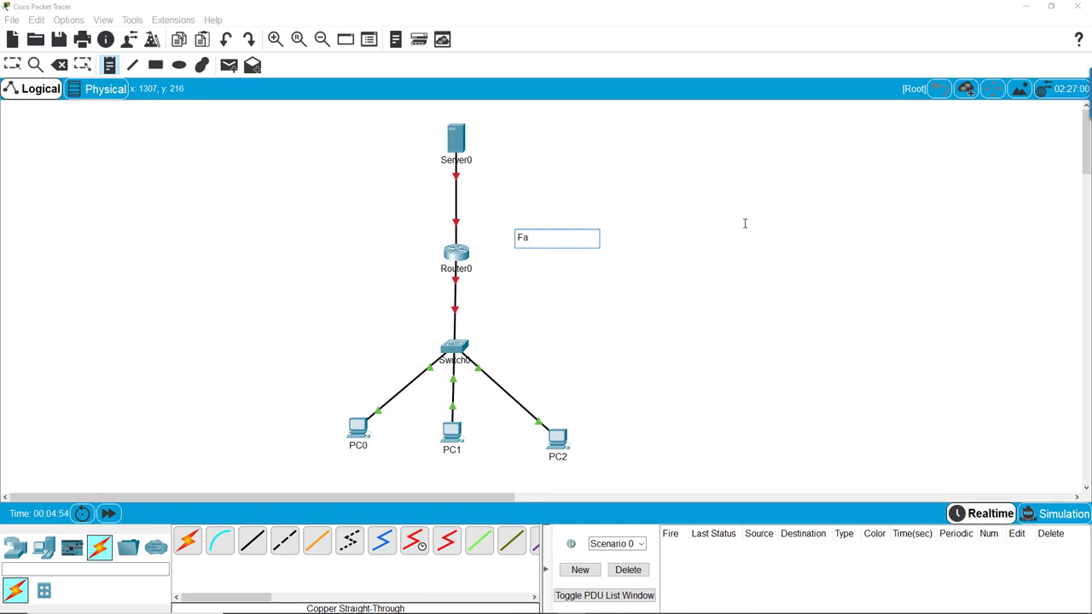
{"action": "type", "text": "e"}
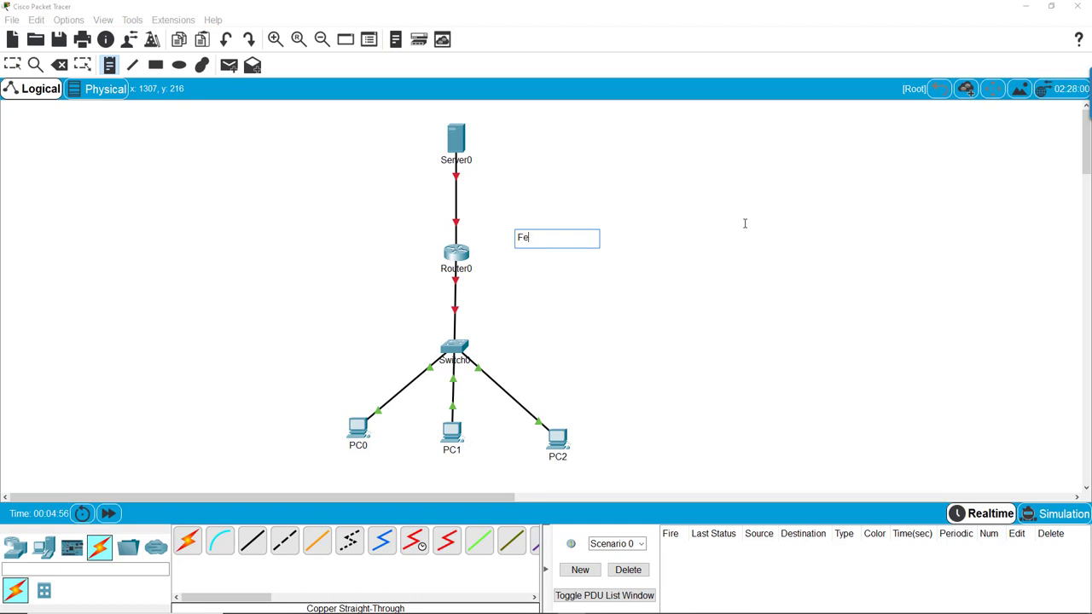
{"action": "type", "text": "a"}
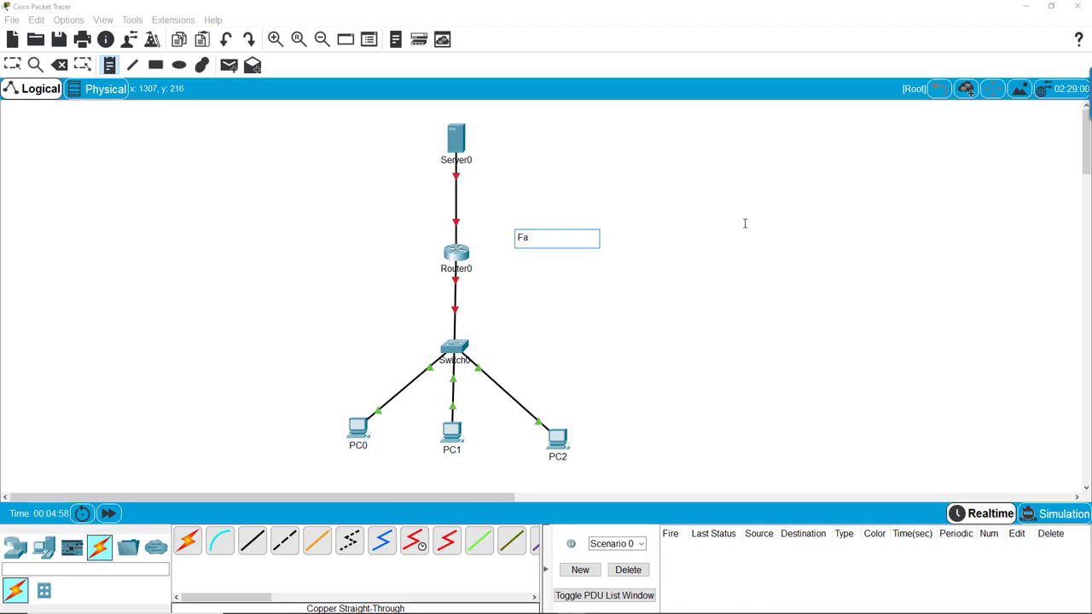
{"action": "type", "text": "0/"}
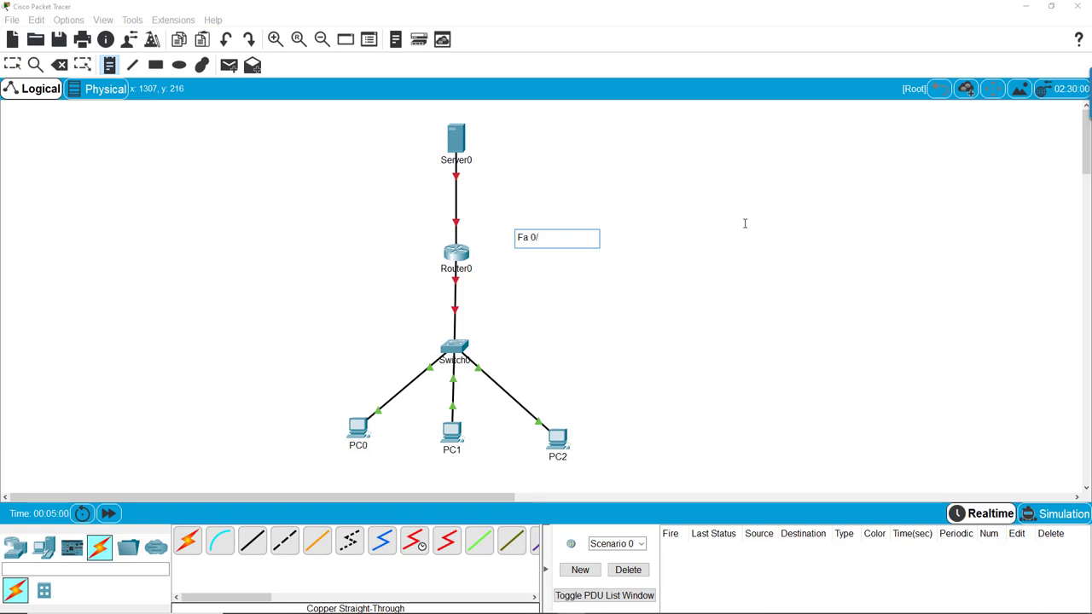
{"action": "type", "text": "1"}
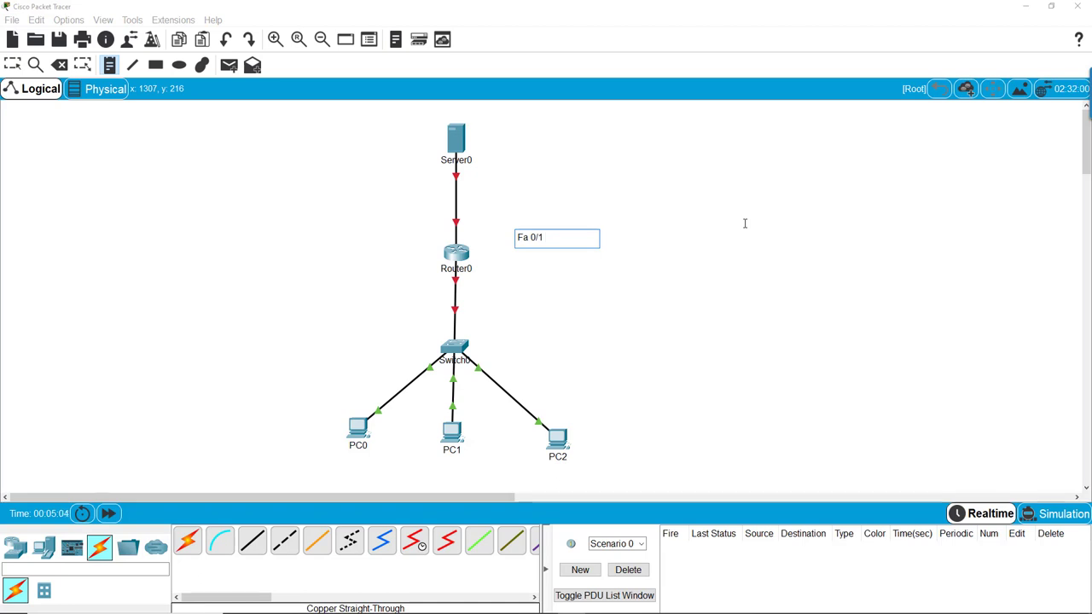
{"action": "type", "text": "172.32."}
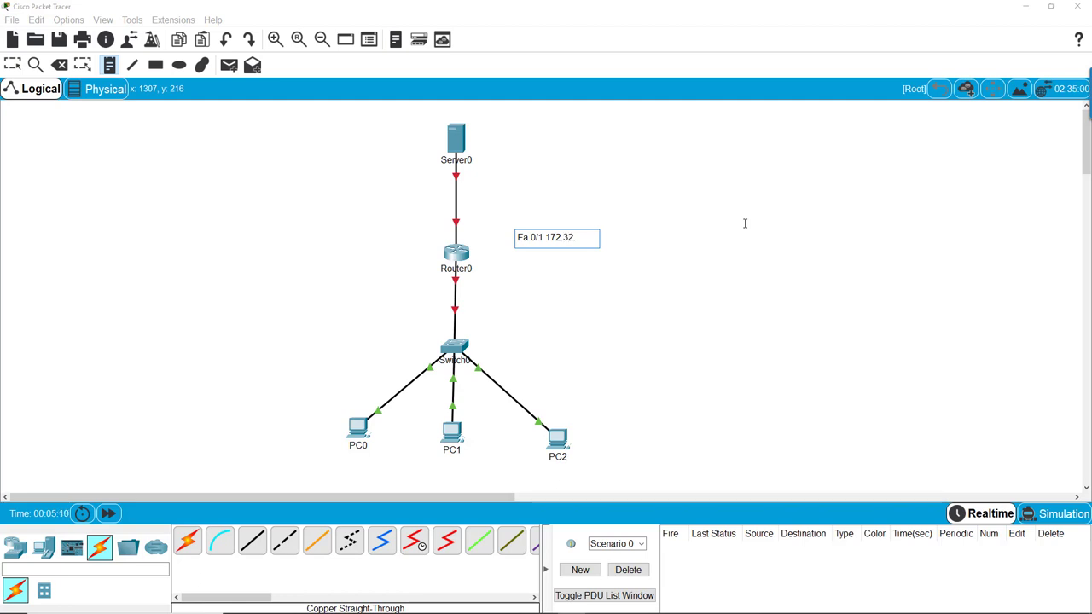
{"action": "type", "text": "0.0"}
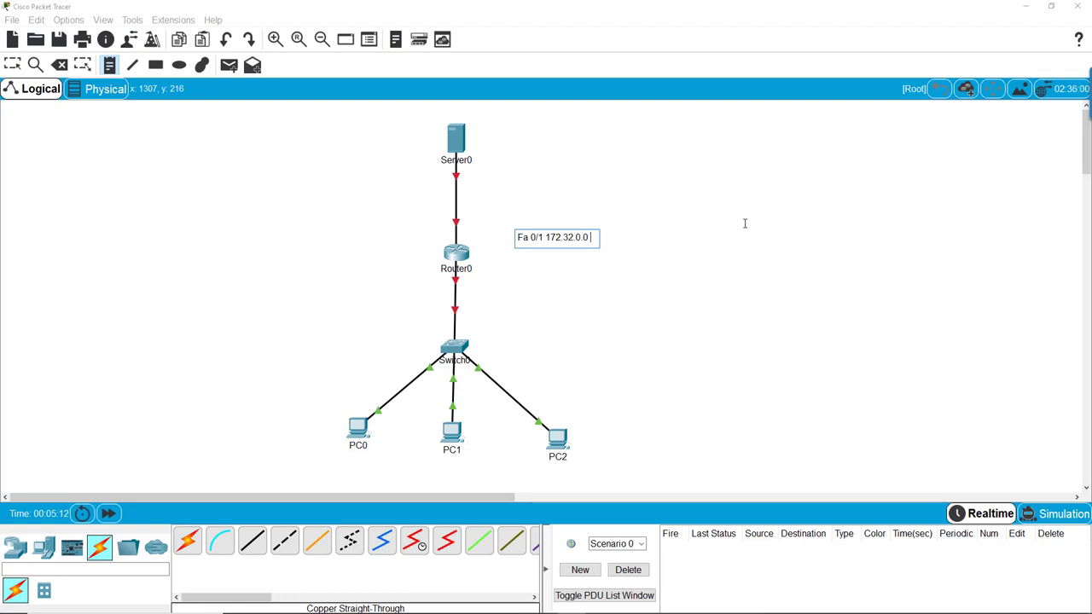
{"action": "type", "text": "/"}
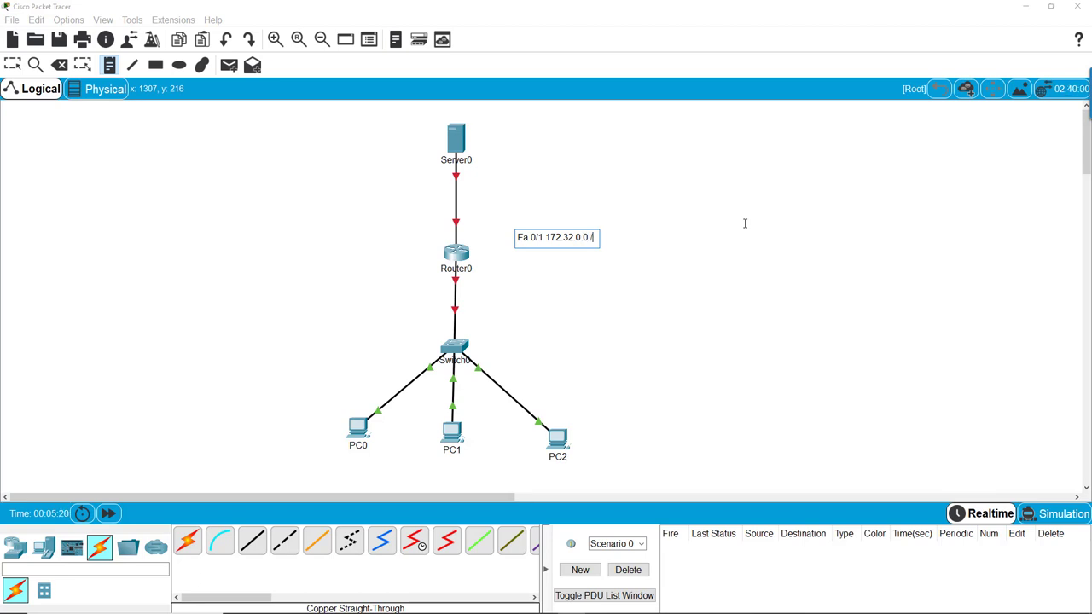
{"action": "type", "text": "24"}
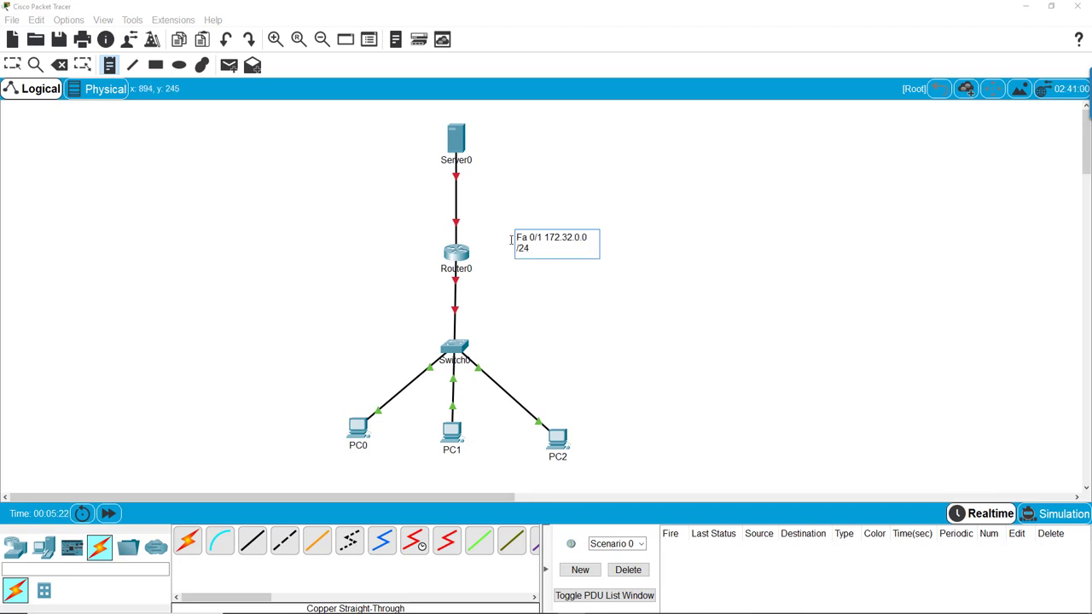
{"action": "double_click", "coordinate": [532, 237]}
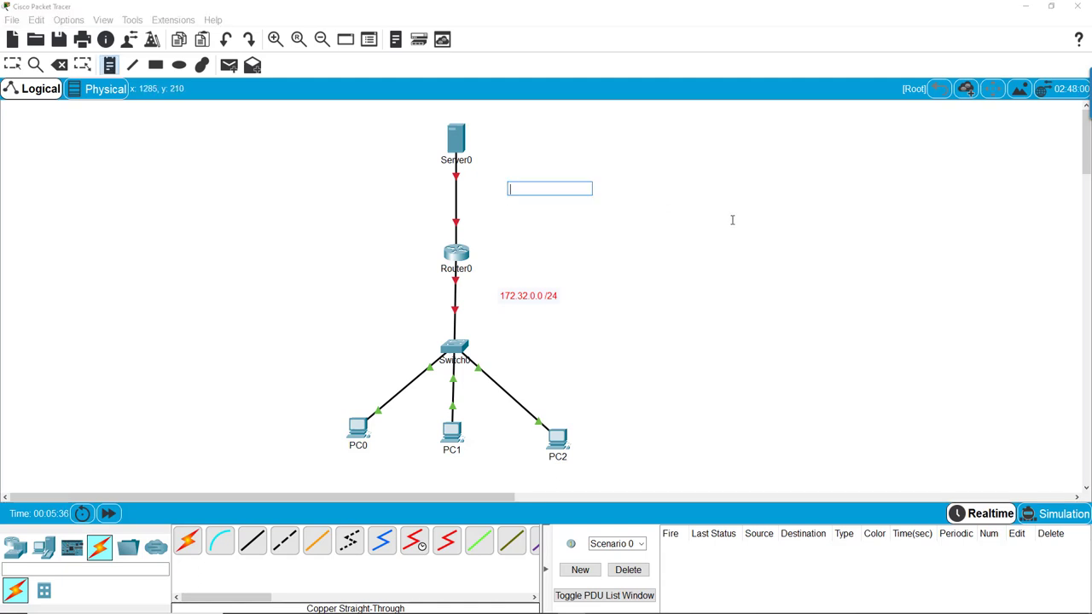
Label the Server0–Router0 link with the note '10.10.10.0 /30'.
{"action": "type", "text": "10.10"}
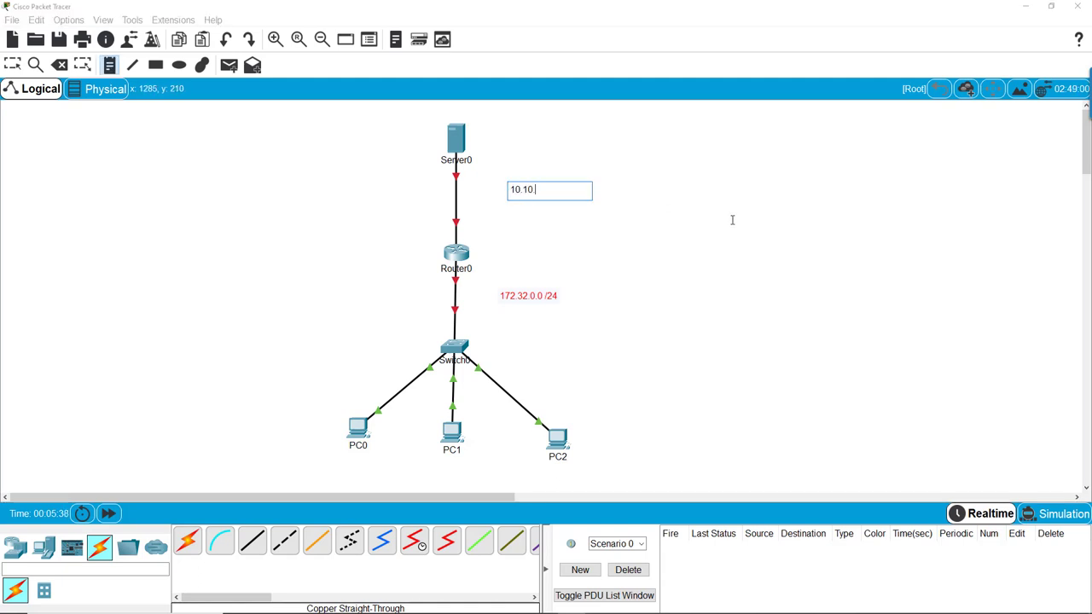
{"action": "type", "text": ".10."}
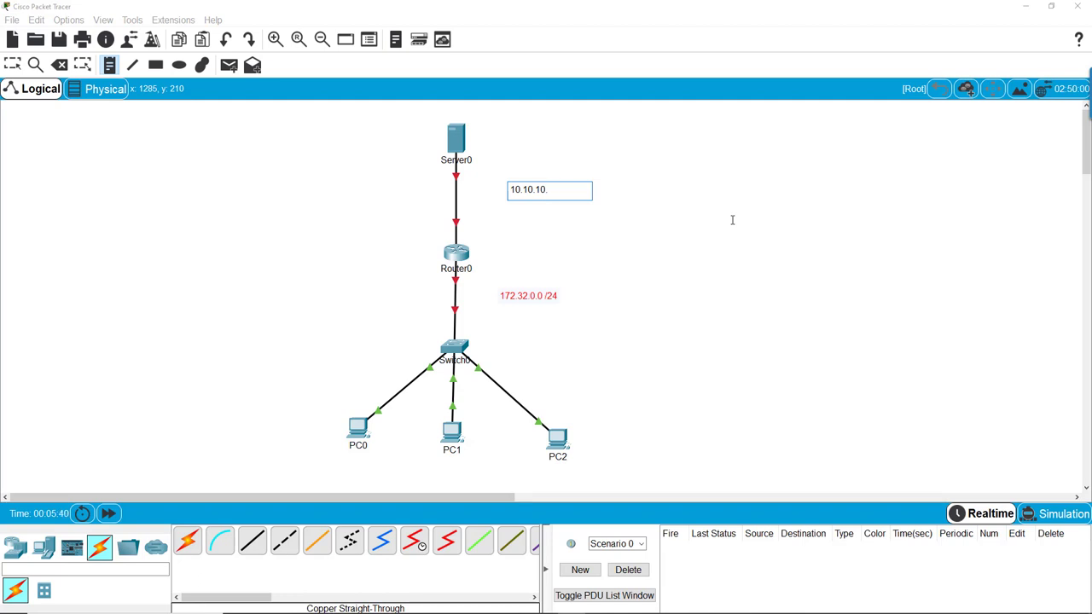
{"action": "type", "text": "0 /"}
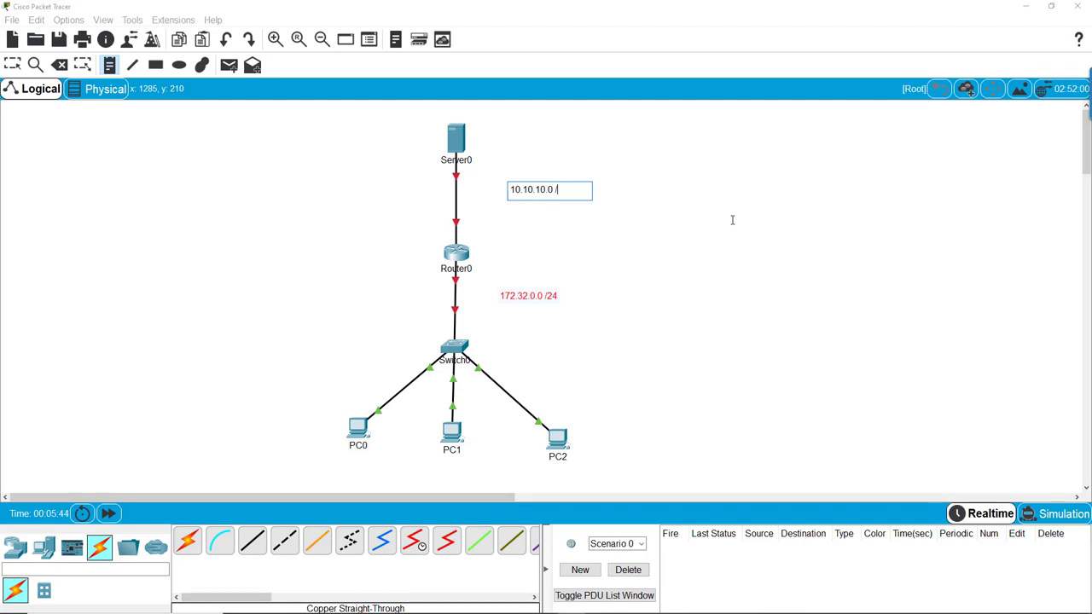
{"action": "type", "text": "30"}
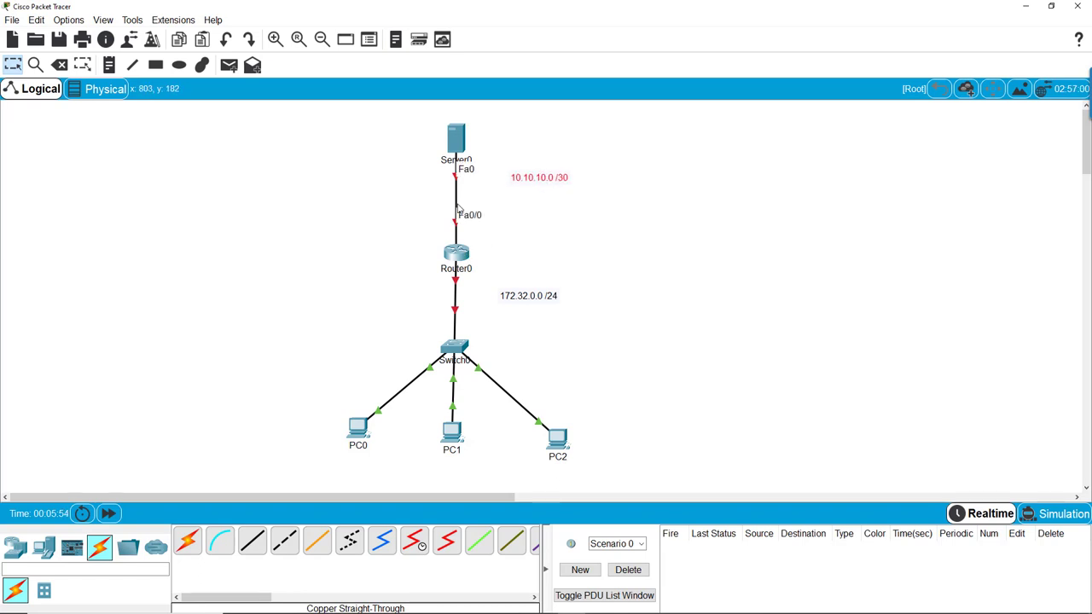
{"action": "mouse_move", "coordinate": [237, 123]}
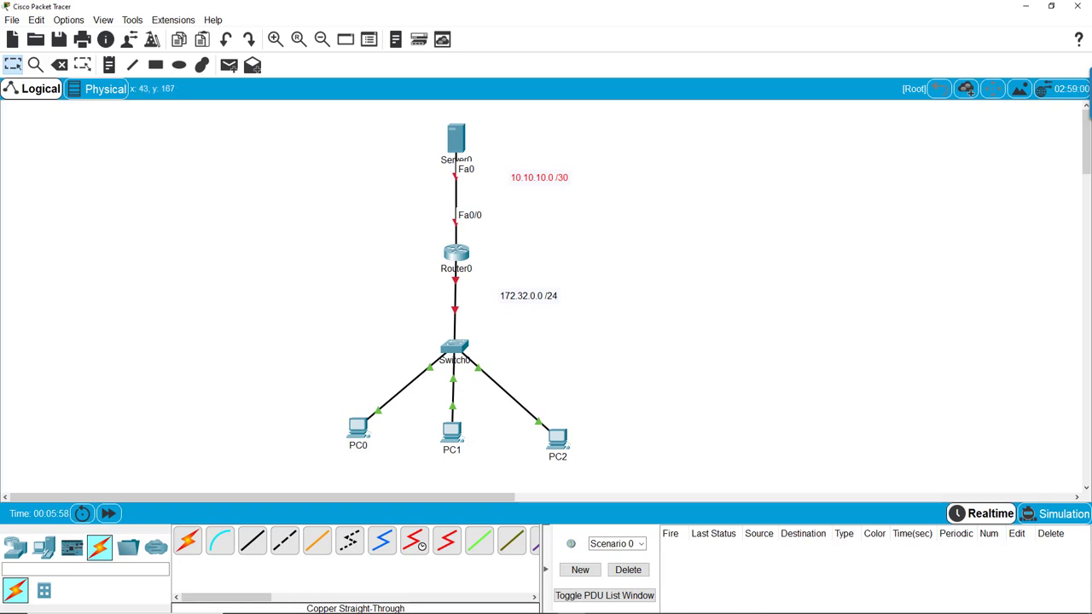
{"action": "mouse_move", "coordinate": [41, 198]}
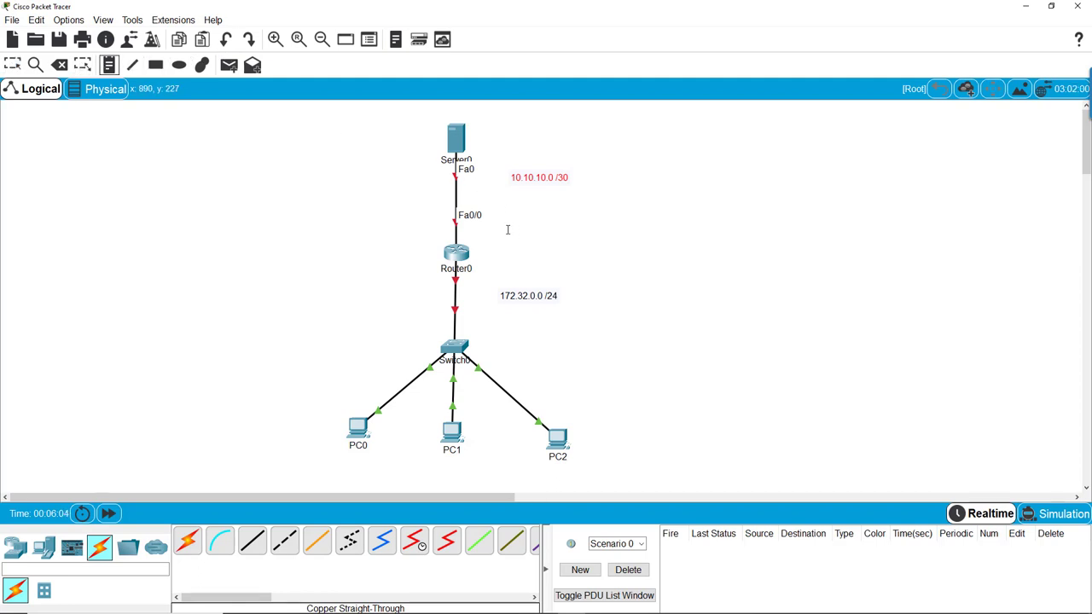
{"action": "mouse_move", "coordinate": [495, 240]}
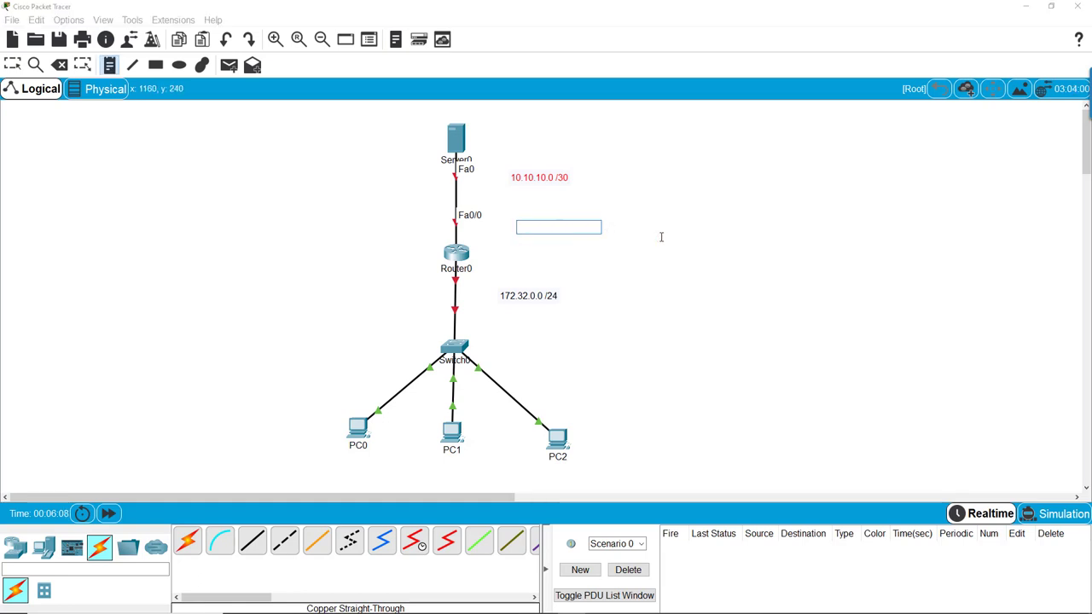
Add the note 'Fa 0/0 10.10.10.1 /30' next to Router0.
{"action": "type", "text": "Fa"}
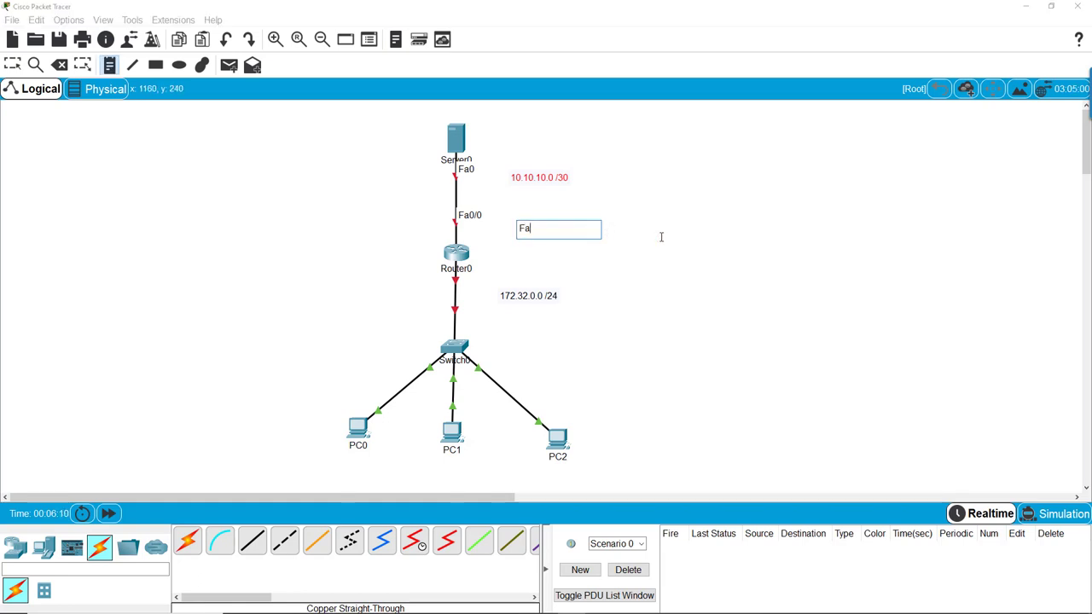
{"action": "type", "text": "0"}
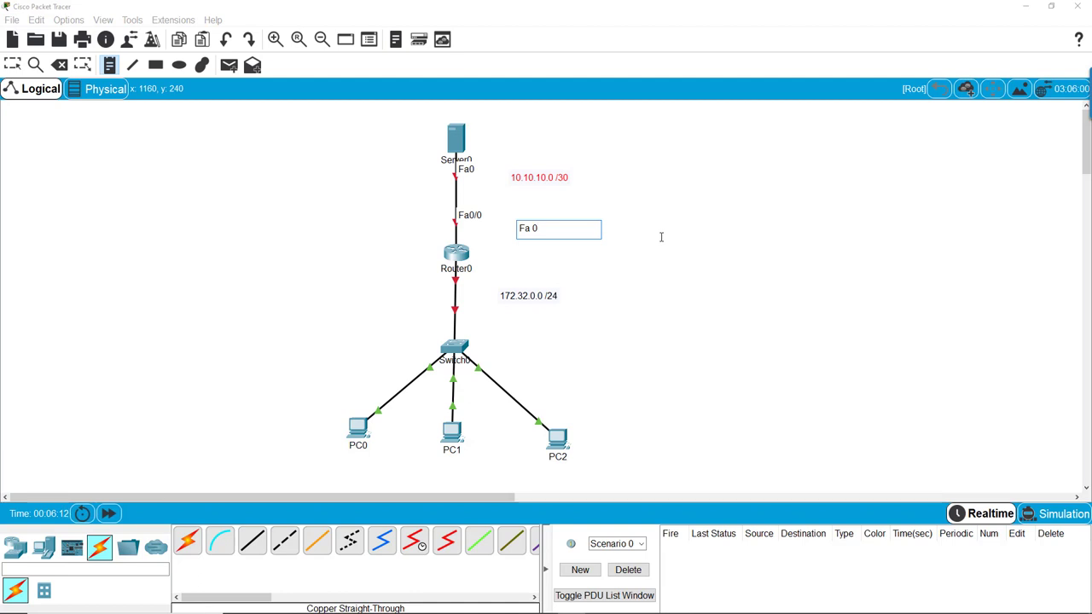
{"action": "type", "text": "/0"}
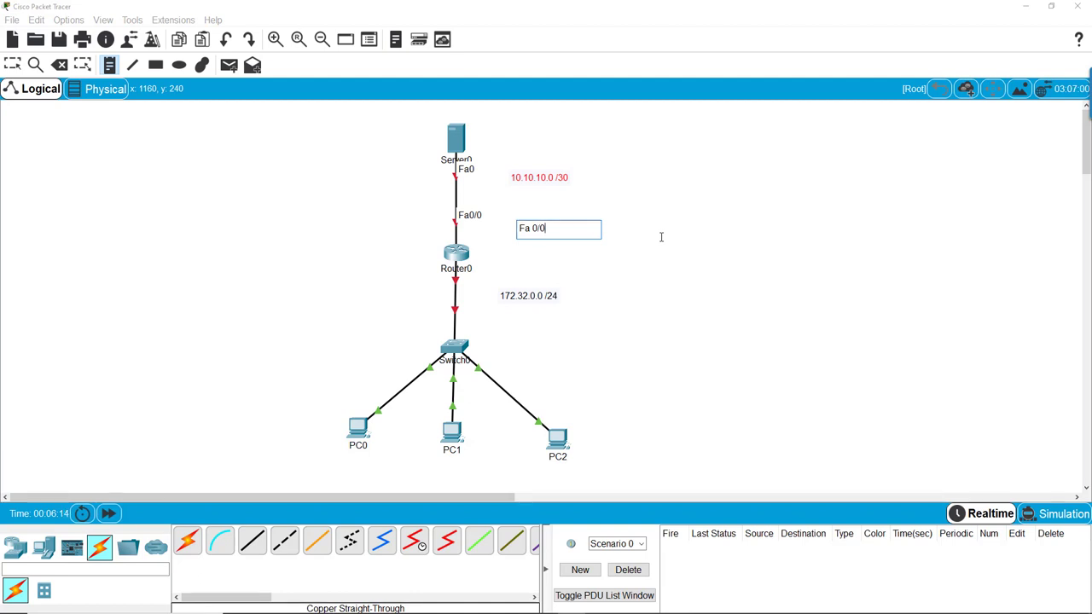
{"action": "type", "text": "10"}
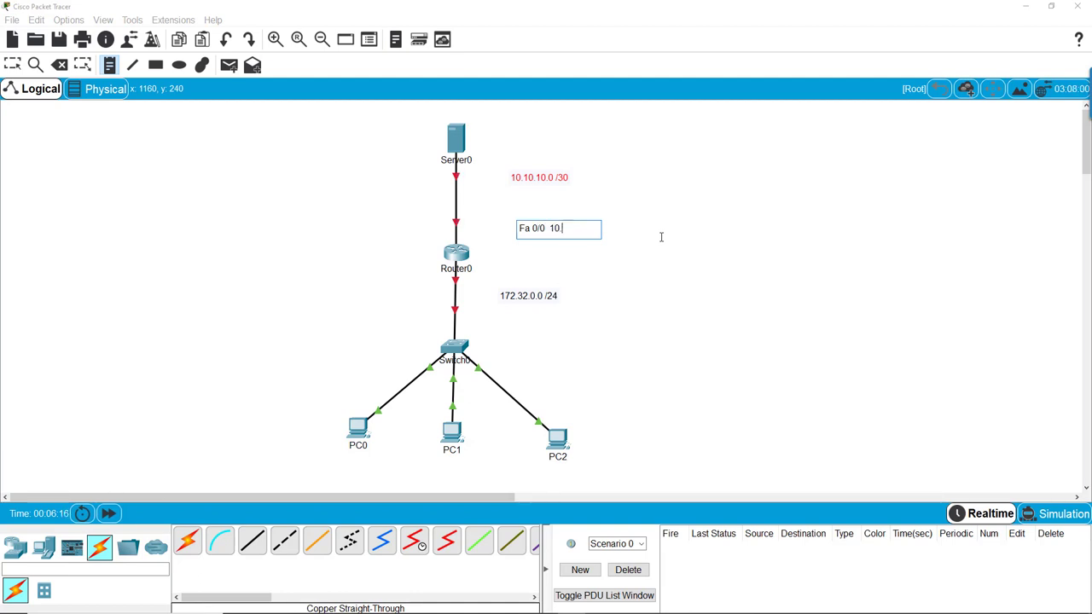
{"action": "type", "text": ".10.10.1"}
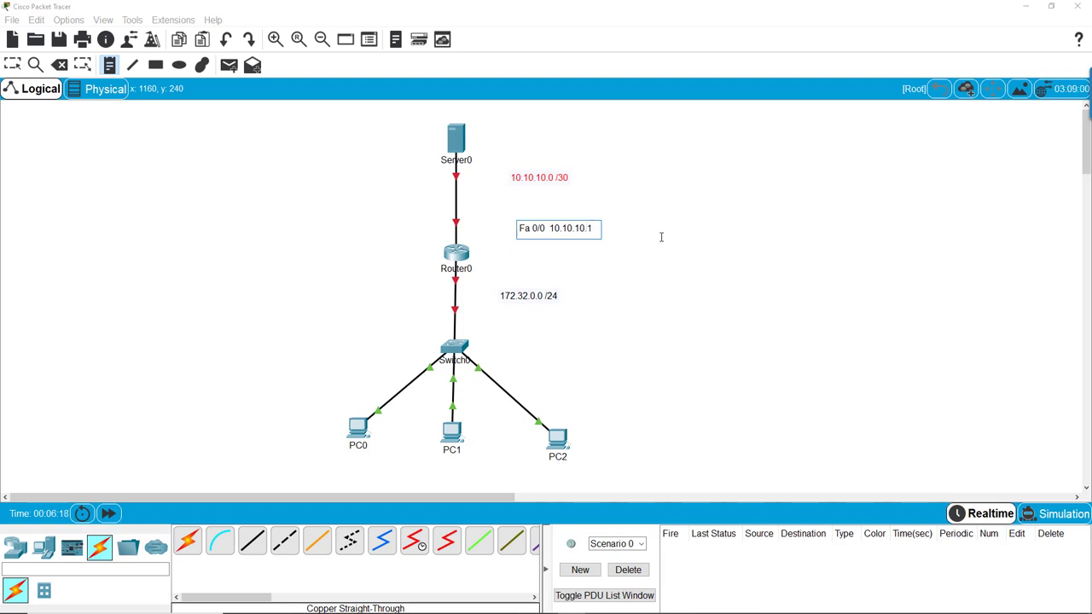
{"action": "type", "text": "/"}
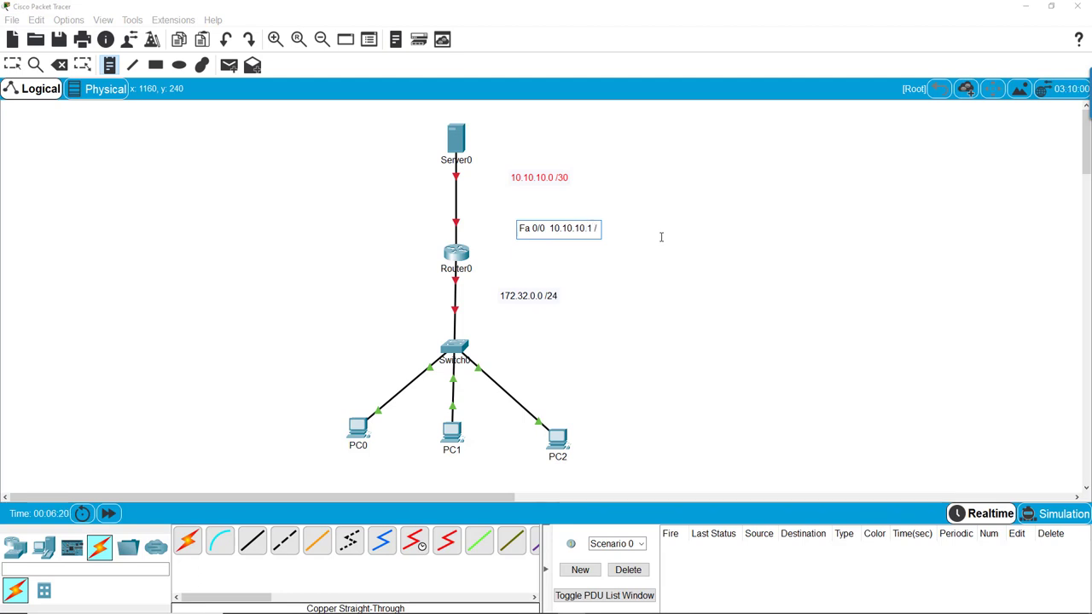
{"action": "type", "text": "30"}
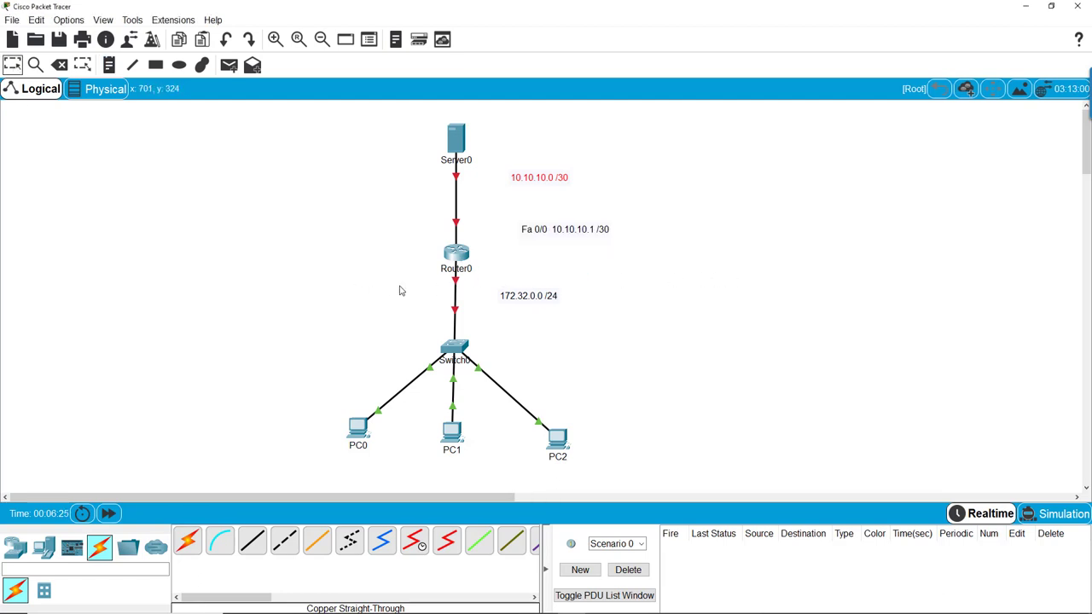
{"action": "mouse_move", "coordinate": [454, 297]}
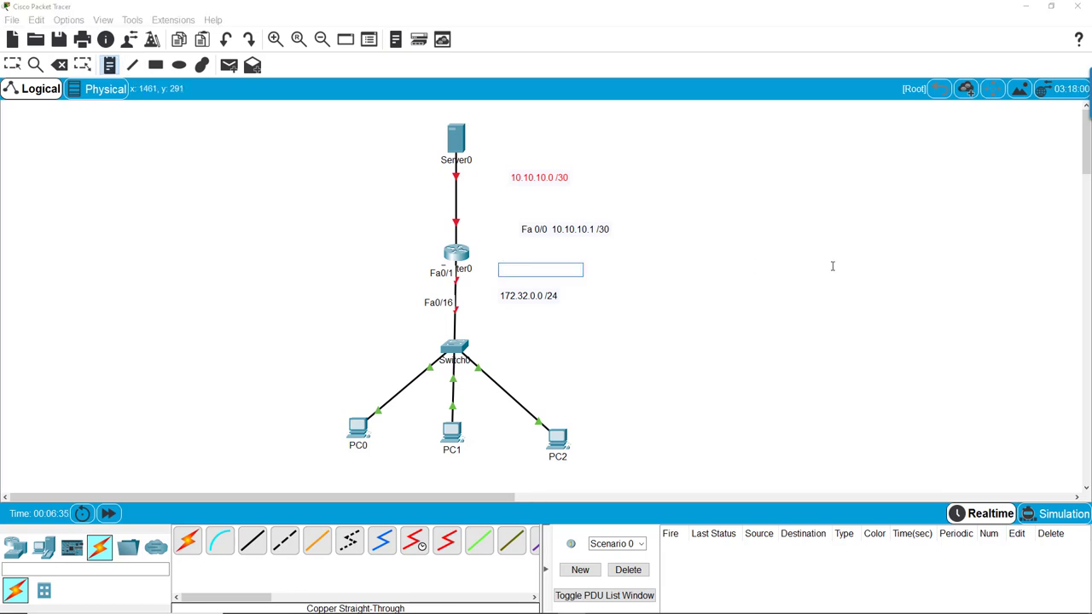
Add the note 'Fa 0/1 172.32.0.1 /24' next to Router0.
{"action": "type", "text": "Fa 0"}
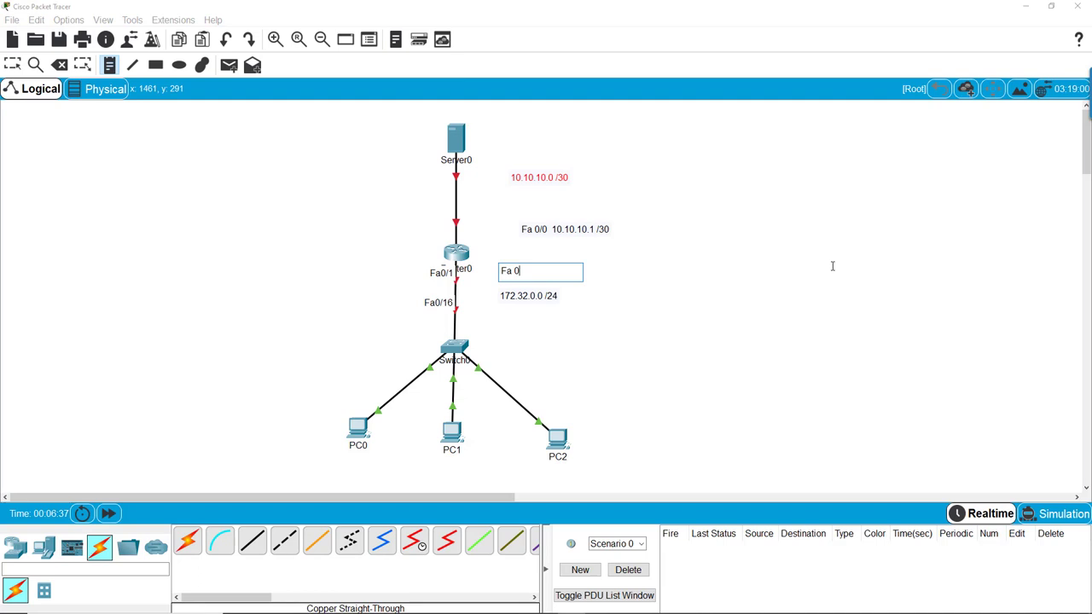
{"action": "type", "text": "/1"}
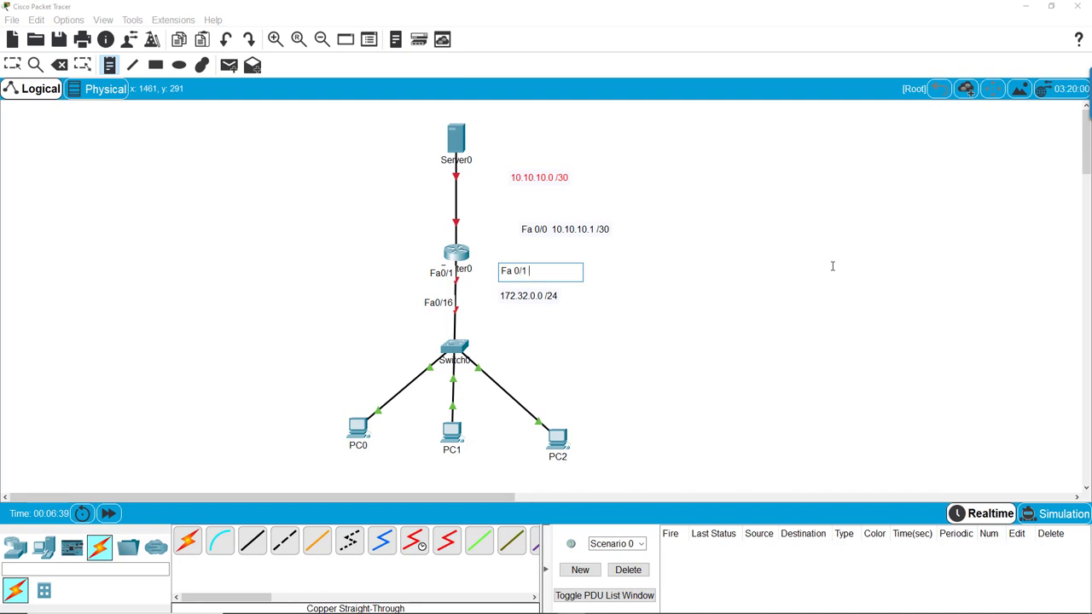
{"action": "type", "text": "172.32.0.1"}
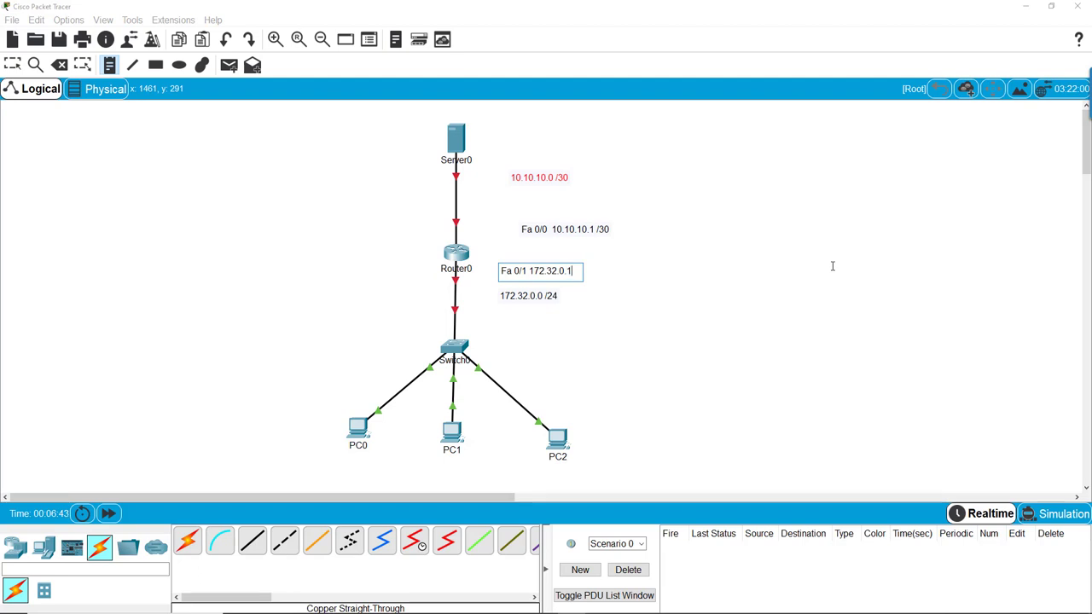
{"action": "type", "text": "/24"}
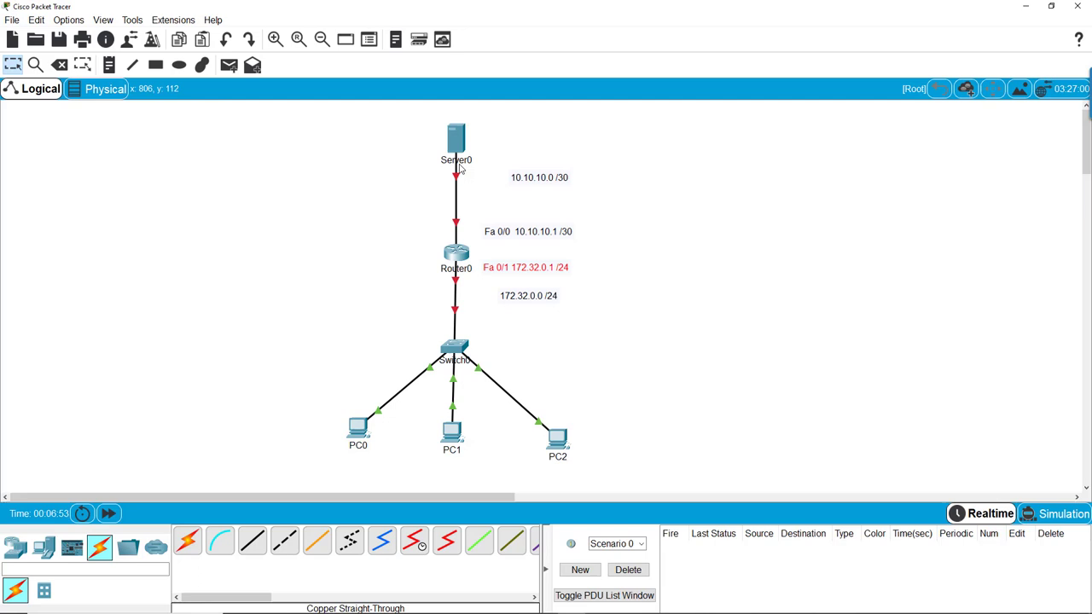
{"action": "mouse_move", "coordinate": [539, 181]}
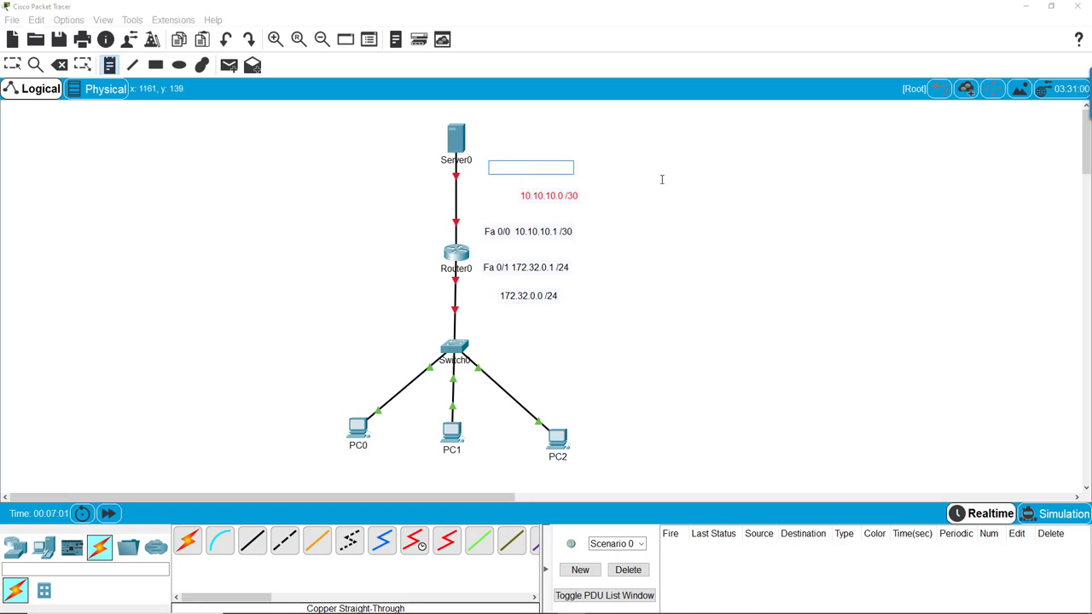
Label Server0 with the note '10.10.10.2'.
{"action": "type", "text": "10"}
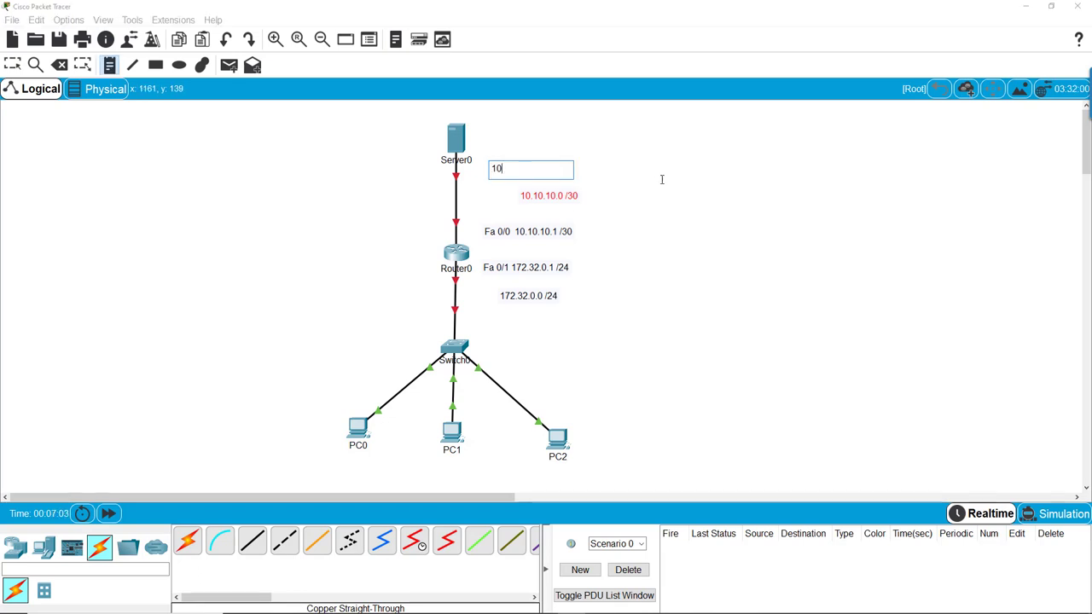
{"action": "type", "text": ".10.10"}
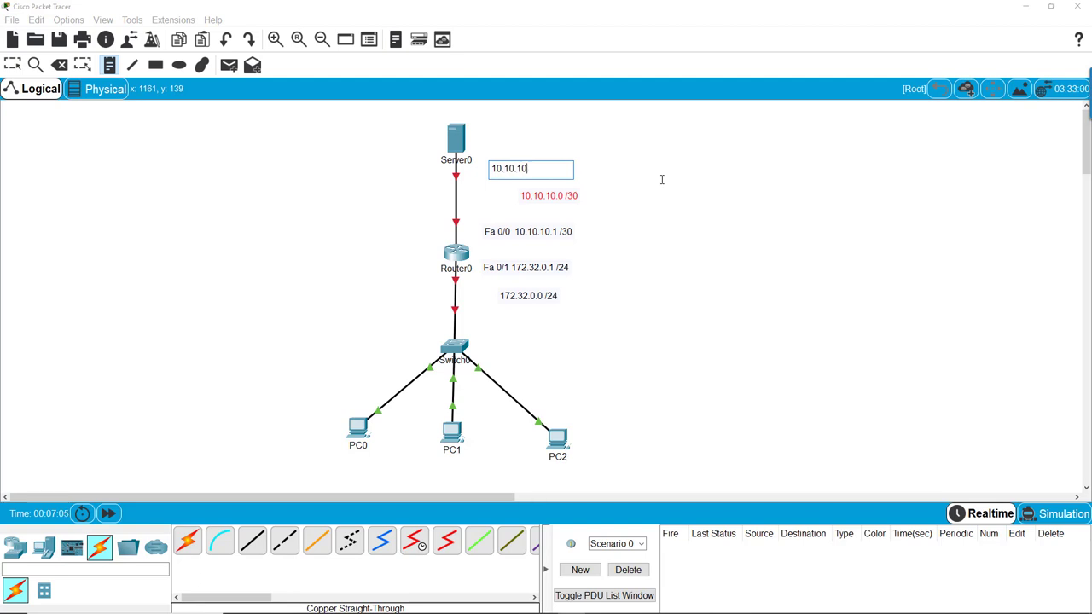
{"action": "type", "text": ".2"}
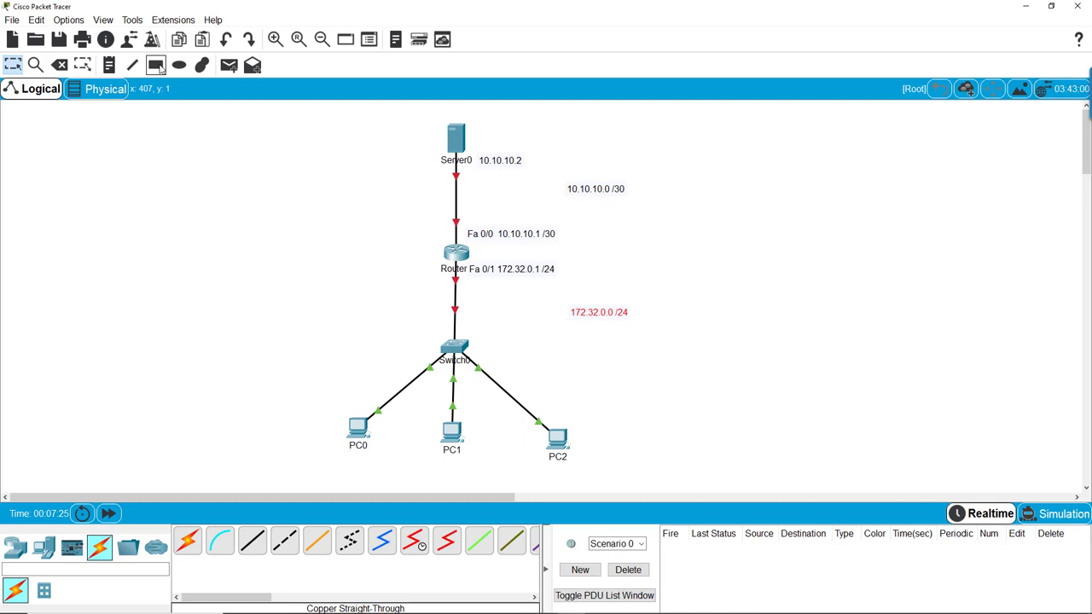
Draw an orange-outlined rectangle around Server0 and Router0.
{"action": "left_click", "coordinate": [156, 65]}
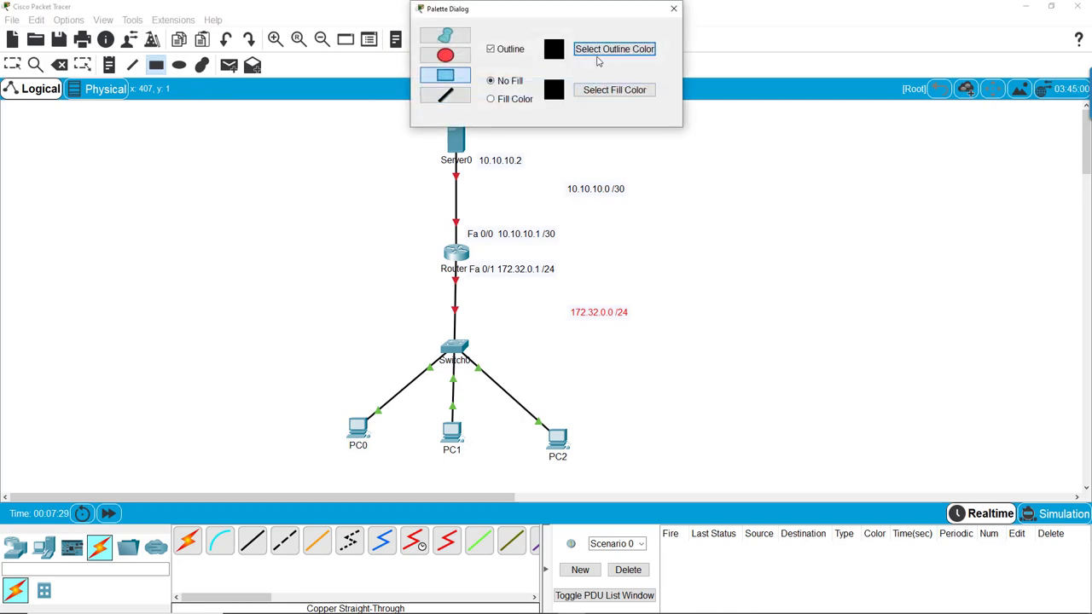
{"action": "left_click", "coordinate": [614, 48]}
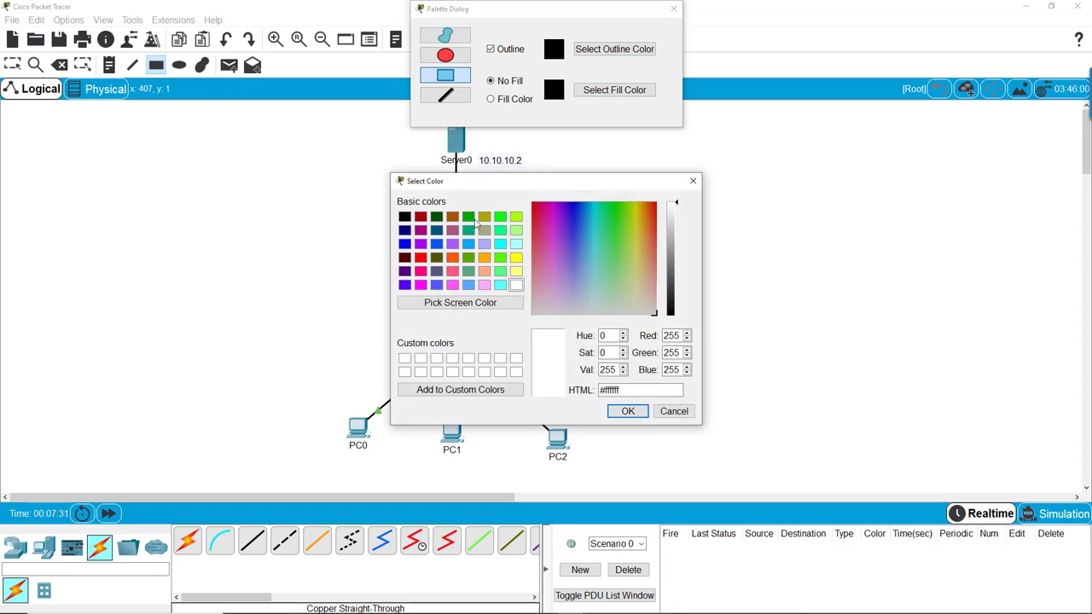
{"action": "left_click", "coordinate": [648, 205]}
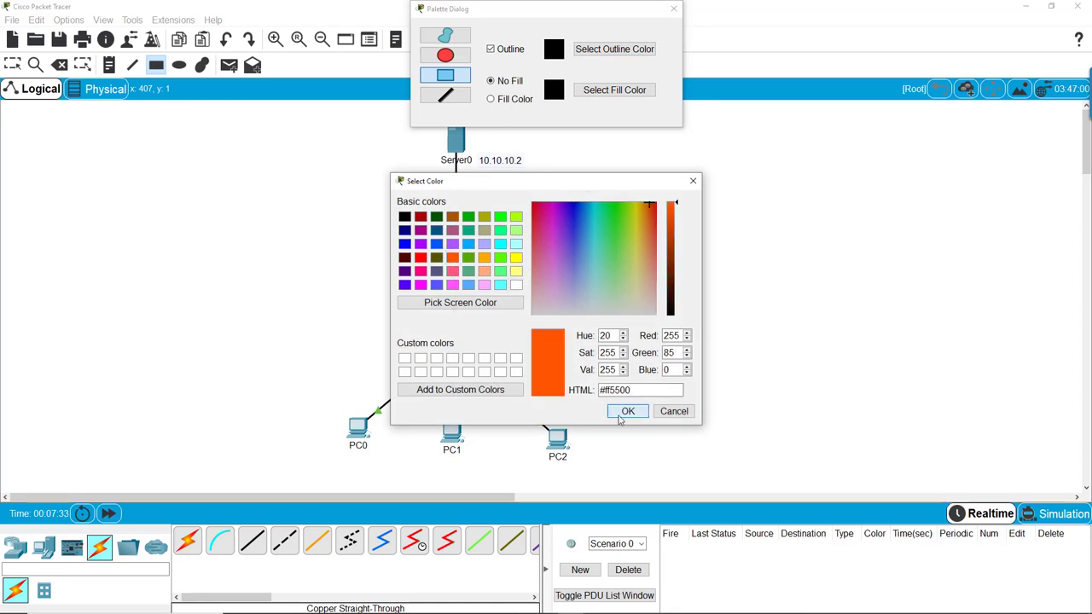
{"action": "left_click", "coordinate": [627, 411]}
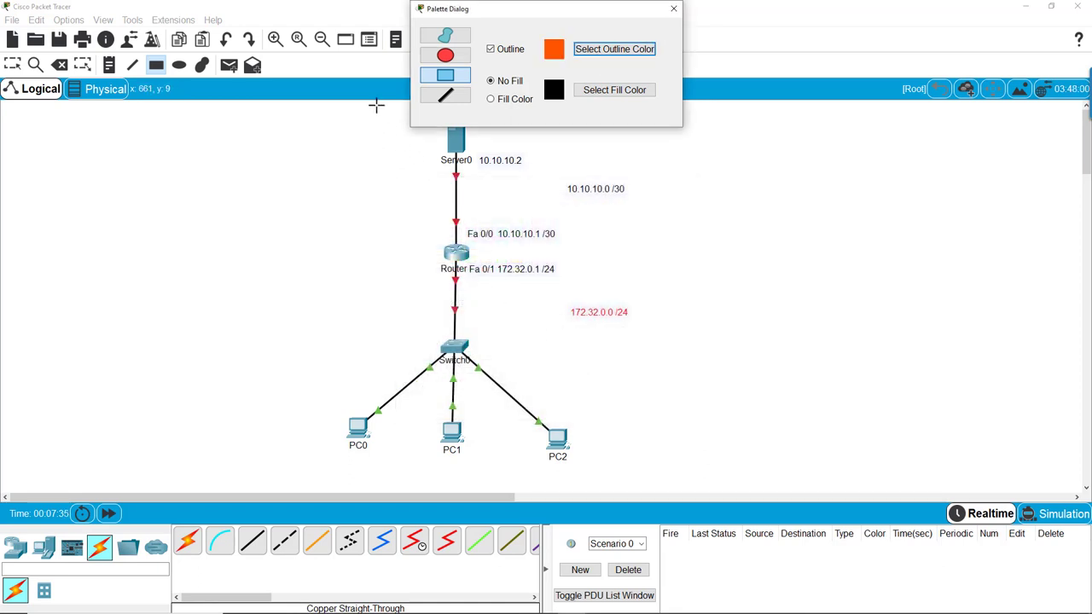
{"action": "left_click_drag", "start_coordinate": [377, 105], "coordinate": [638, 244]}
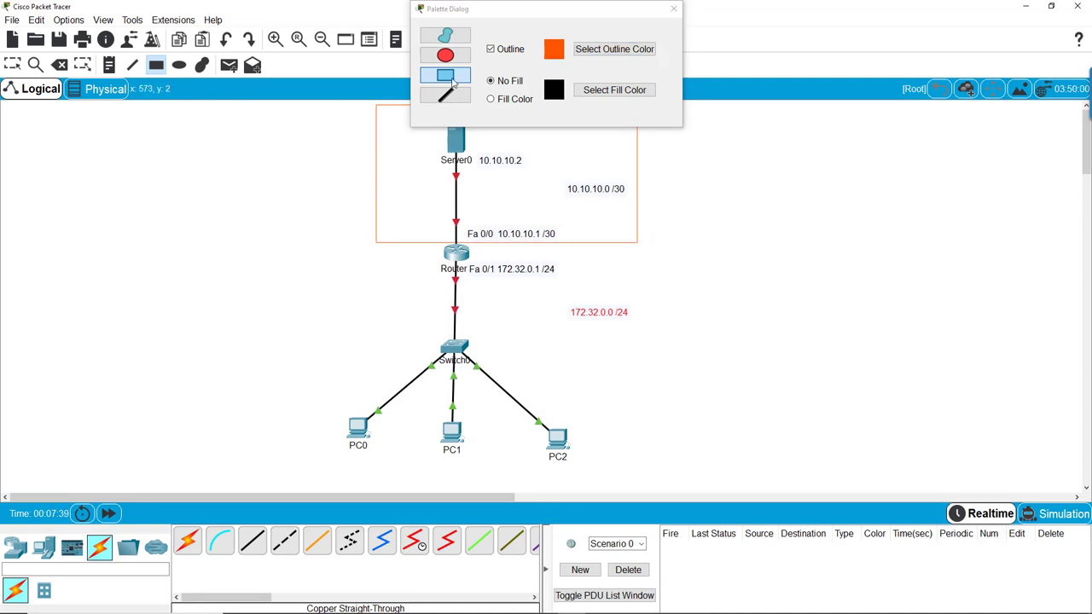
Switch the outline to dark blue for the LAN box and close the drawing palette.
{"action": "left_click", "coordinate": [614, 89]}
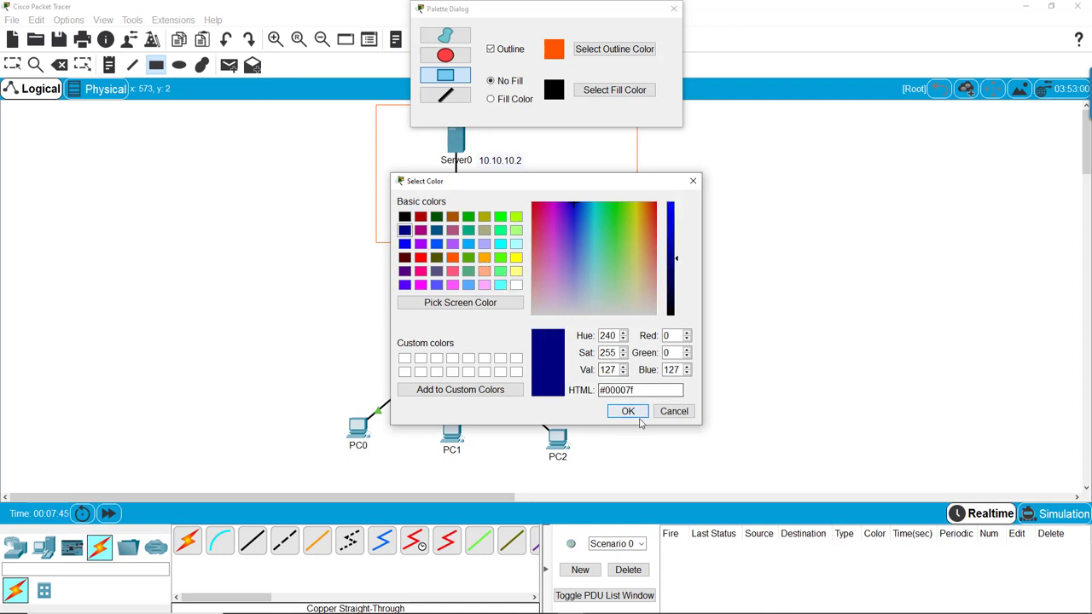
{"action": "left_click", "coordinate": [628, 411]}
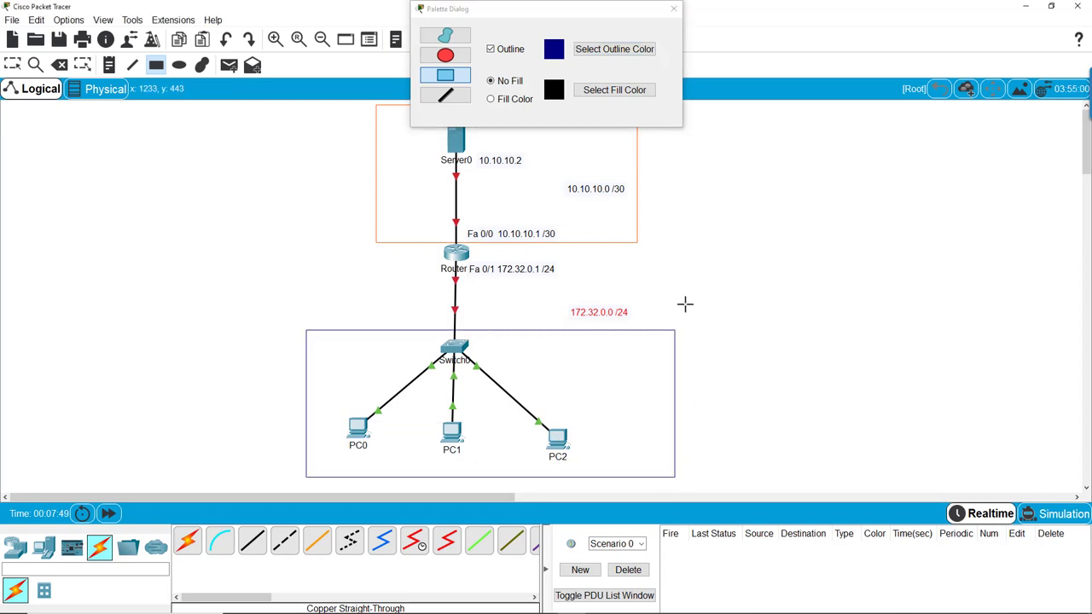
{"action": "mouse_move", "coordinate": [630, 112]}
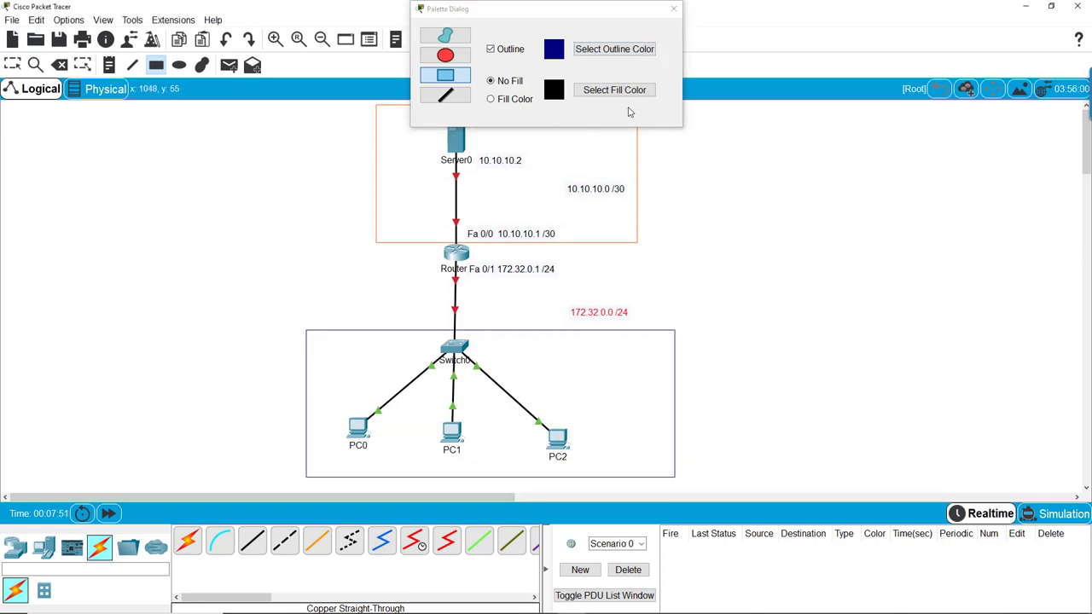
{"action": "mouse_move", "coordinate": [386, 203]}
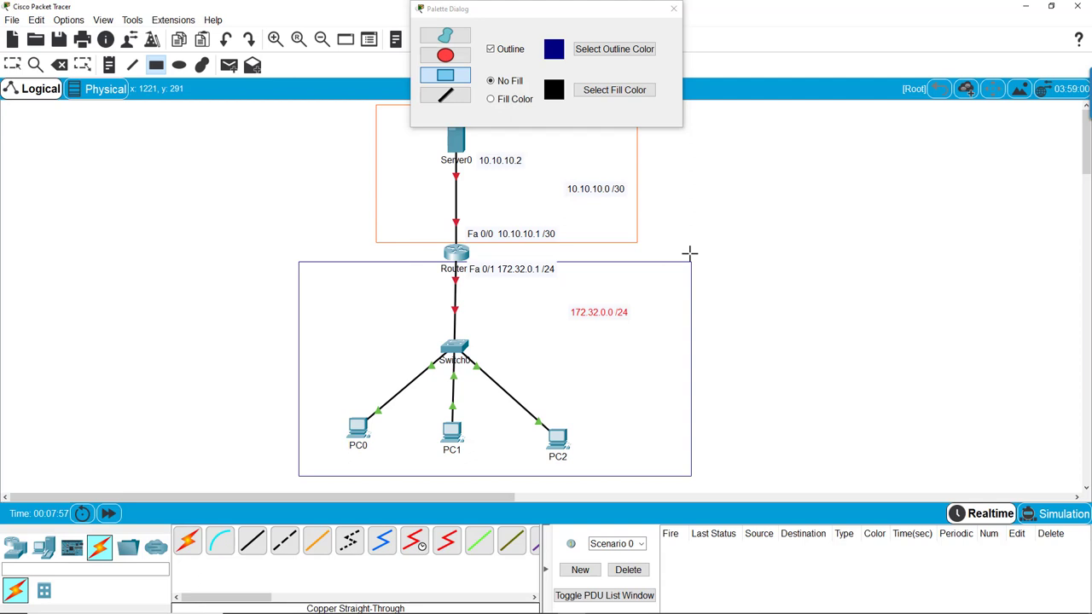
{"action": "left_click", "coordinate": [672, 8]}
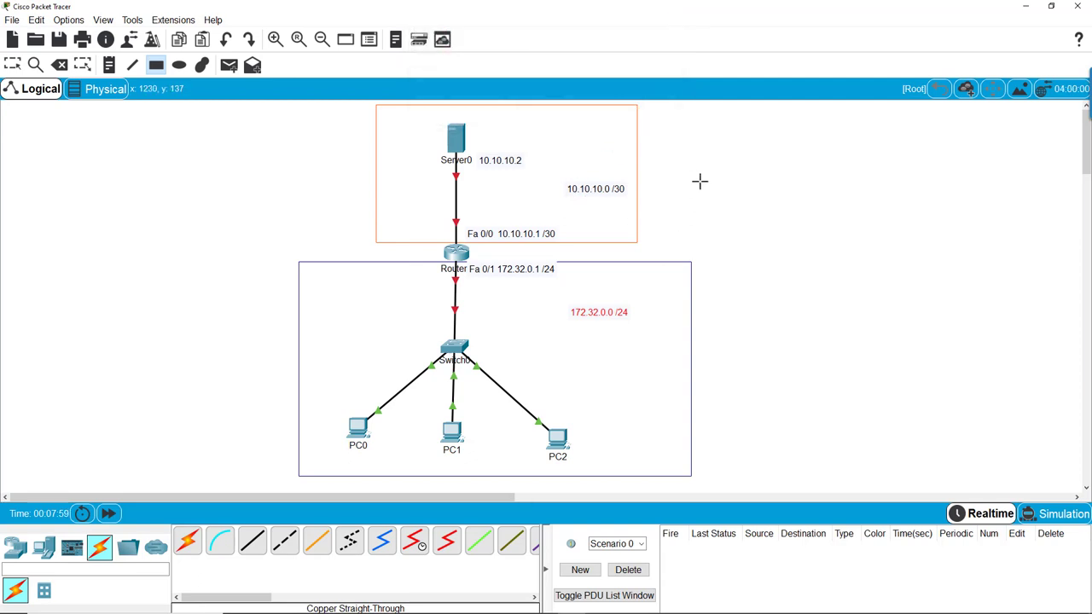
{"action": "mouse_move", "coordinate": [703, 185]}
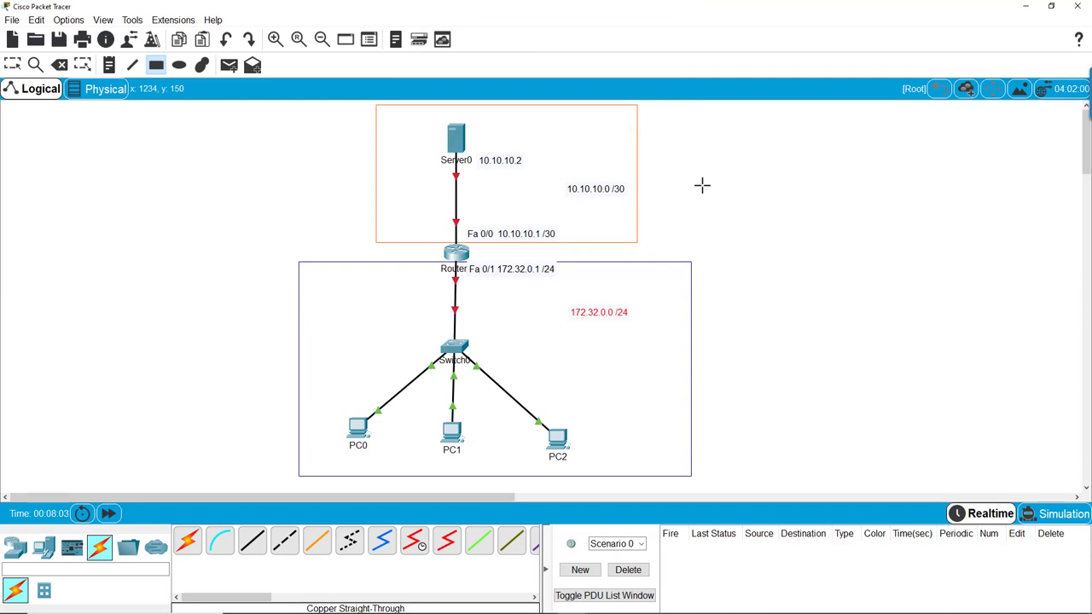
{"action": "mouse_move", "coordinate": [133, 206]}
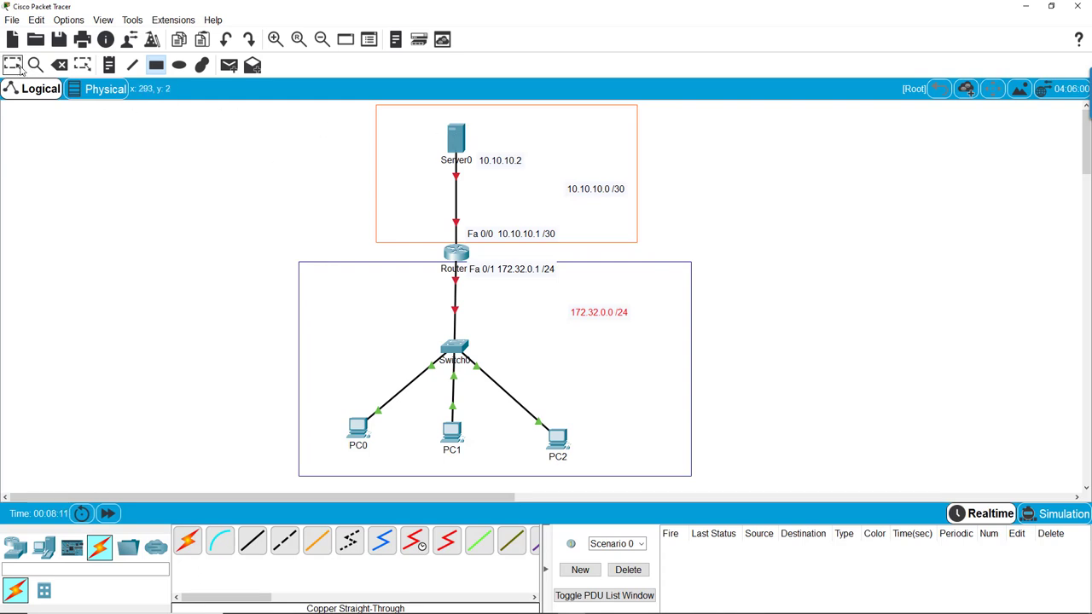
Give Server0 static IP 10.10.10.2 with mask 255.255.255.252 in IP Configuration.
{"action": "double_click", "coordinate": [456, 137]}
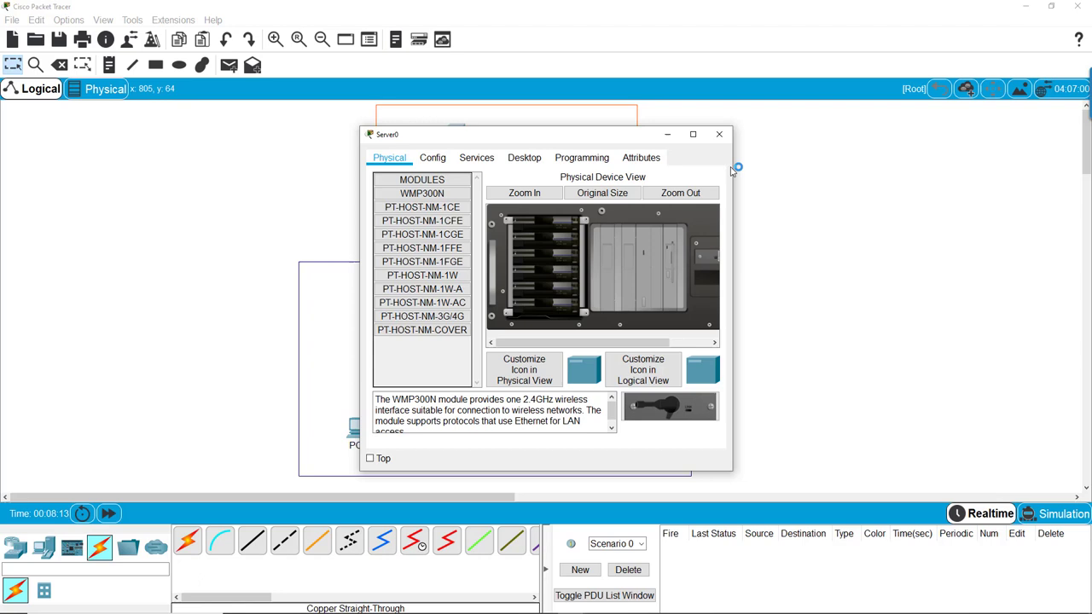
{"action": "mouse_move", "coordinate": [702, 174]}
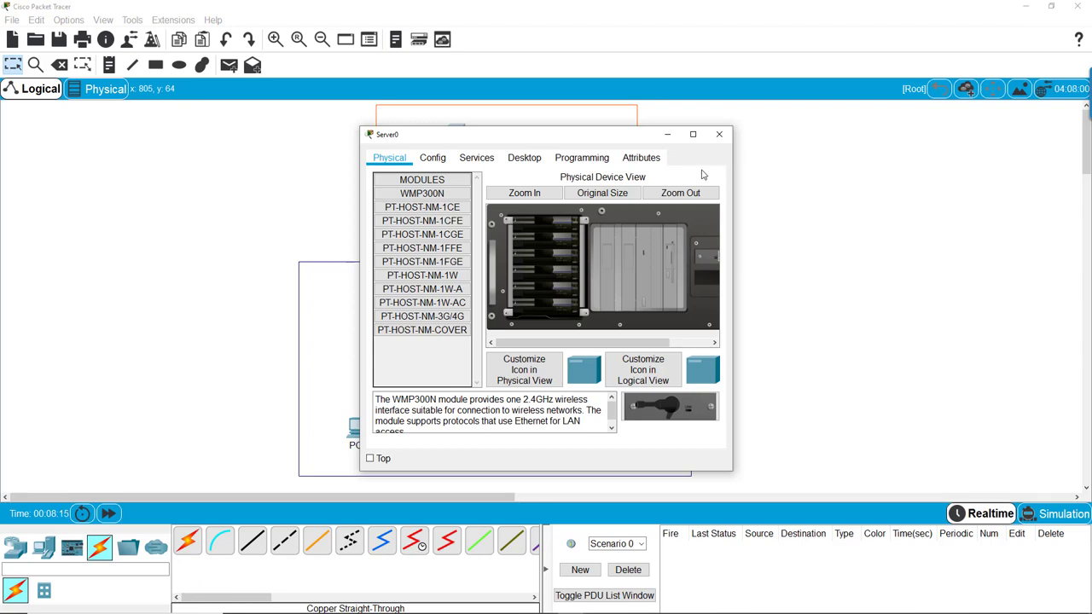
{"action": "left_click", "coordinate": [524, 156]}
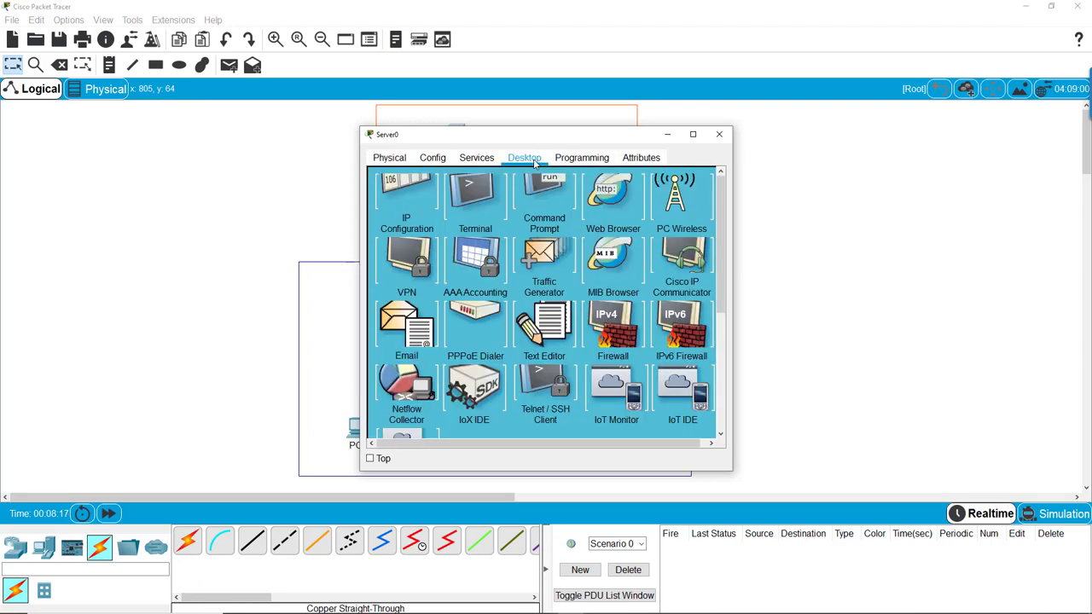
{"action": "left_click", "coordinate": [406, 201]}
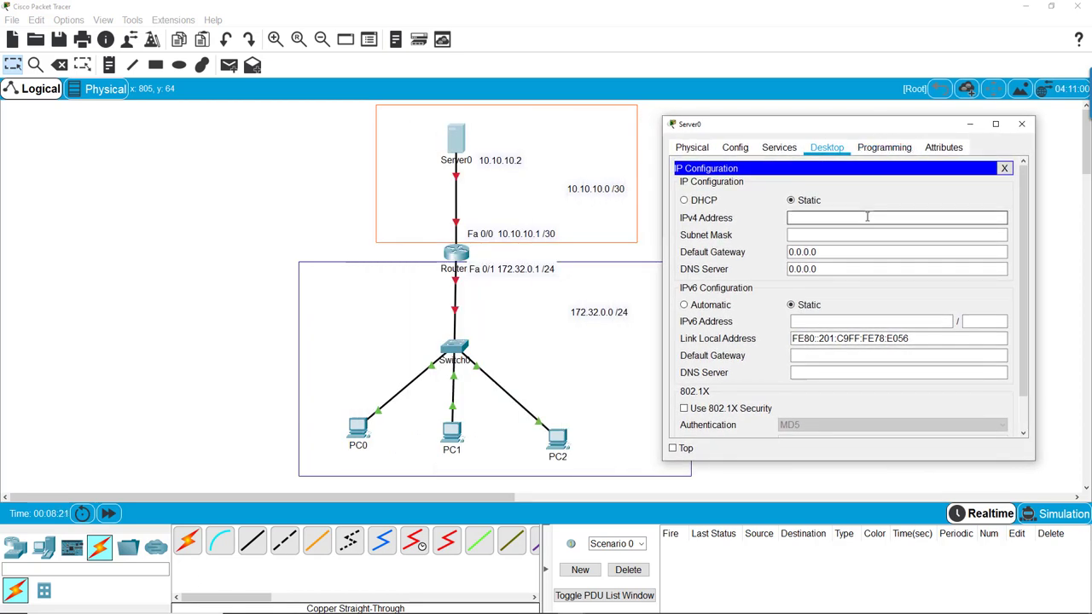
{"action": "type", "text": "10."}
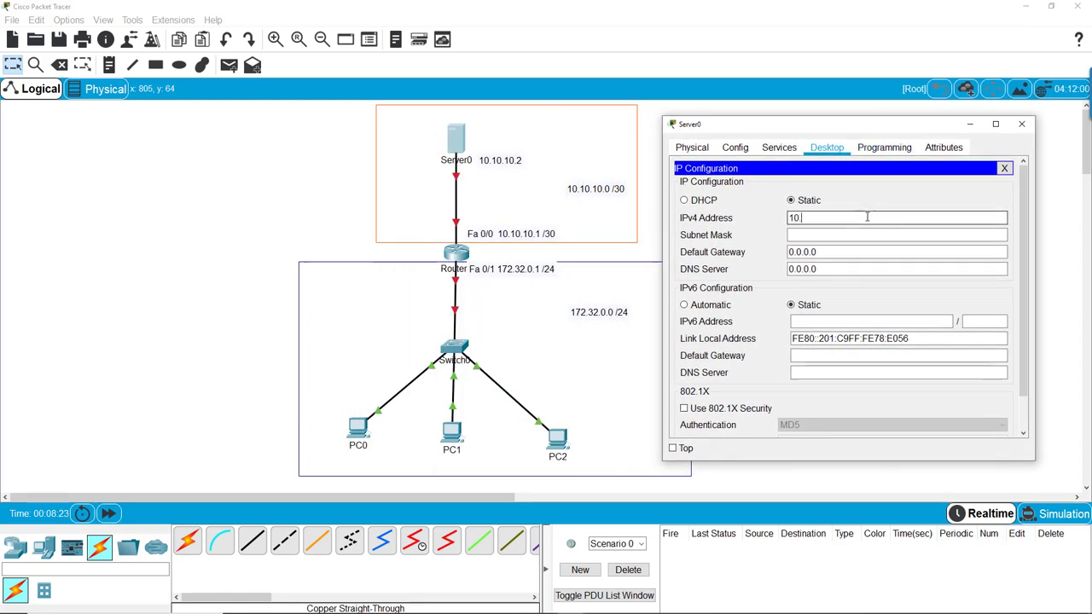
{"action": "type", "text": "10.10.10.2"}
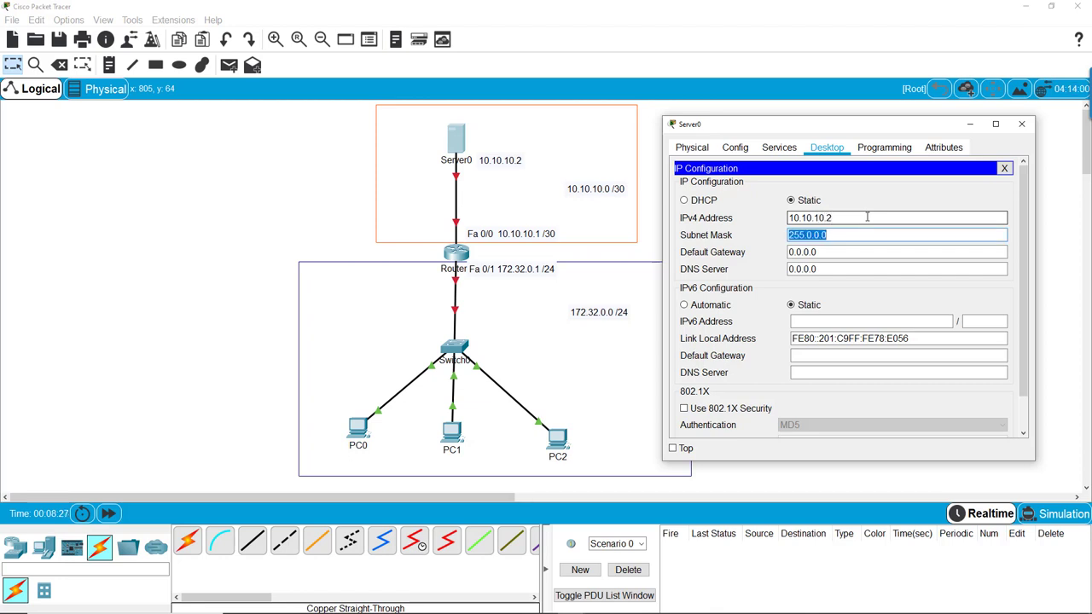
{"action": "type", "text": "255.255.2"}
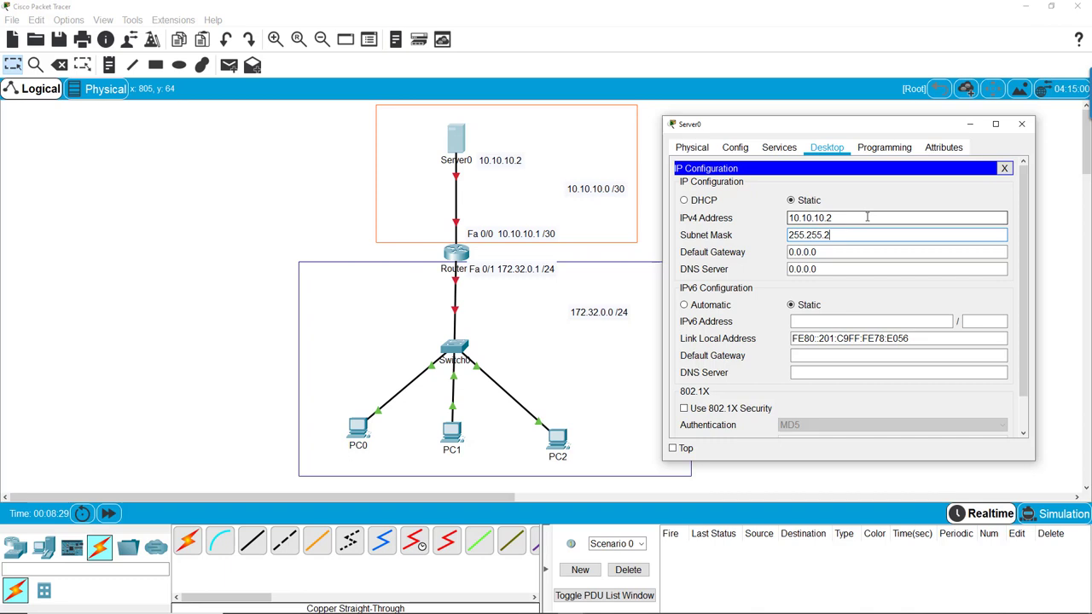
{"action": "type", "text": "55.252"}
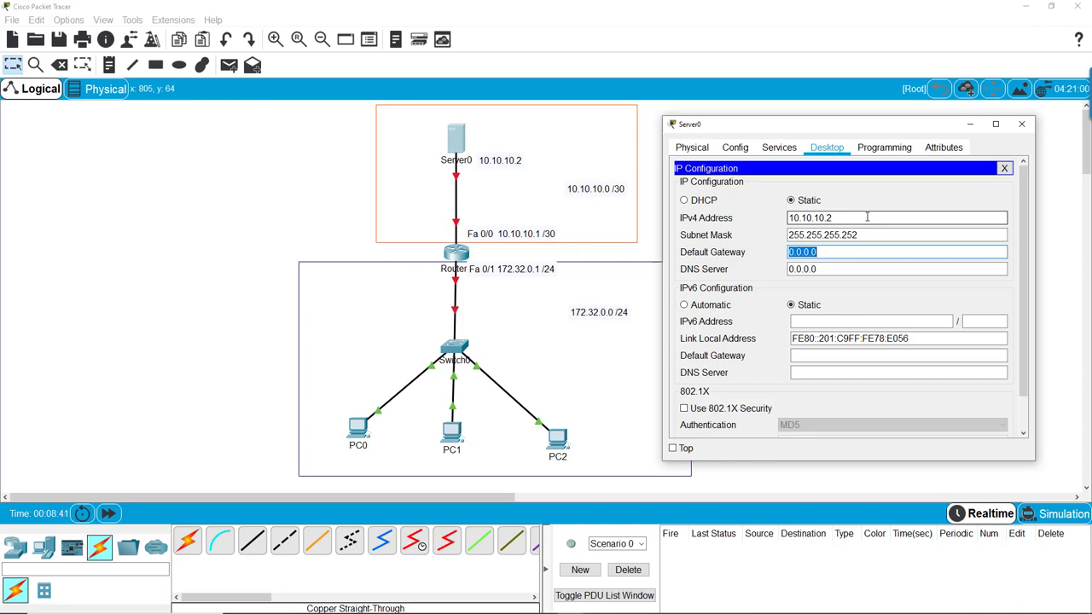
Set Server0's gateway 10.10.10.1 and DNS 8.8.8.8, then close its window.
{"action": "type", "text": "10.10.10.1"}
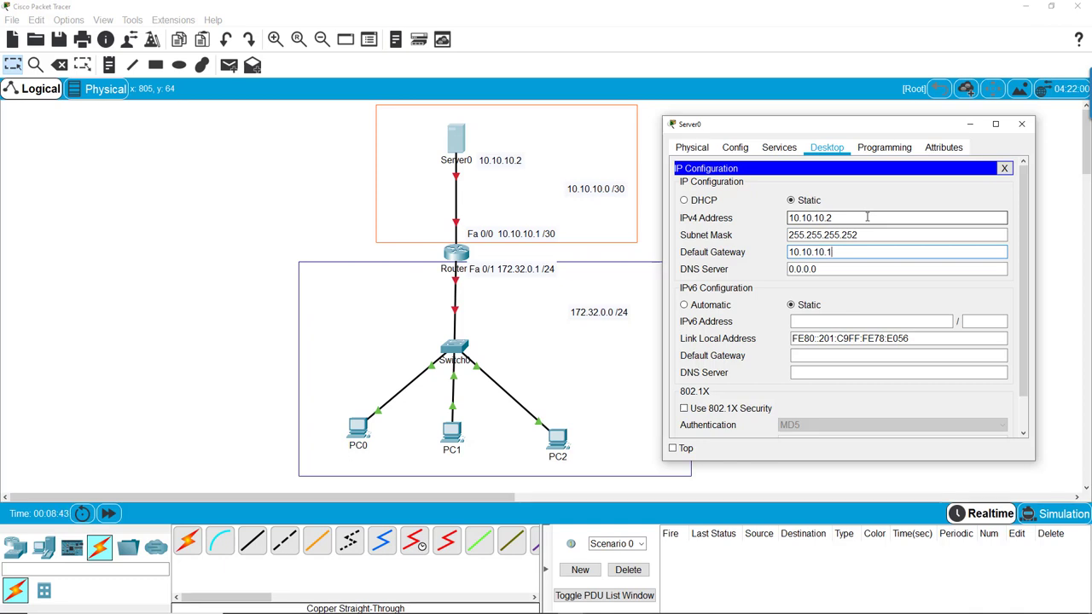
{"action": "left_click", "coordinate": [895, 269]}
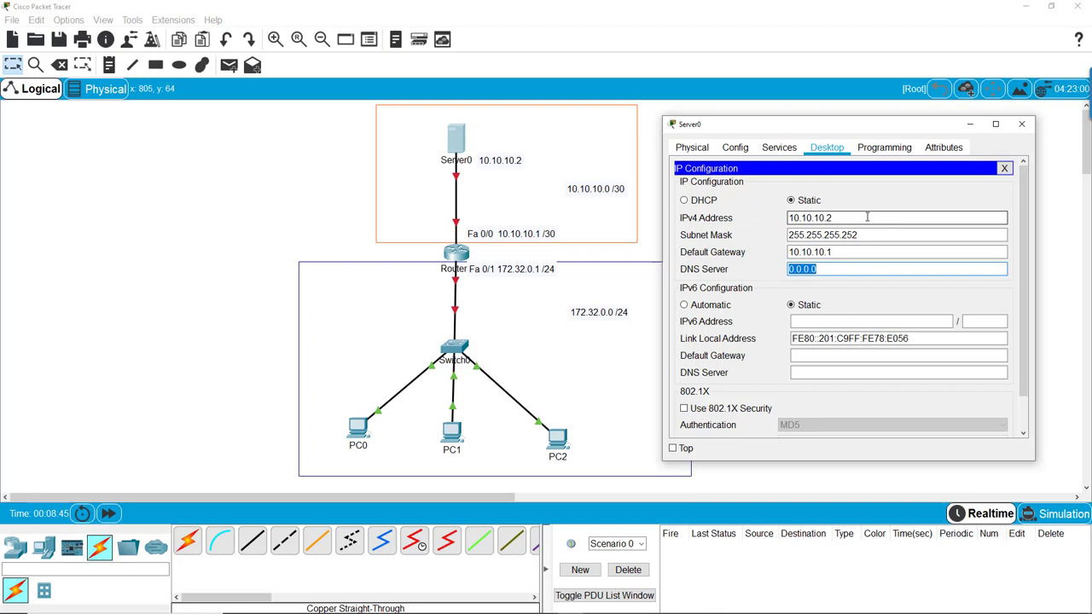
{"action": "type", "text": "8.8.8.8"}
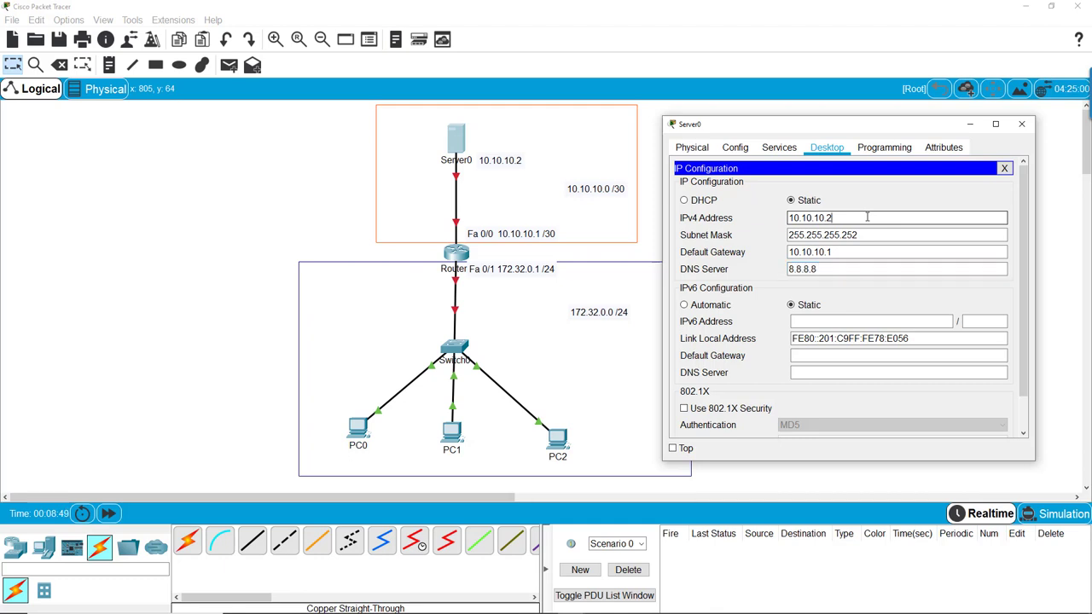
{"action": "left_click", "coordinate": [1003, 169]}
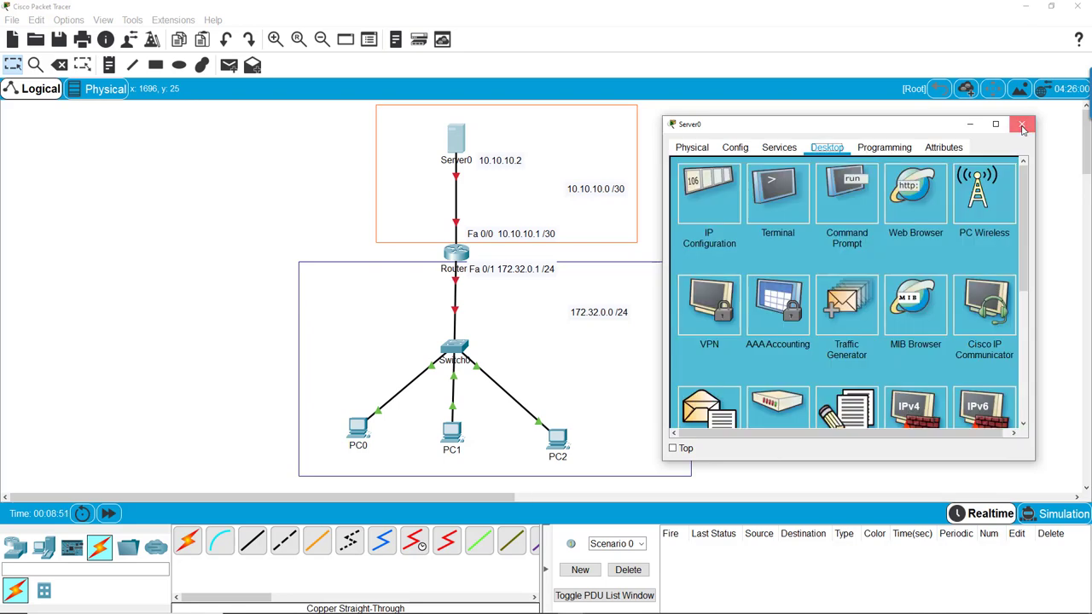
{"action": "left_click", "coordinate": [1023, 125]}
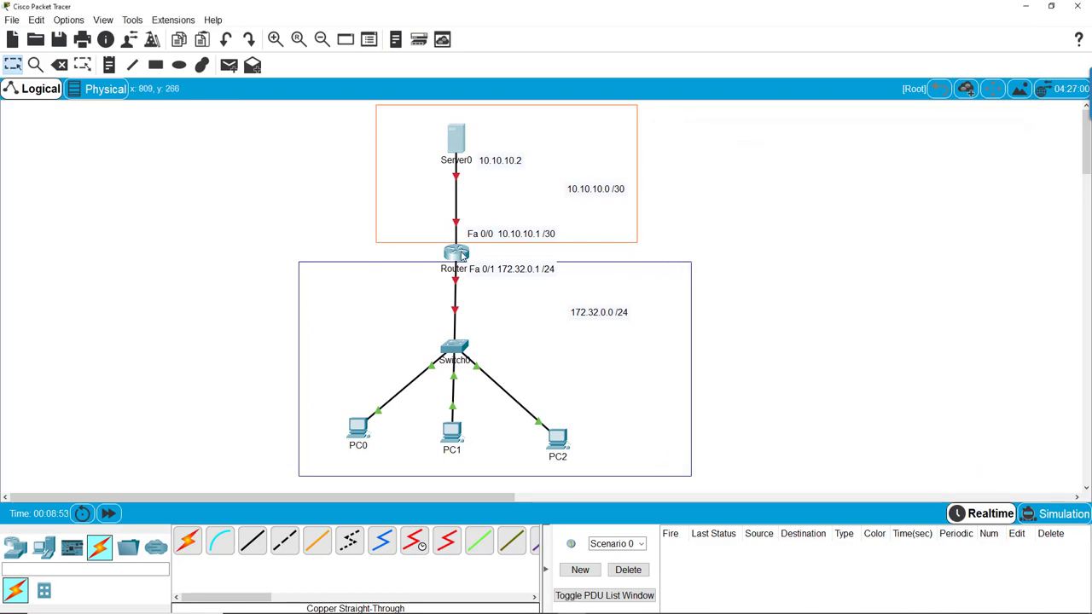
Try adding a module to powered-on Router0, dismiss the warning and close its window.
{"action": "double_click", "coordinate": [455, 252]}
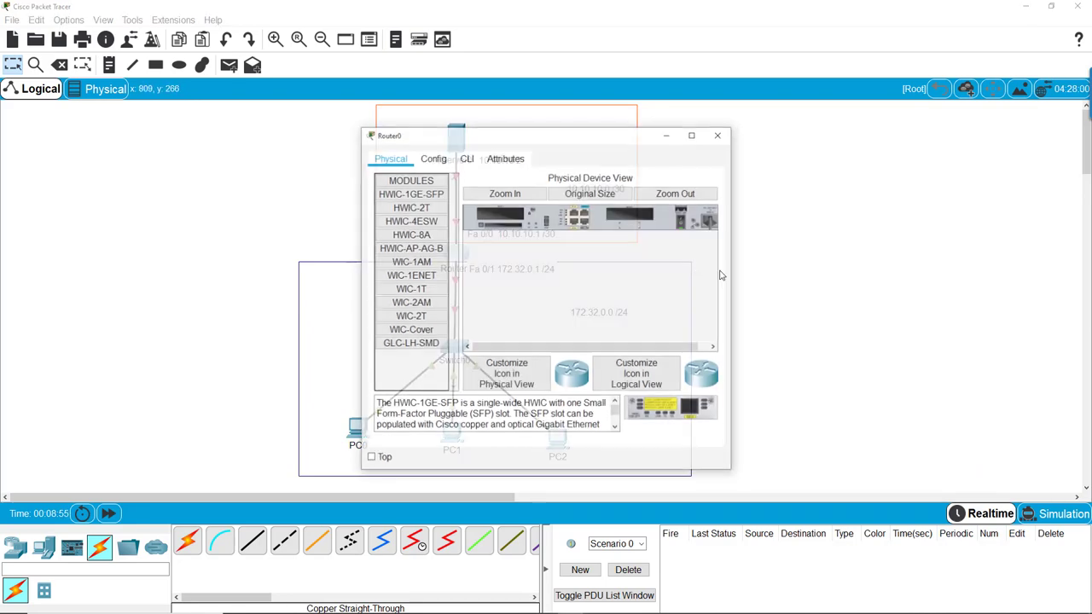
{"action": "left_click", "coordinate": [467, 157]}
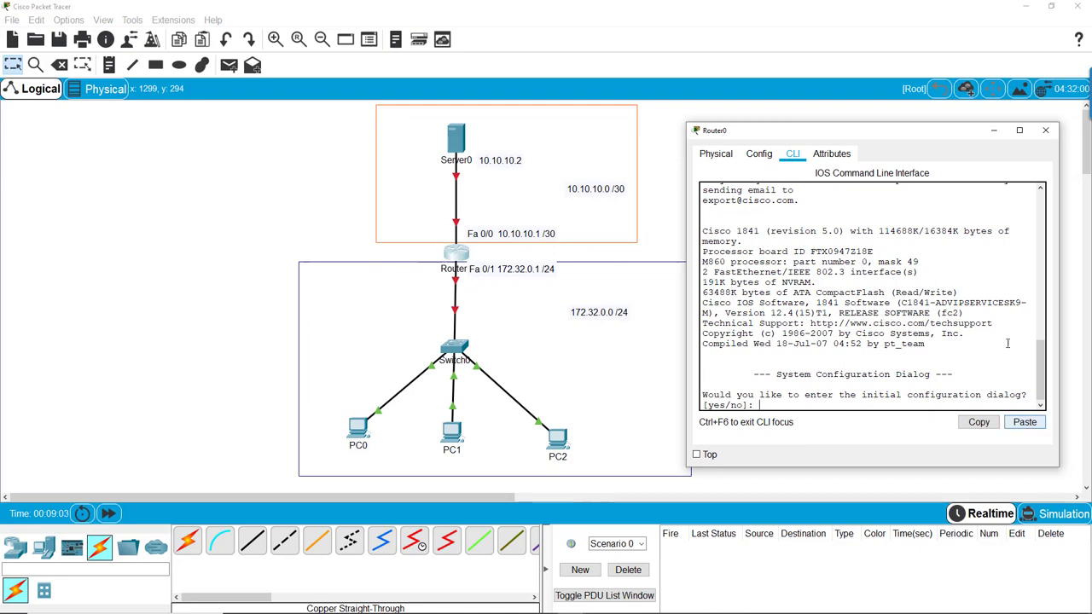
{"action": "left_click", "coordinate": [1044, 129]}
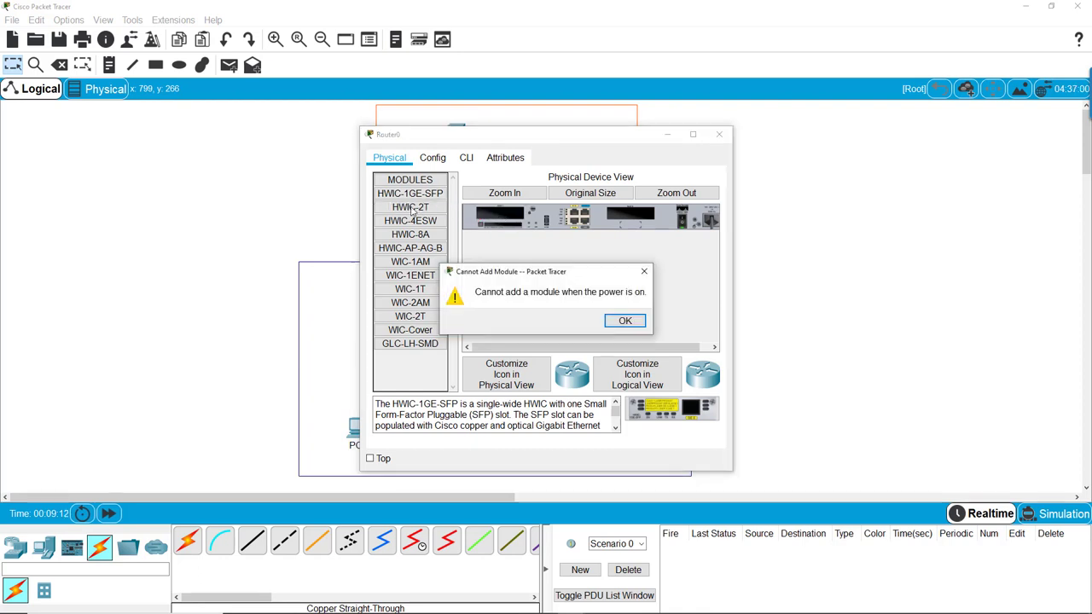
{"action": "left_click", "coordinate": [625, 321]}
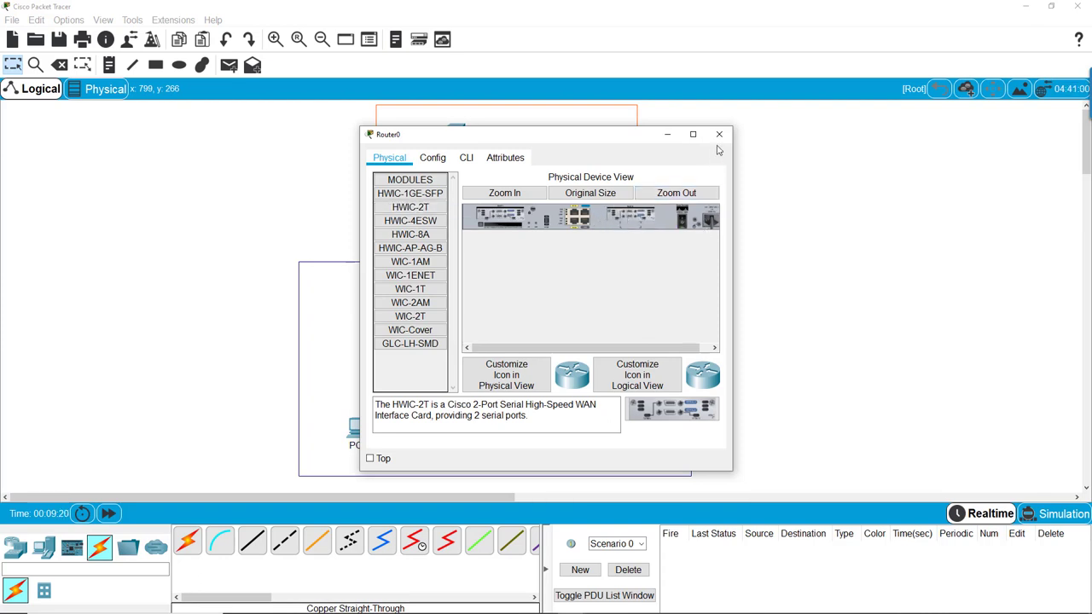
{"action": "left_click", "coordinate": [718, 133]}
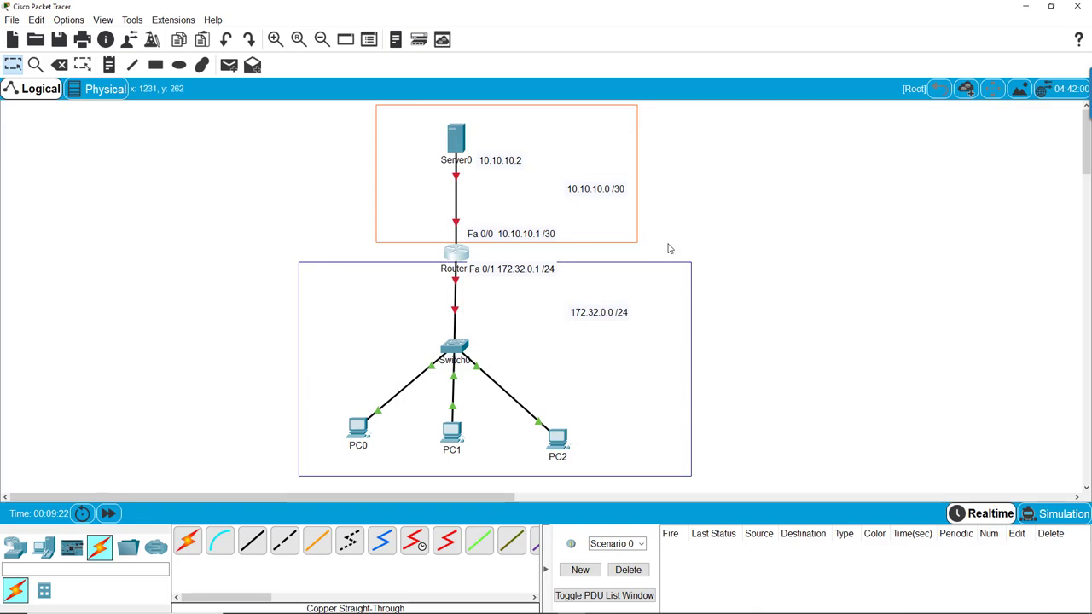
Reopen Router0 and switch to its command line.
{"action": "double_click", "coordinate": [455, 252]}
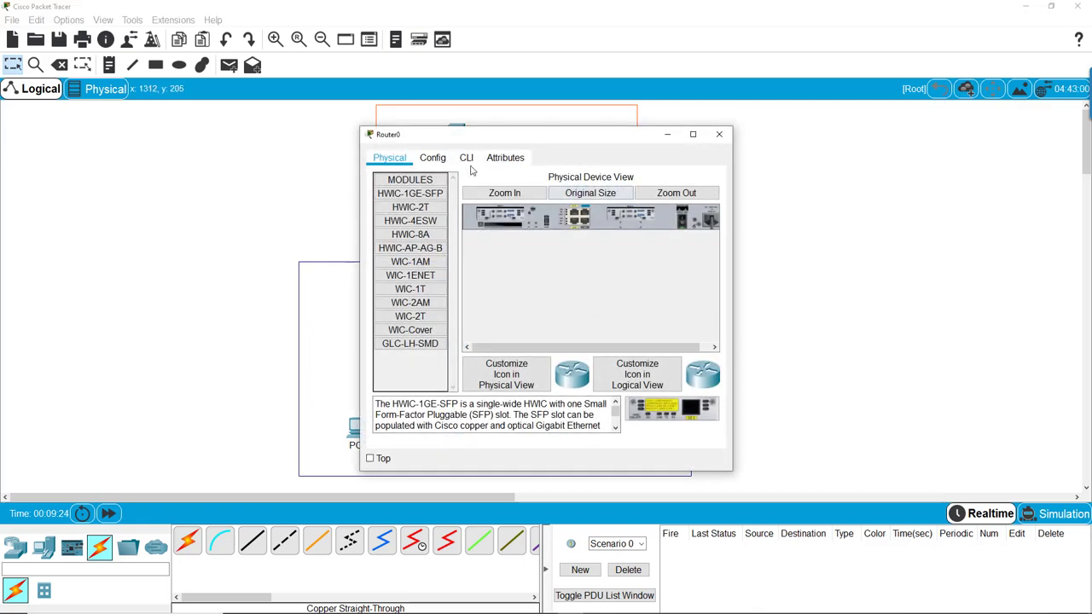
{"action": "left_click", "coordinate": [433, 157]}
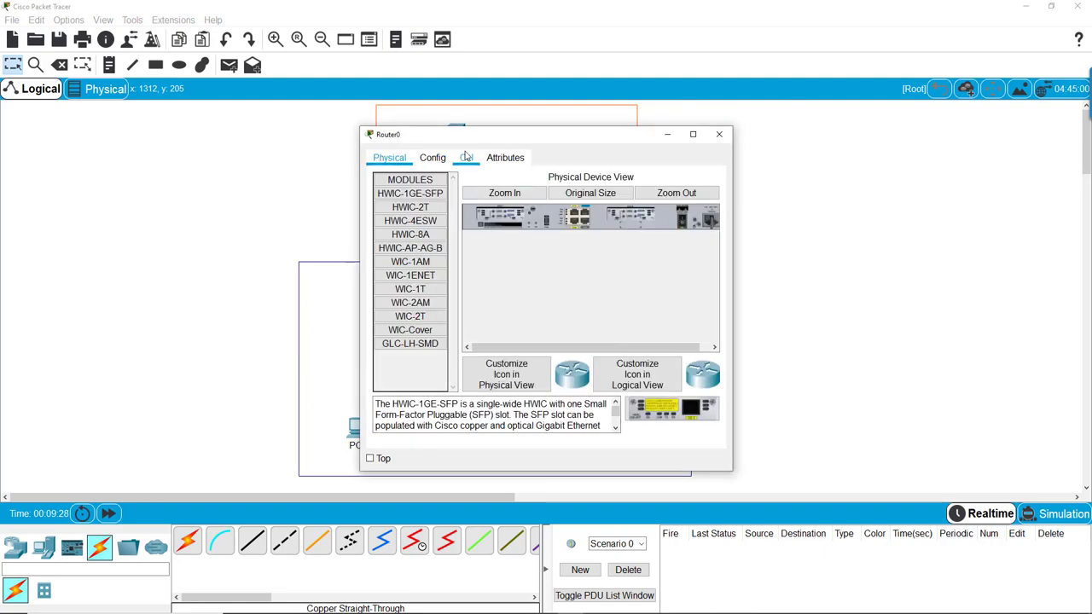
{"action": "left_click", "coordinate": [465, 157]}
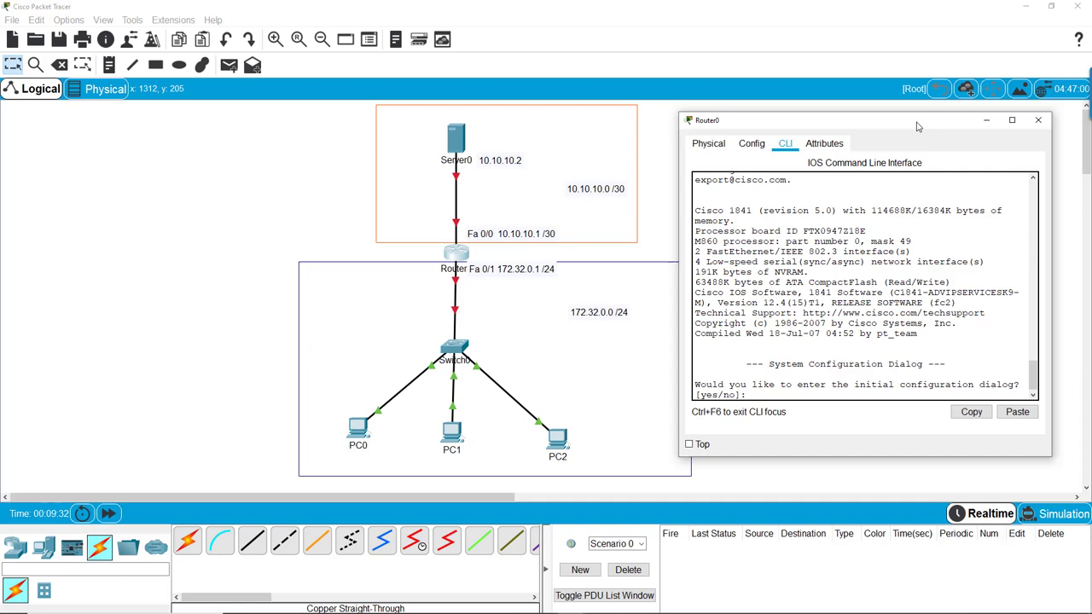
Enter enable, config t and select interface Fa0/0 in the Router0 CLI.
{"action": "type", "text": "n"}
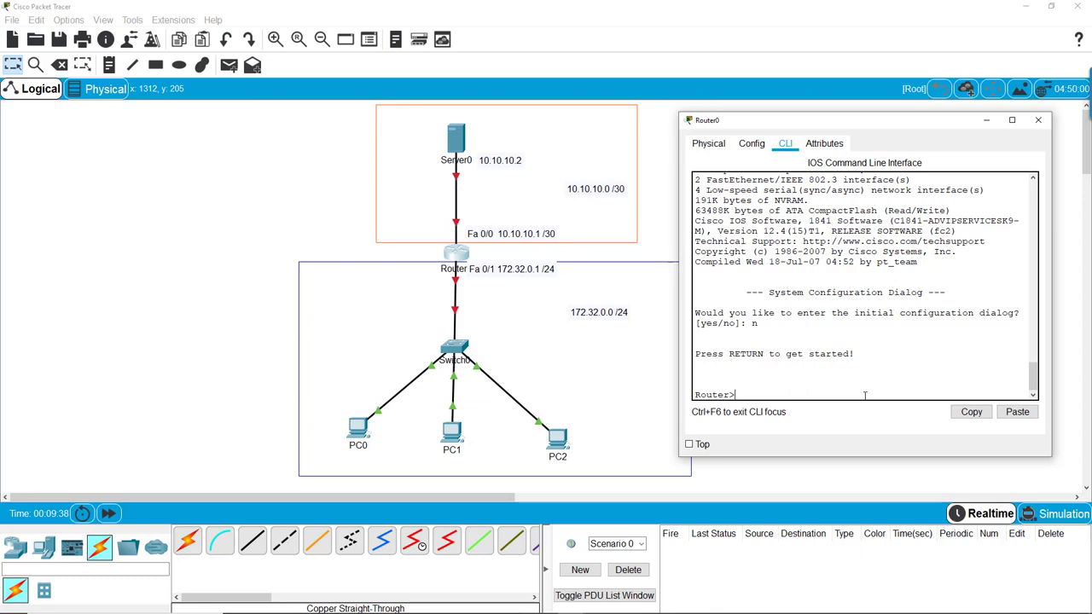
{"action": "type", "text": "enable"}
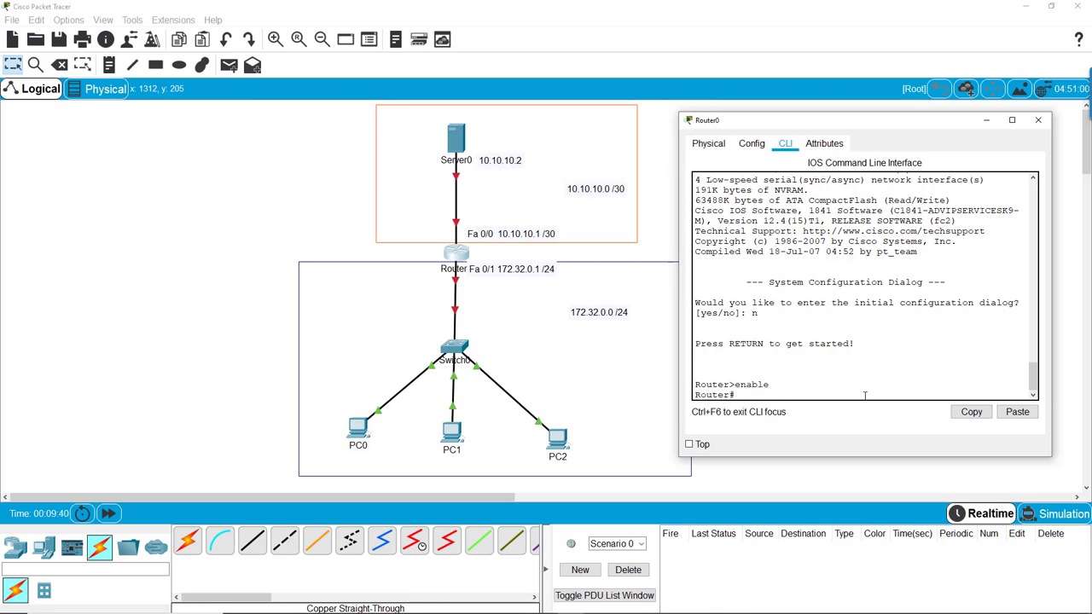
{"action": "type", "text": "config t"}
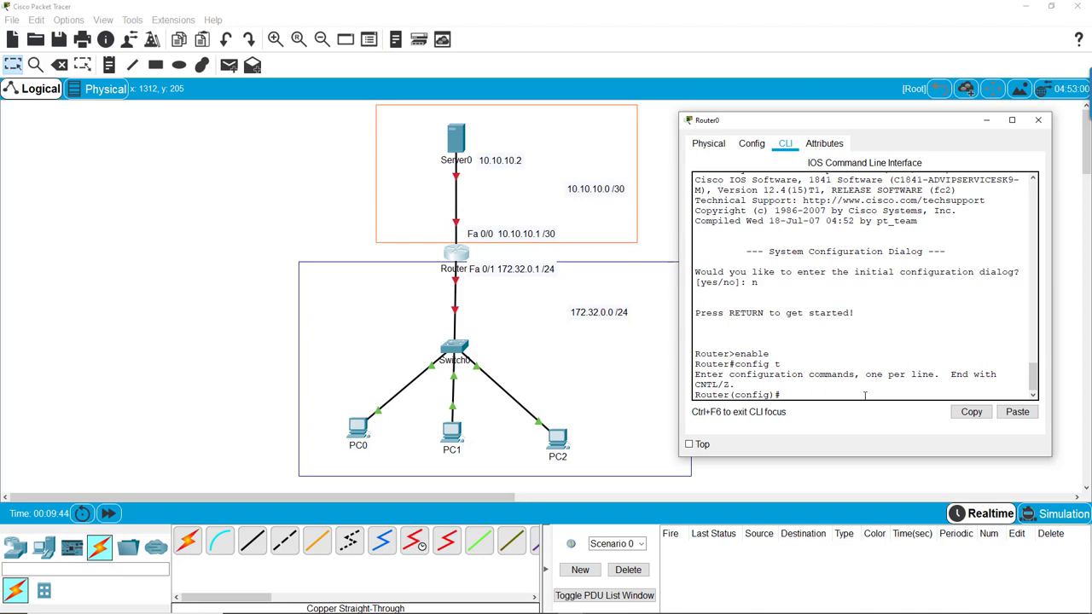
{"action": "type", "text": "int fa"}
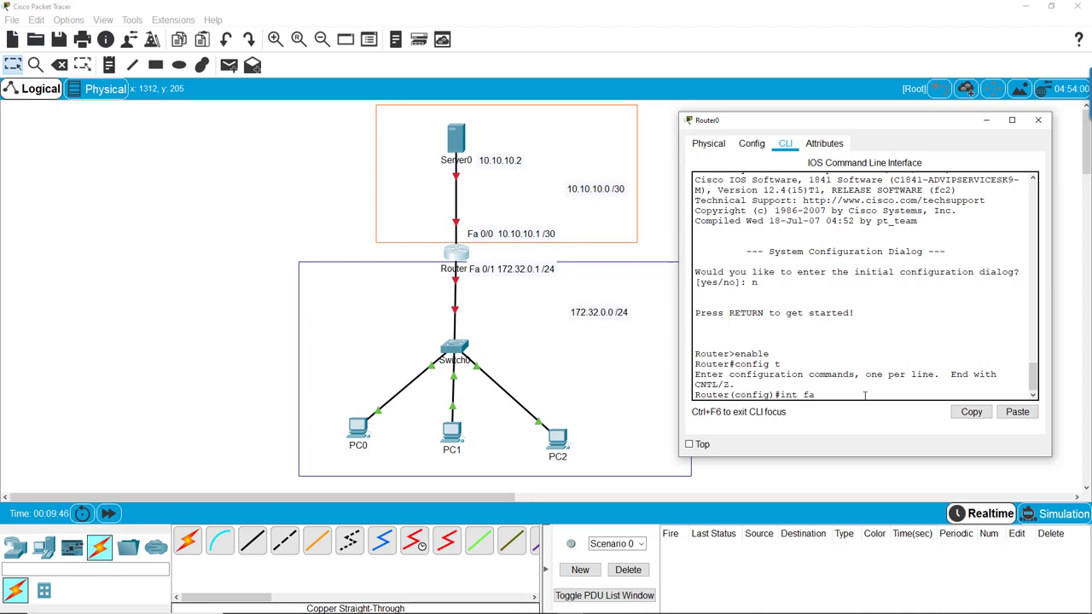
{"action": "type", "text": "0/0"}
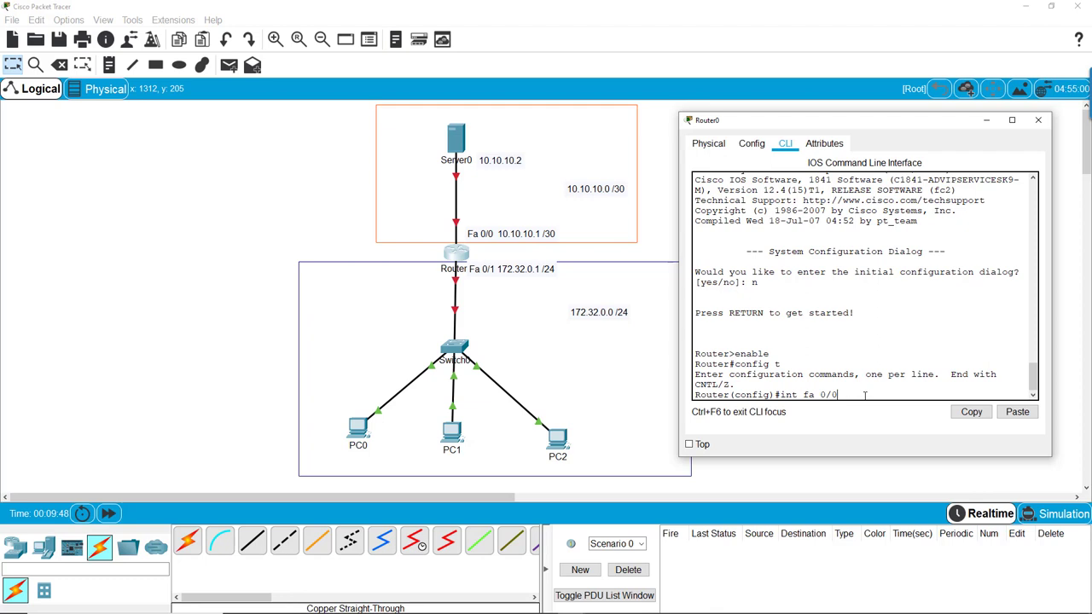
{"action": "key", "text": "Return"}
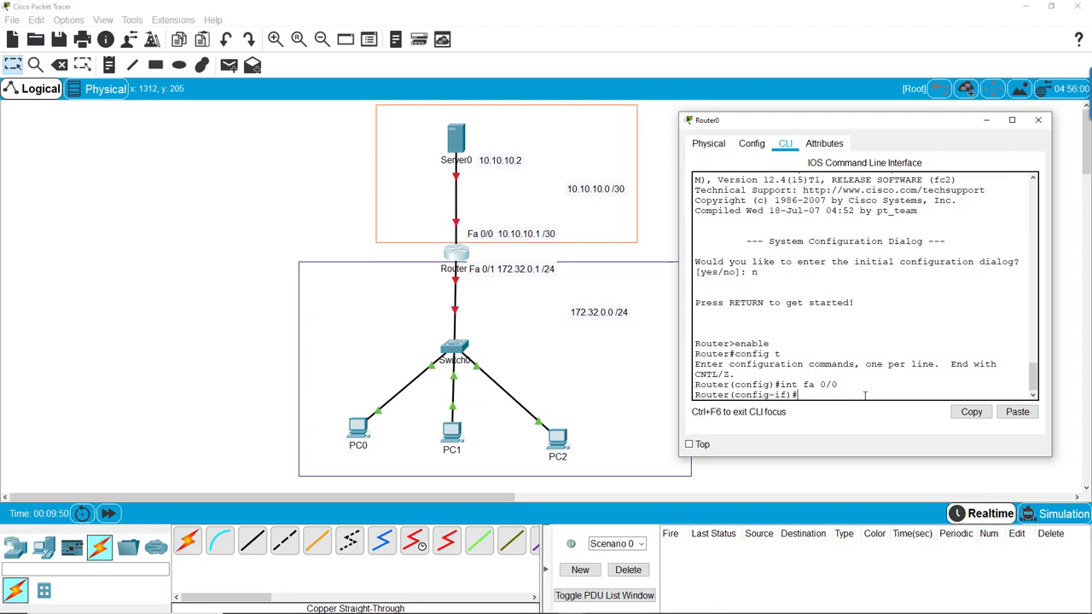
Assign Fa0/0 the IP address 10.10.10.1 with mask 255.255.255.252.
{"action": "type", "text": "ip add"}
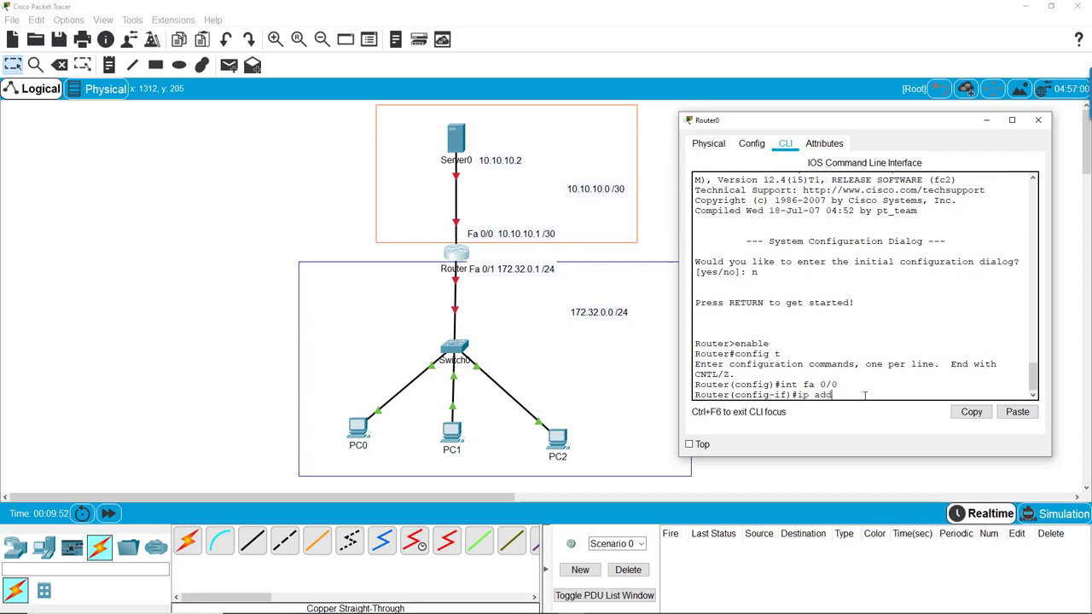
{"action": "type", "text": "ress 10"}
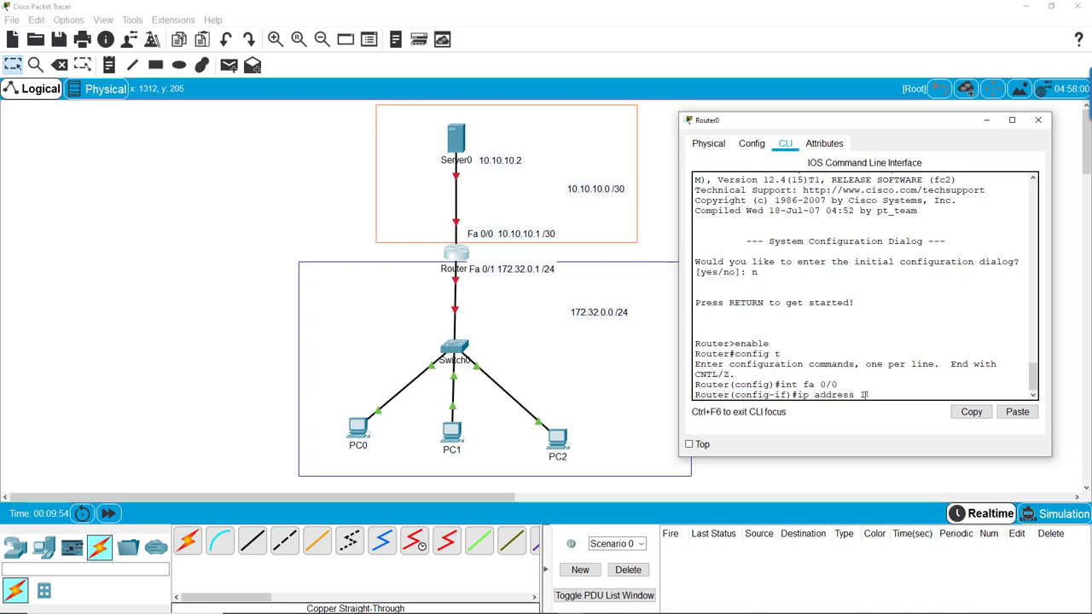
{"action": "type", "text": "10.10.10."}
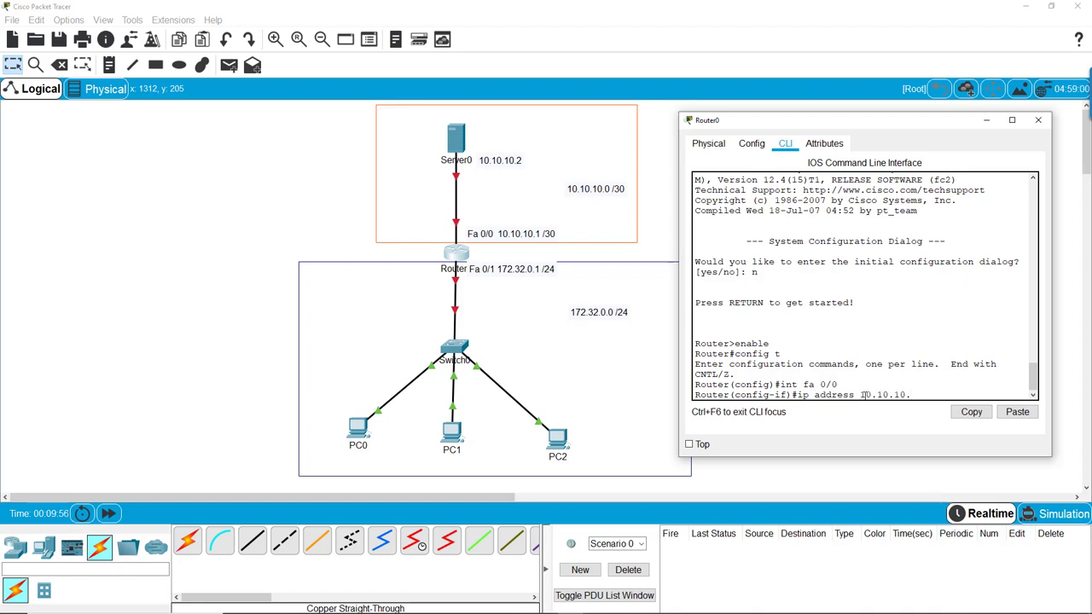
{"action": "type", "text": "1"}
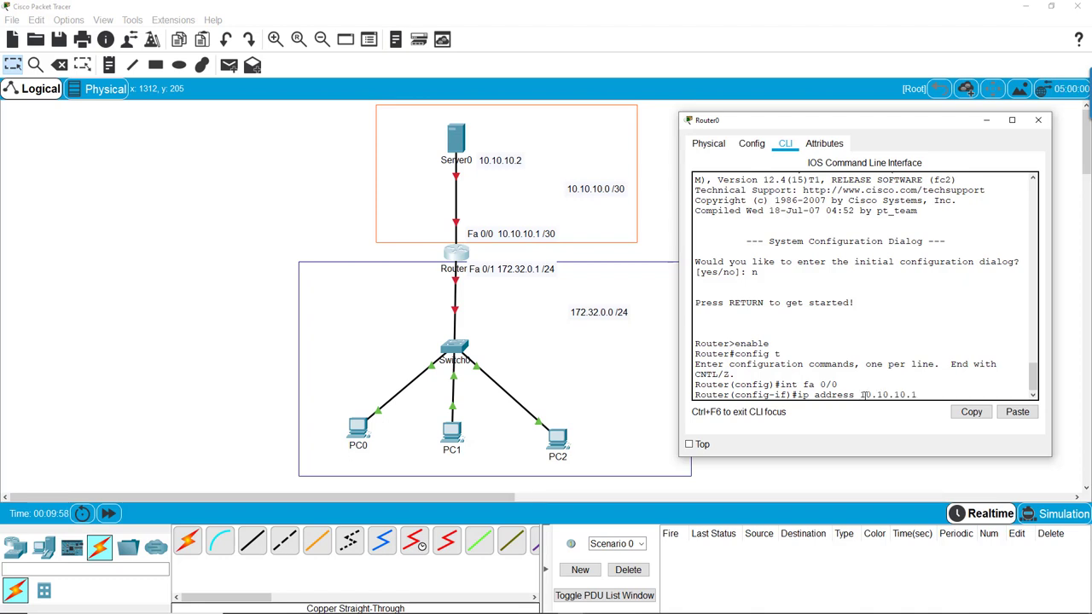
{"action": "type", "text": "255.255"}
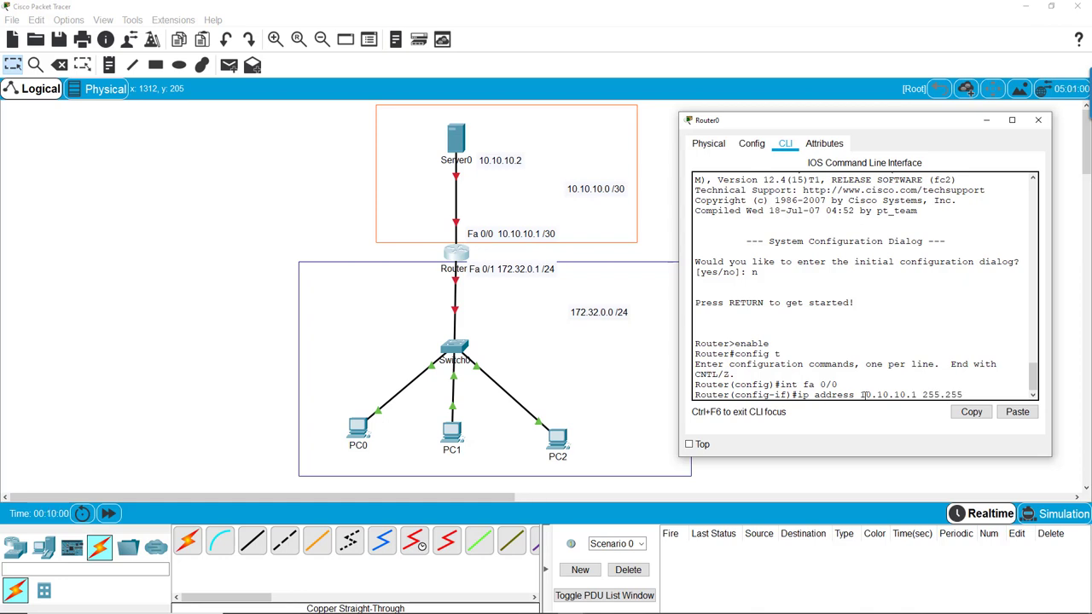
{"action": "type", "text": ".255.252"}
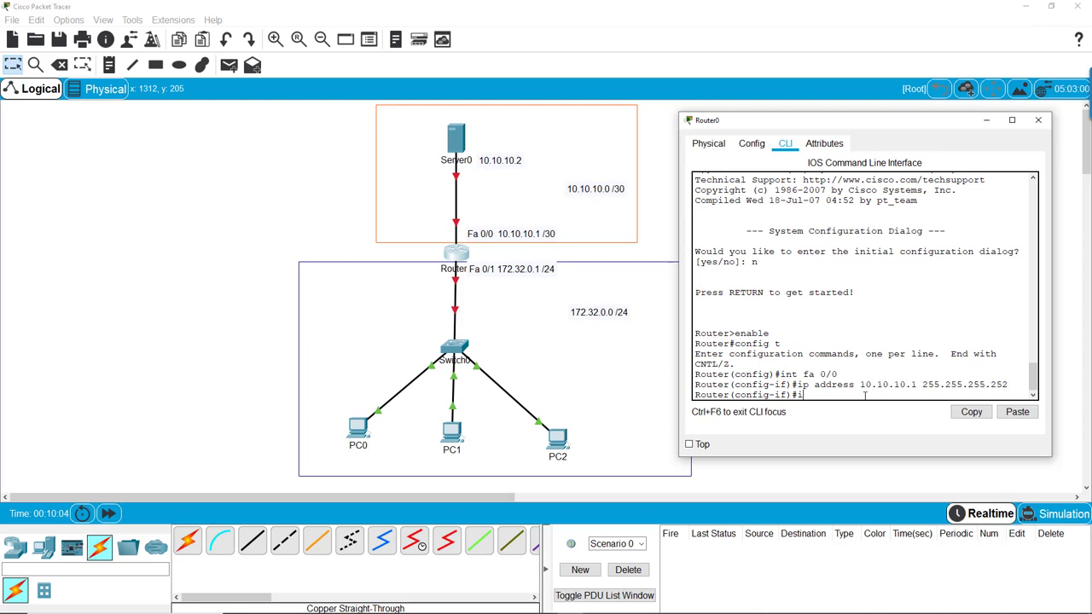
Give Router0's Fa0/1 the address 172.32.0.1 255.255.255.0.
{"action": "type", "text": "int fa 0"}
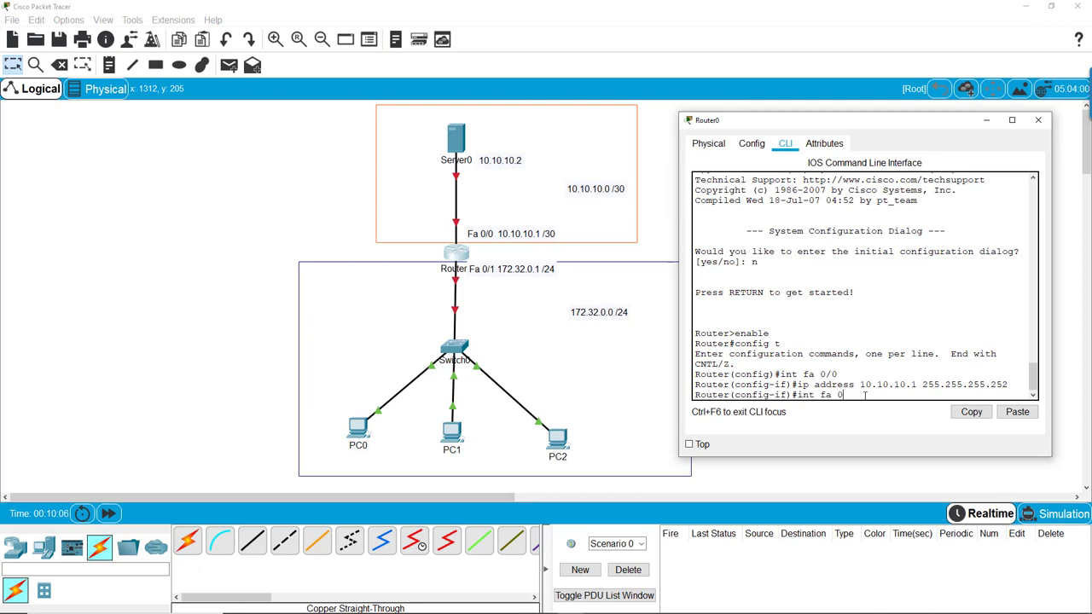
{"action": "key", "text": "Return"}
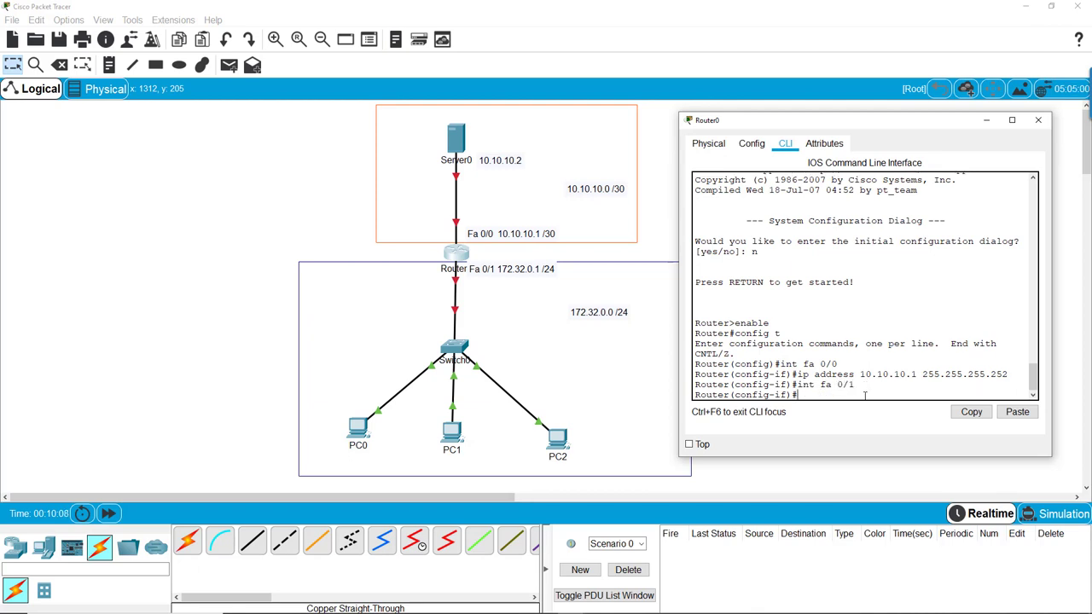
{"action": "type", "text": "ip address"}
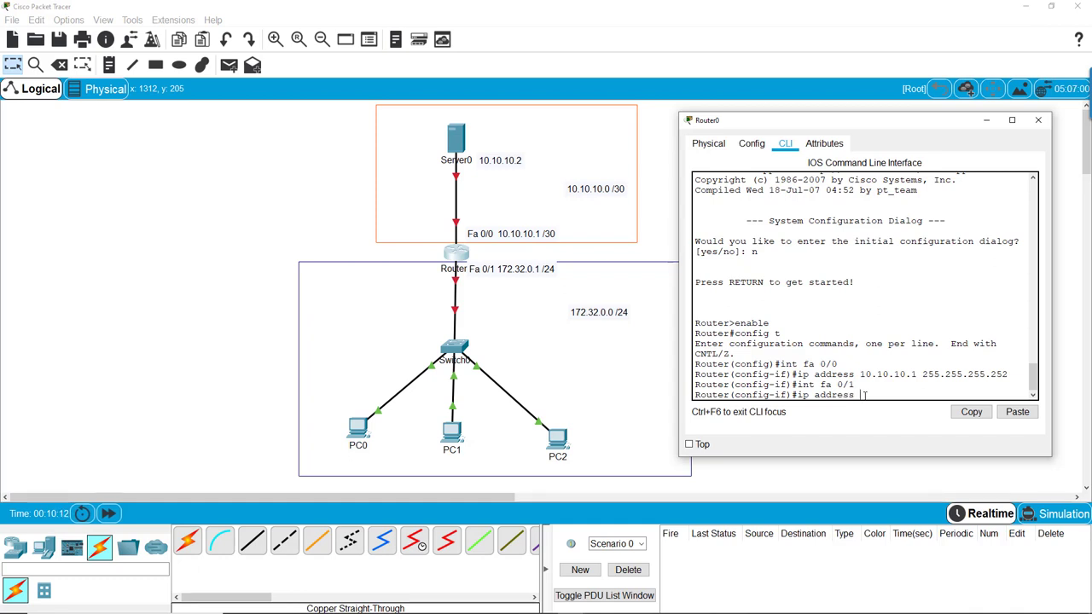
{"action": "type", "text": "172."}
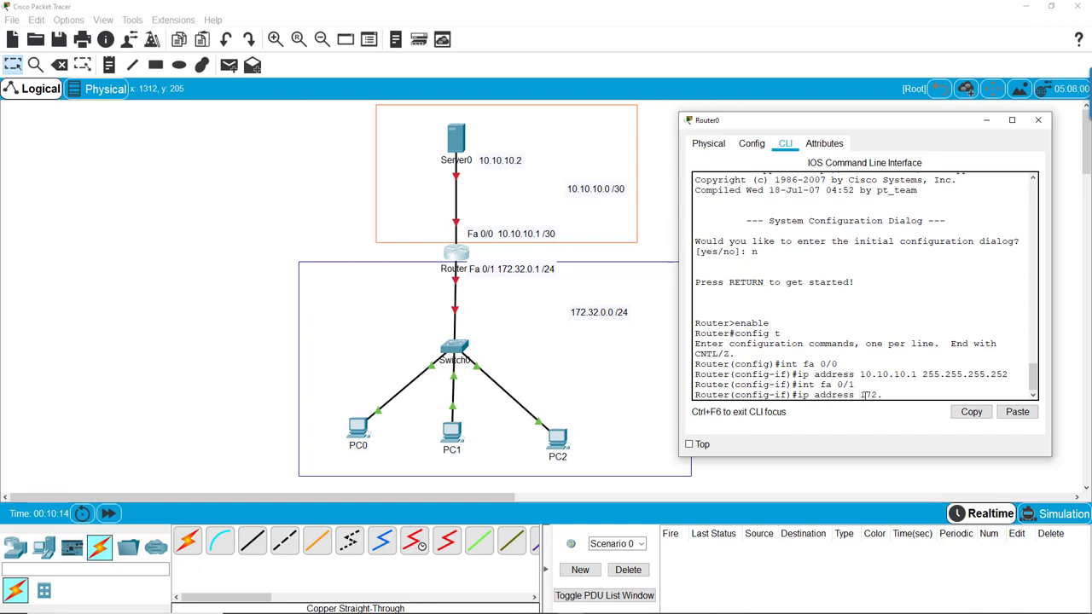
{"action": "type", "text": "32."}
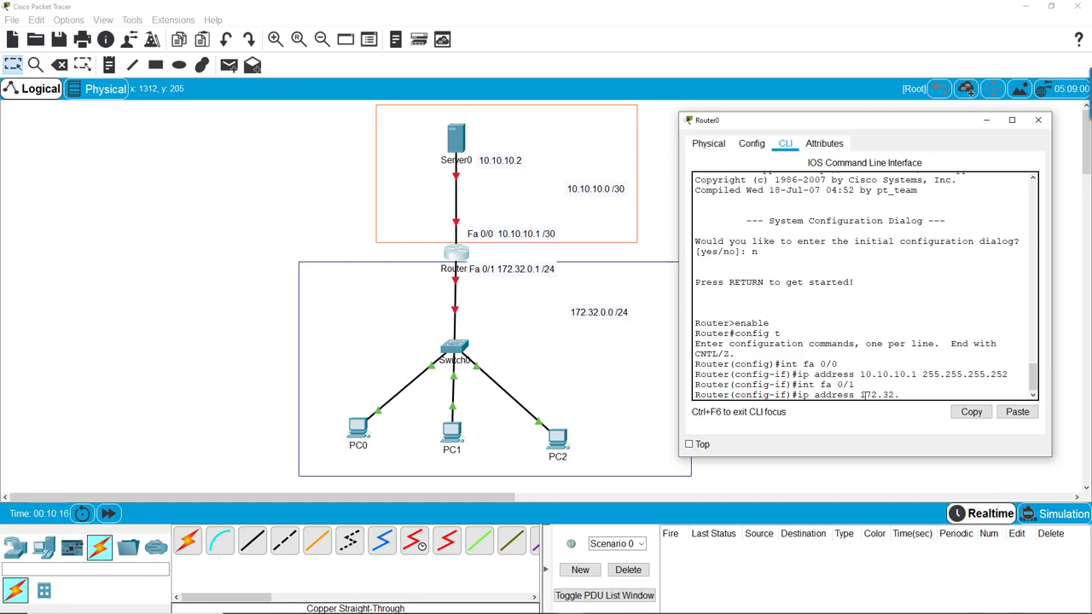
{"action": "type", "text": "0.1"}
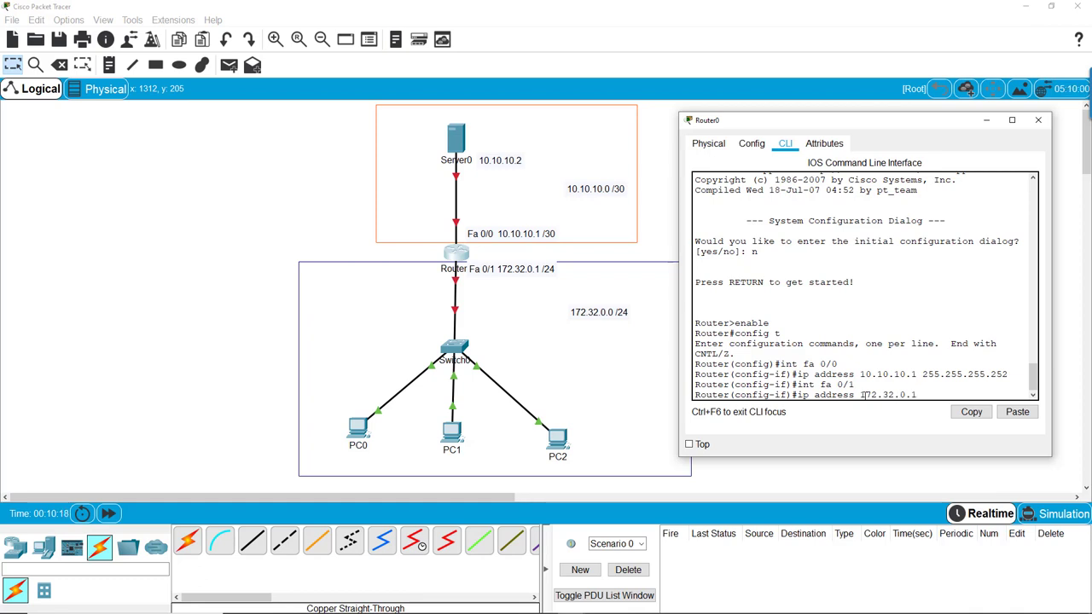
{"action": "type", "text": "255.255.255.0"}
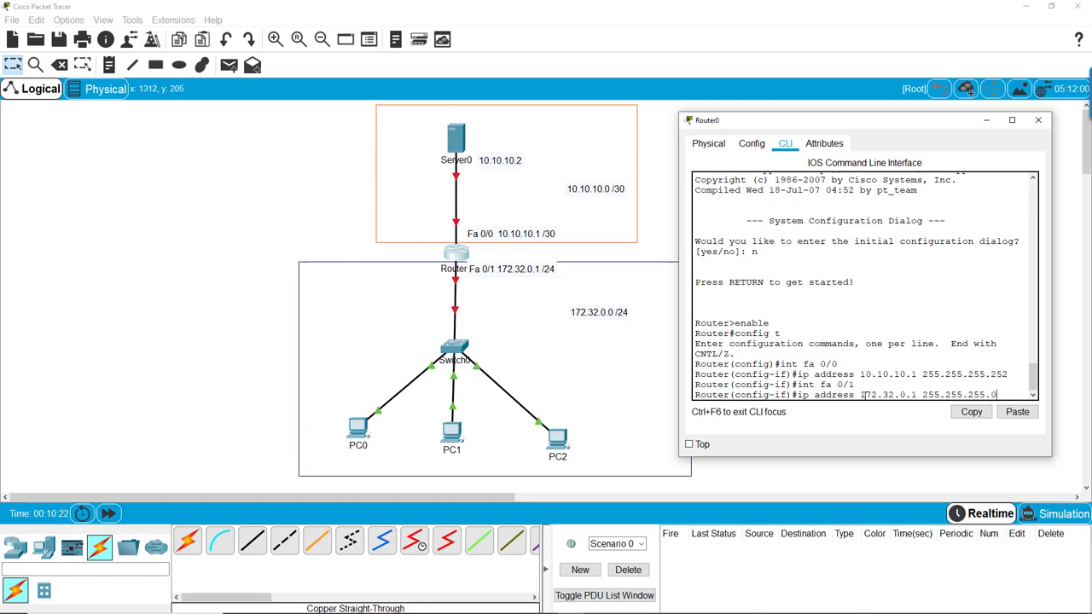
{"action": "key", "text": "Return"}
{"action": "type", "text": "no shut"}
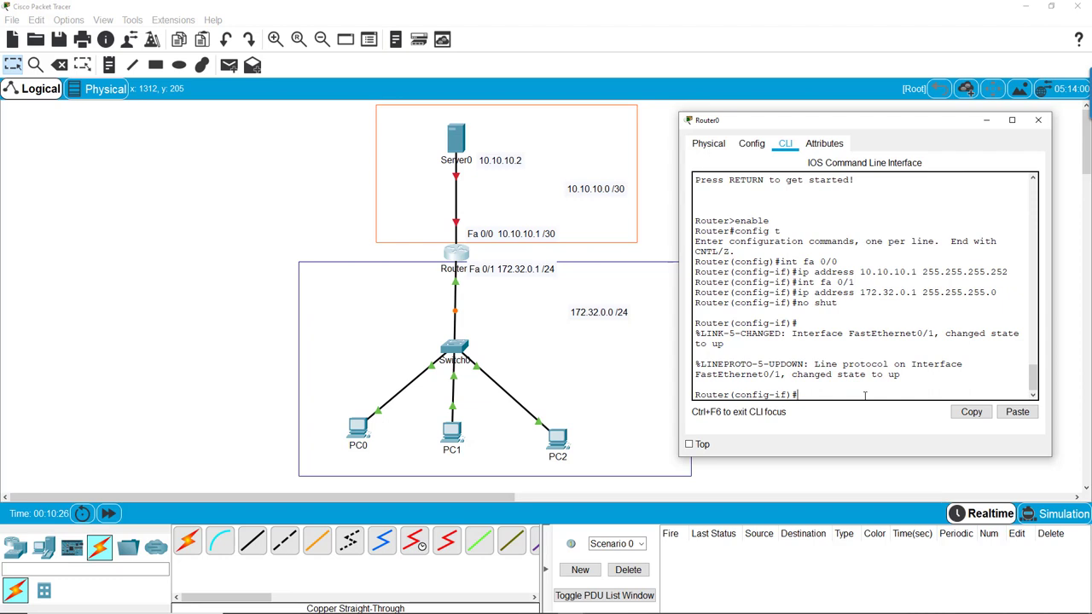
Enable Fa0/0 with 'no shut' and exit interface configuration.
{"action": "type", "text": "int fa 0/0"}
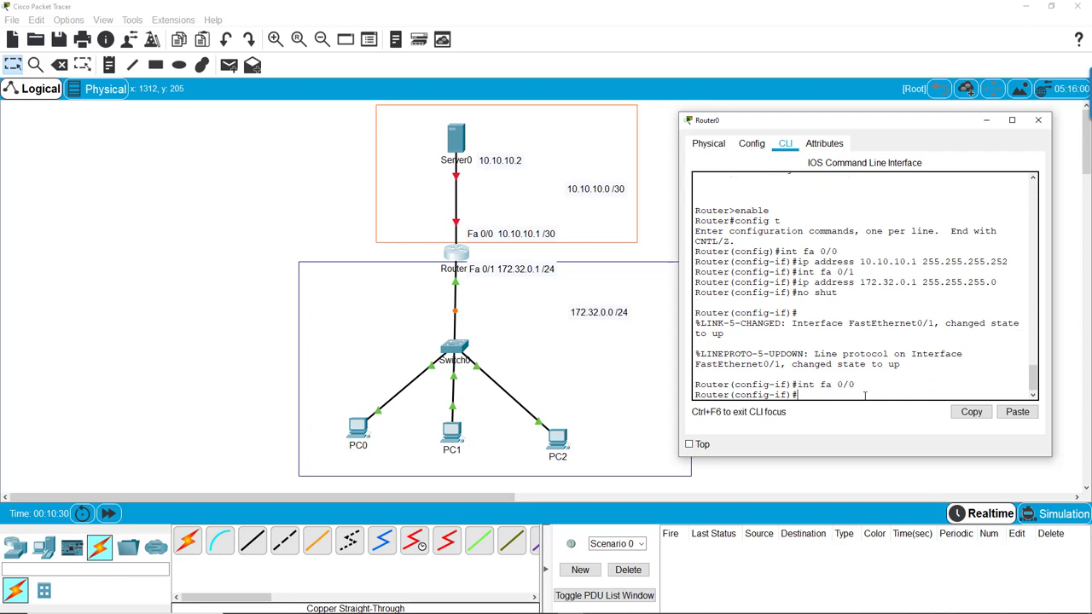
{"action": "type", "text": "no shut"}
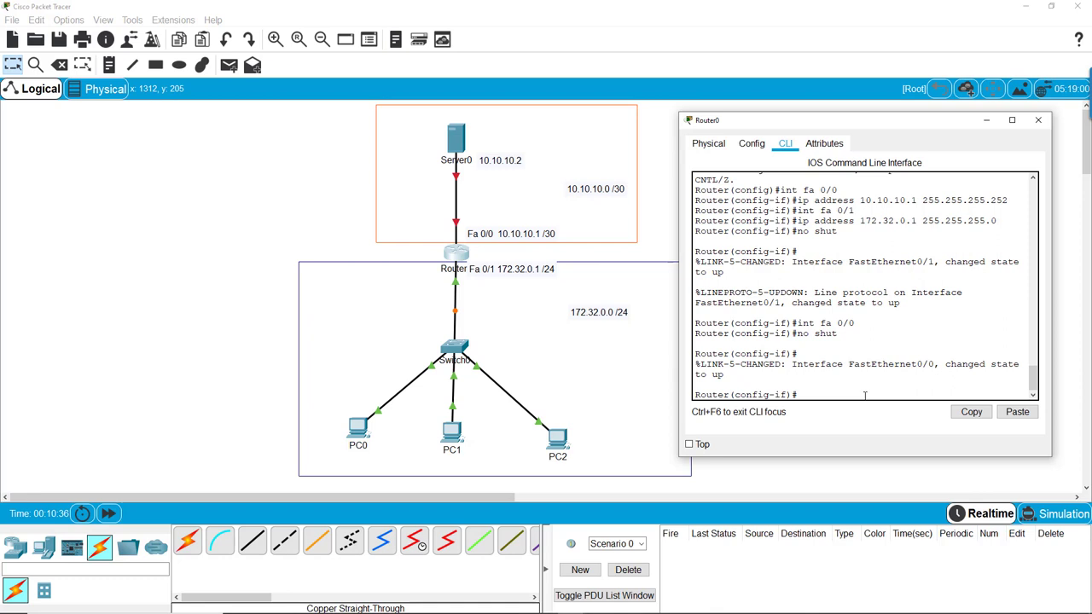
{"action": "type", "text": "e"}
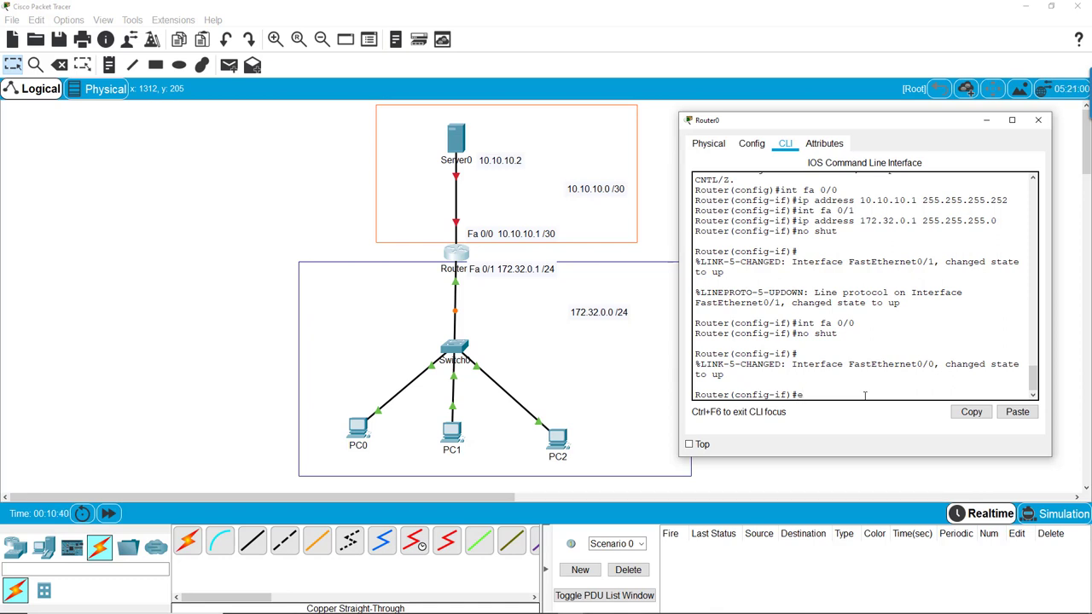
{"action": "type", "text": "xi"}
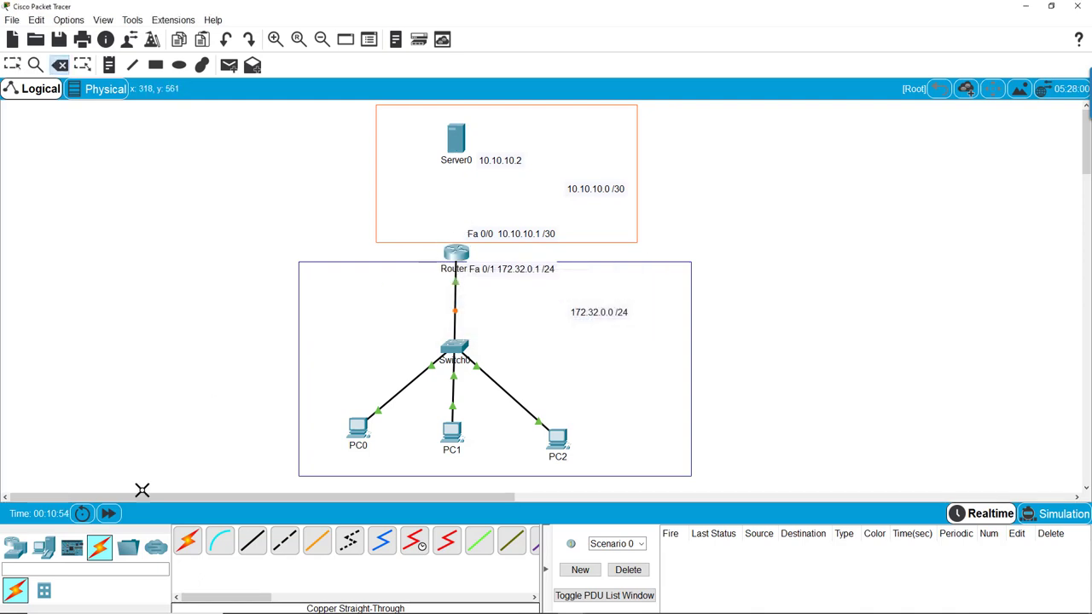
Connect Server0 to Router0's FastEthernet0/0 with a copper cross-over cable.
{"action": "left_click", "coordinate": [457, 254]}
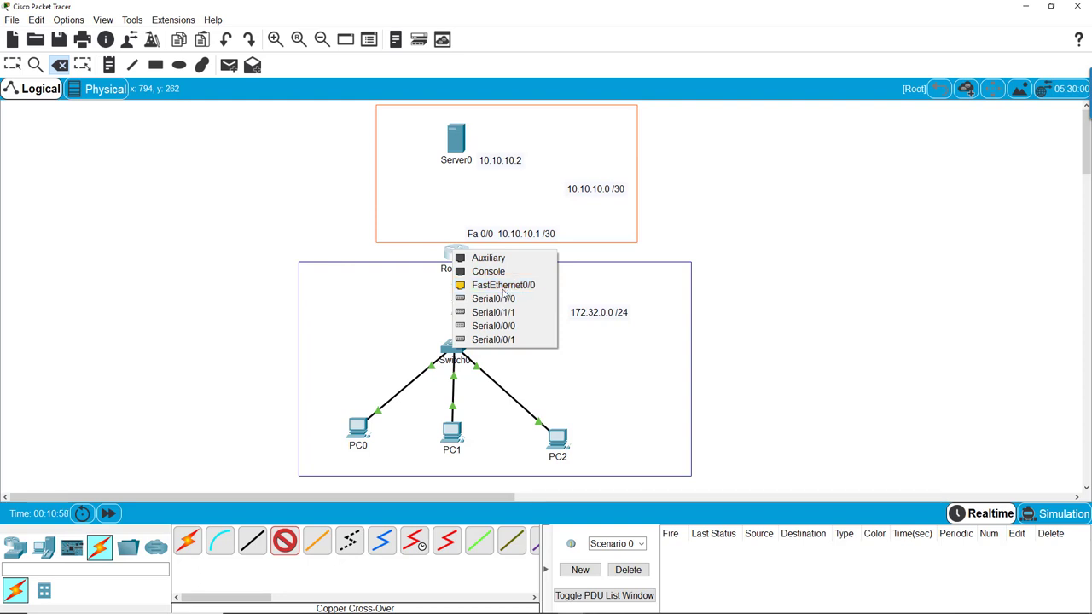
{"action": "left_click", "coordinate": [503, 285]}
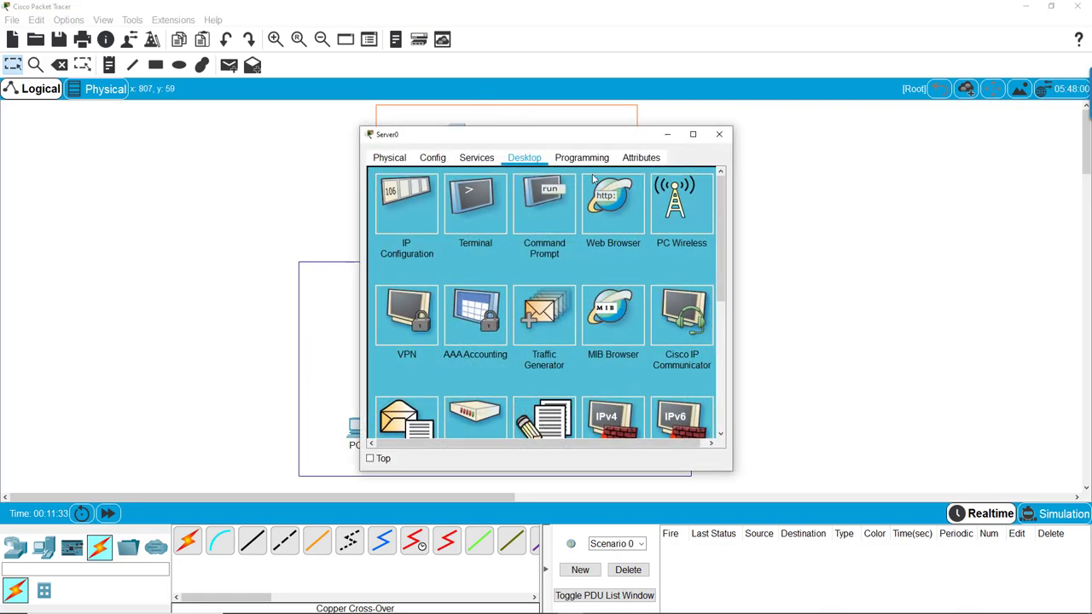
Turn Server0's DHCP service on and name the pool Net3.
{"action": "left_click", "coordinate": [476, 157]}
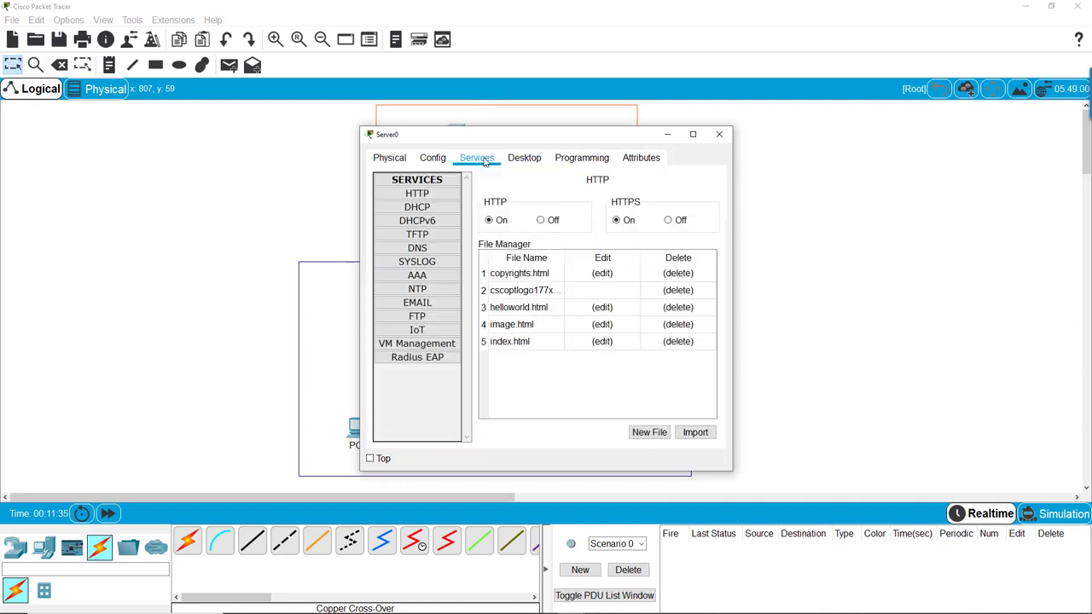
{"action": "left_click", "coordinate": [416, 207]}
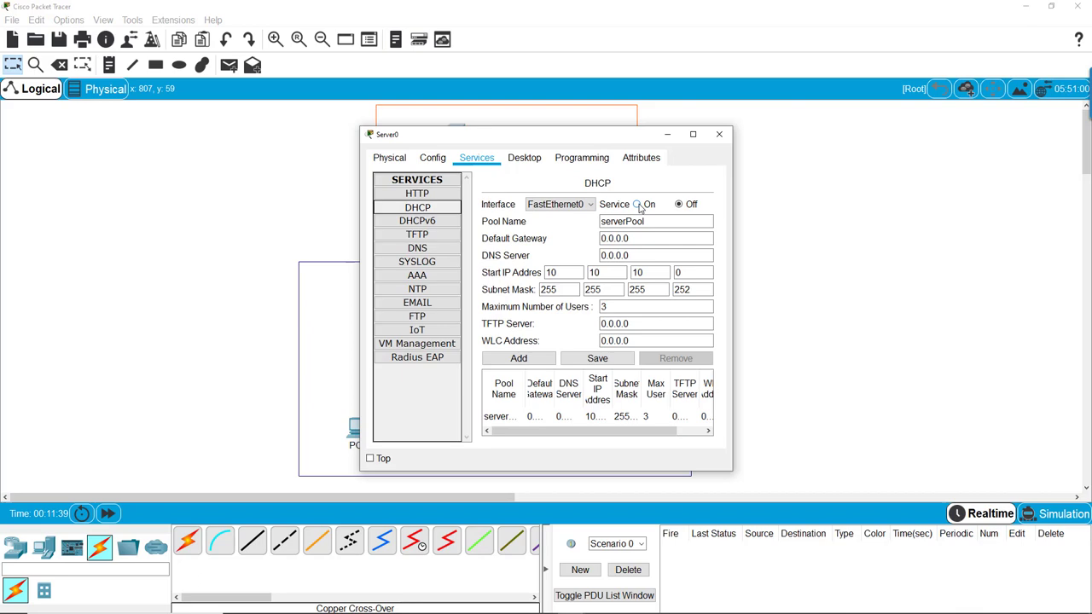
{"action": "left_click", "coordinate": [637, 204]}
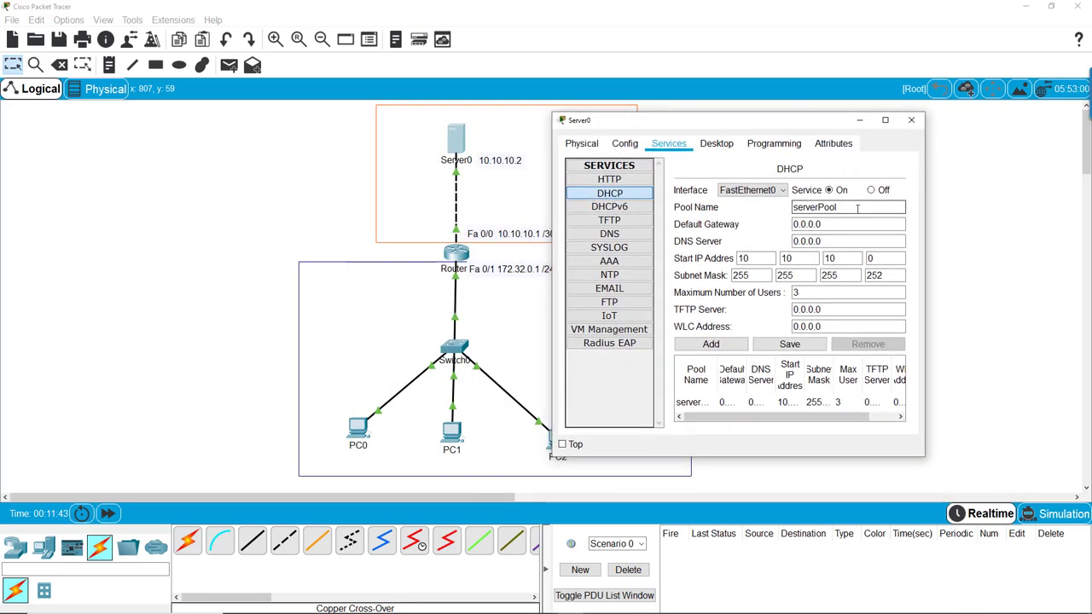
{"action": "triple_click", "coordinate": [846, 206]}
{"action": "type", "text": "Net"}
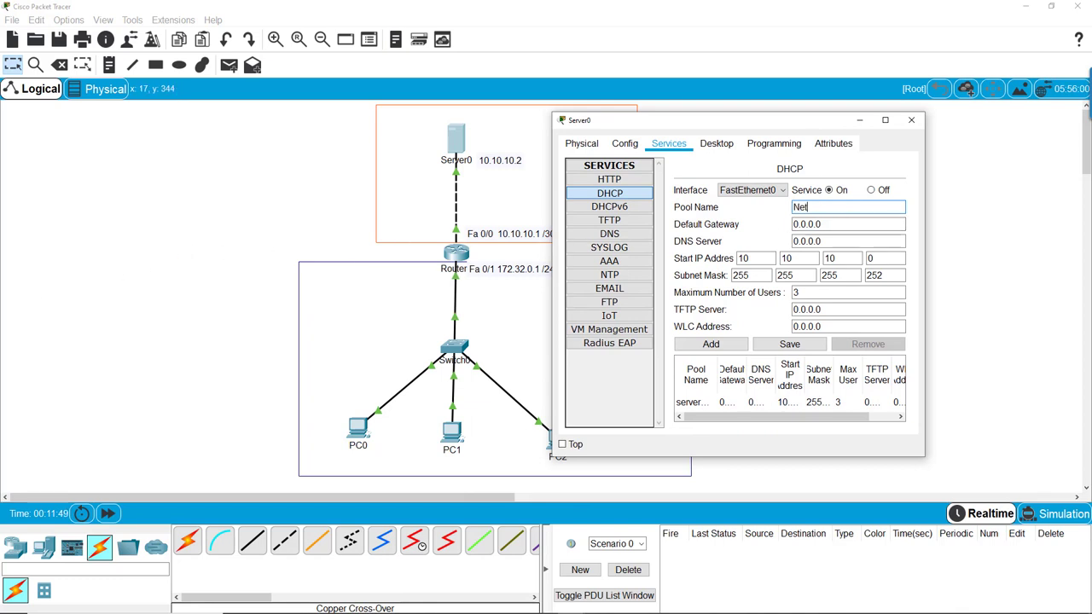
{"action": "type", "text": "3"}
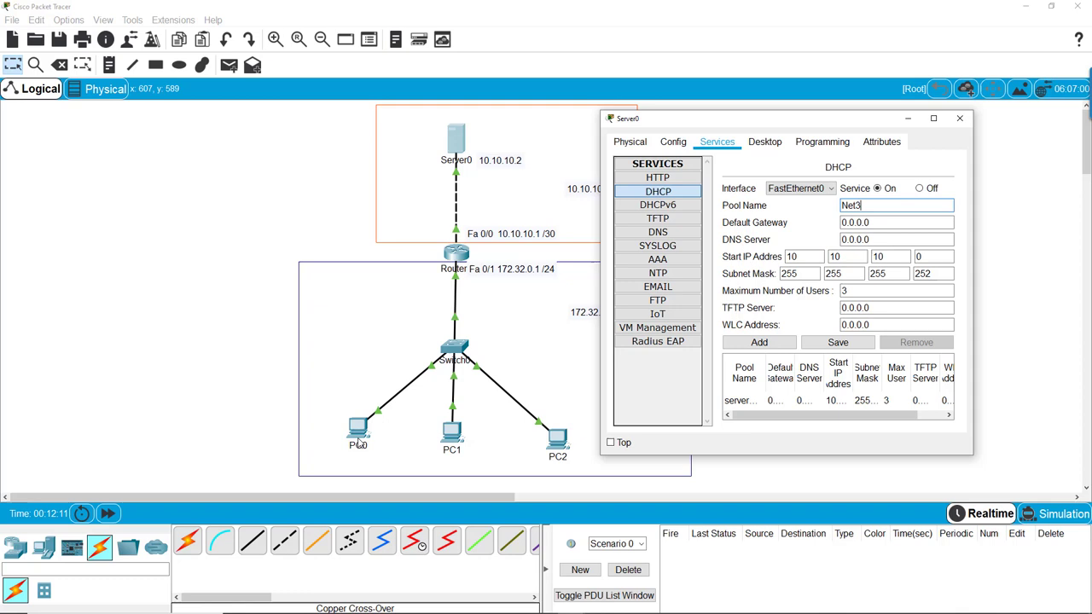
{"action": "mouse_move", "coordinate": [355, 406]}
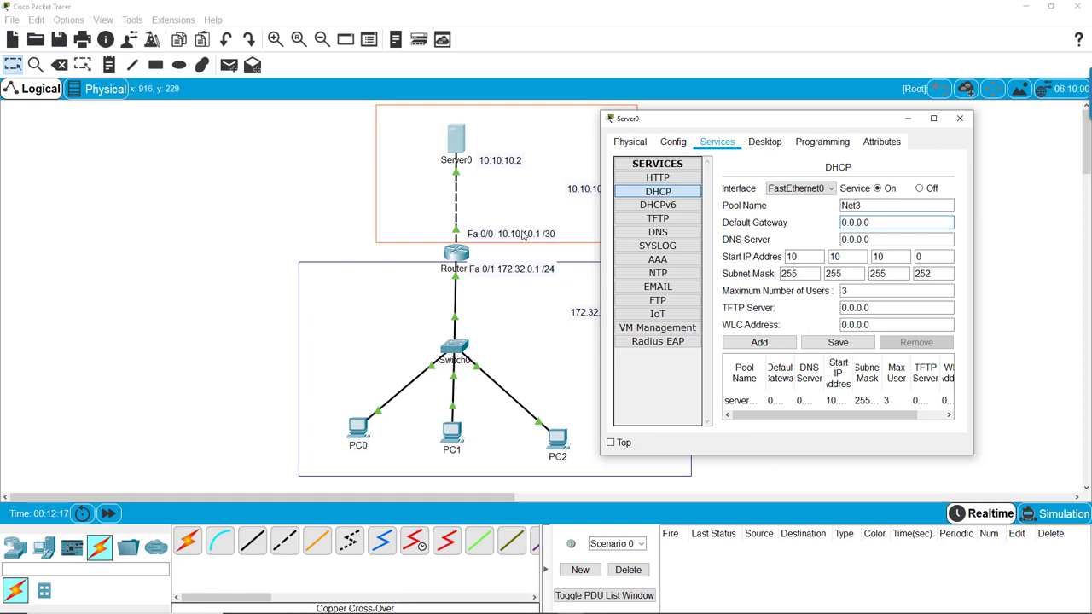
{"action": "mouse_move", "coordinate": [553, 242]}
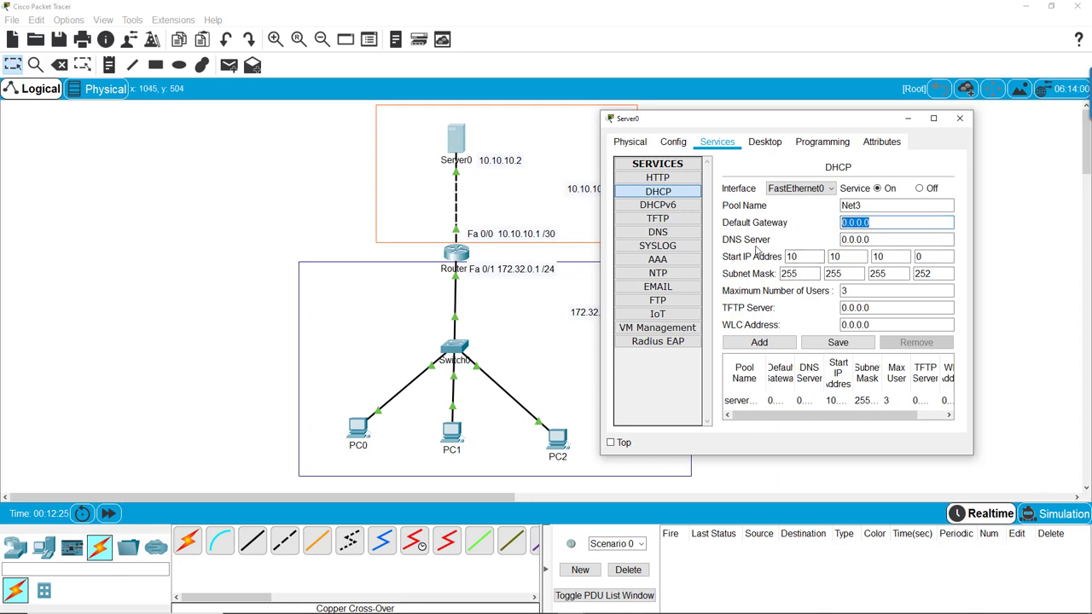
Set gateway 172.32.0.1, DNS 8.8.8.8, start IP 172.32.0.10, then add and save the pool.
{"action": "type", "text": "172"}
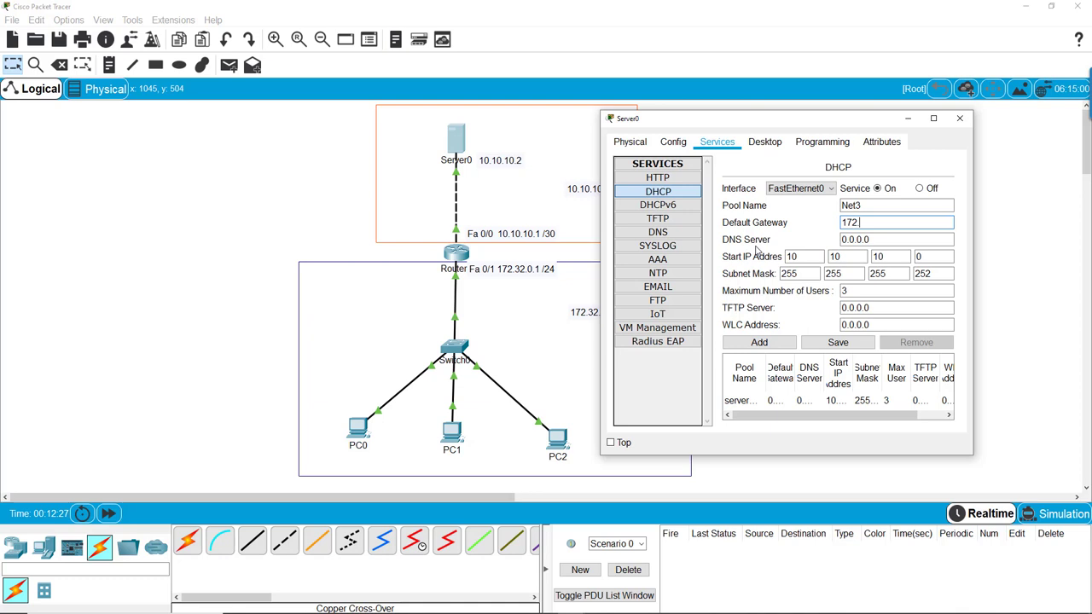
{"action": "type", "text": ".32."}
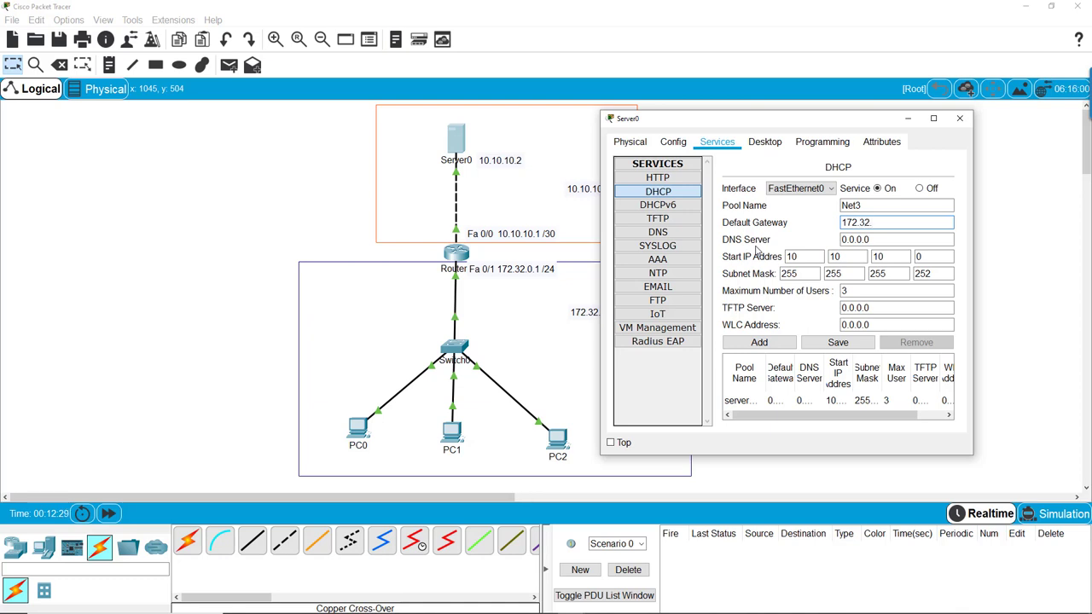
{"action": "triple_click", "coordinate": [896, 239]}
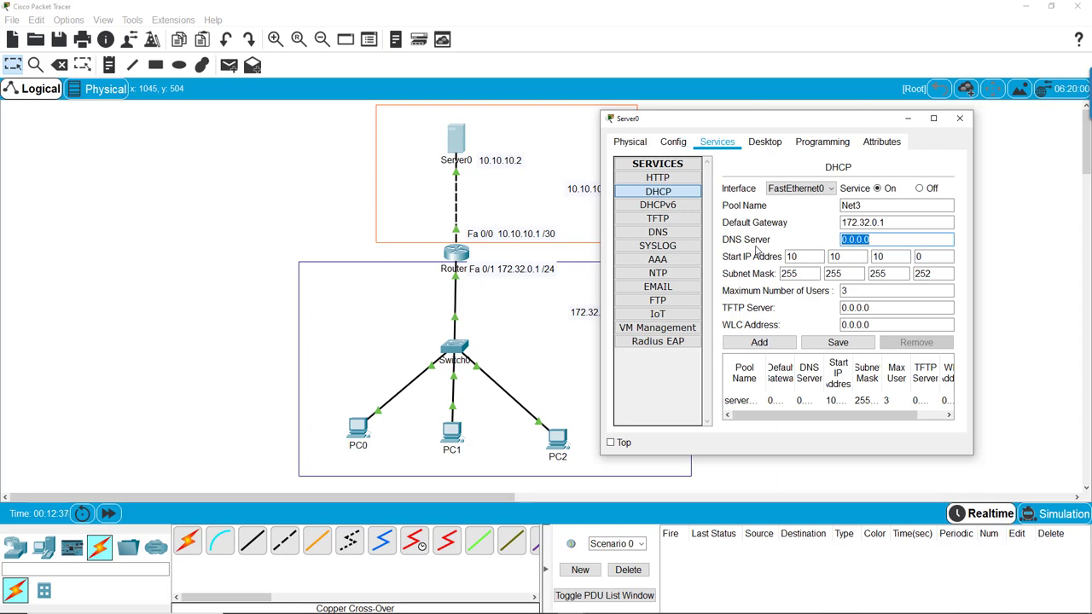
{"action": "type", "text": "8.8"}
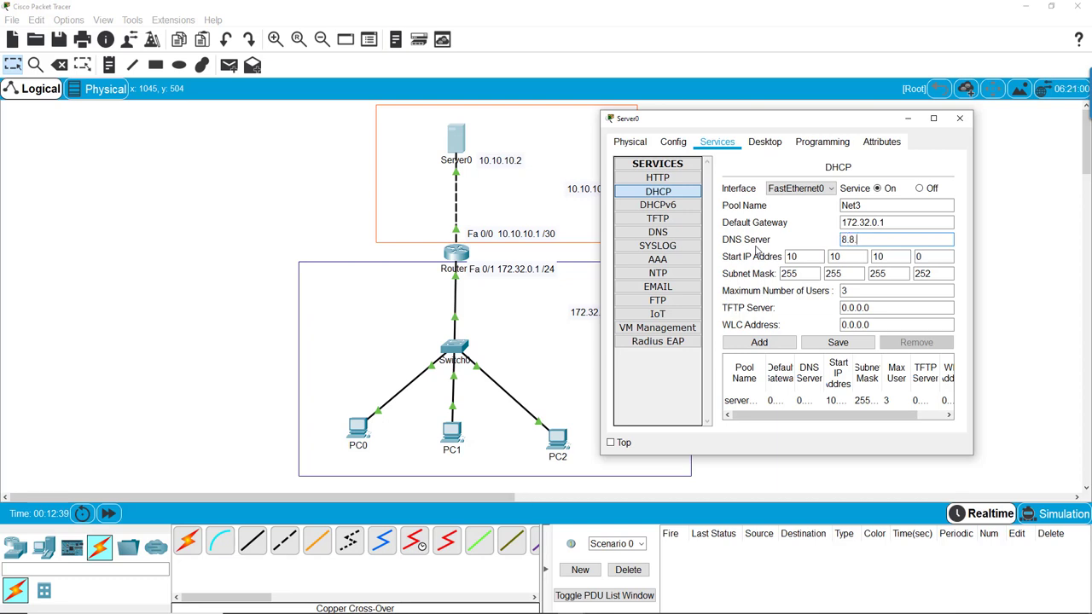
{"action": "type", "text": ".8.8"}
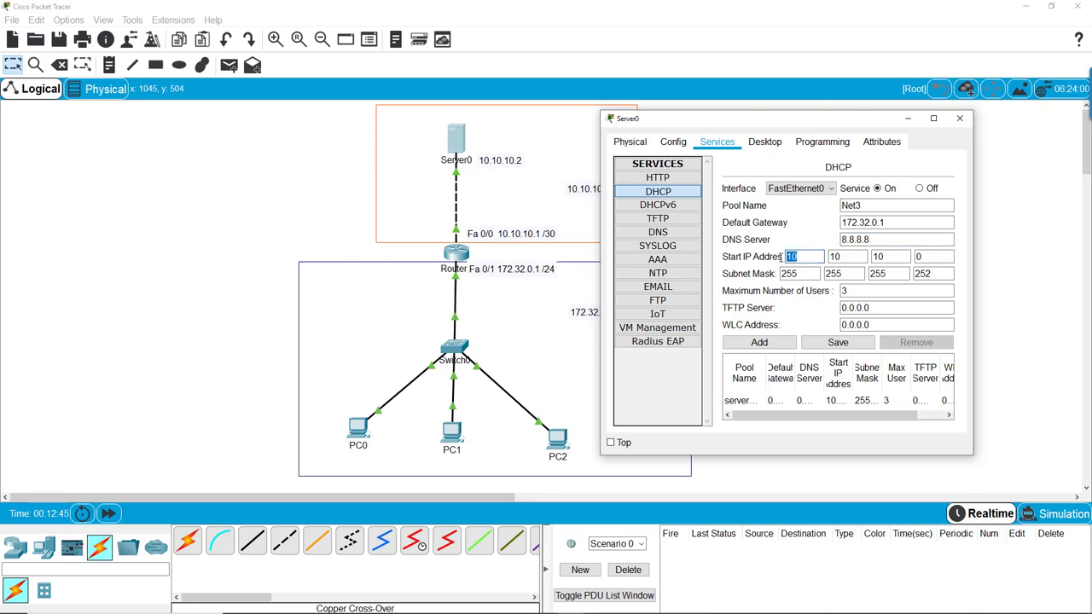
{"action": "type", "text": "172"}
{"action": "left_click", "coordinate": [846, 256]}
{"action": "type", "text": "32"}
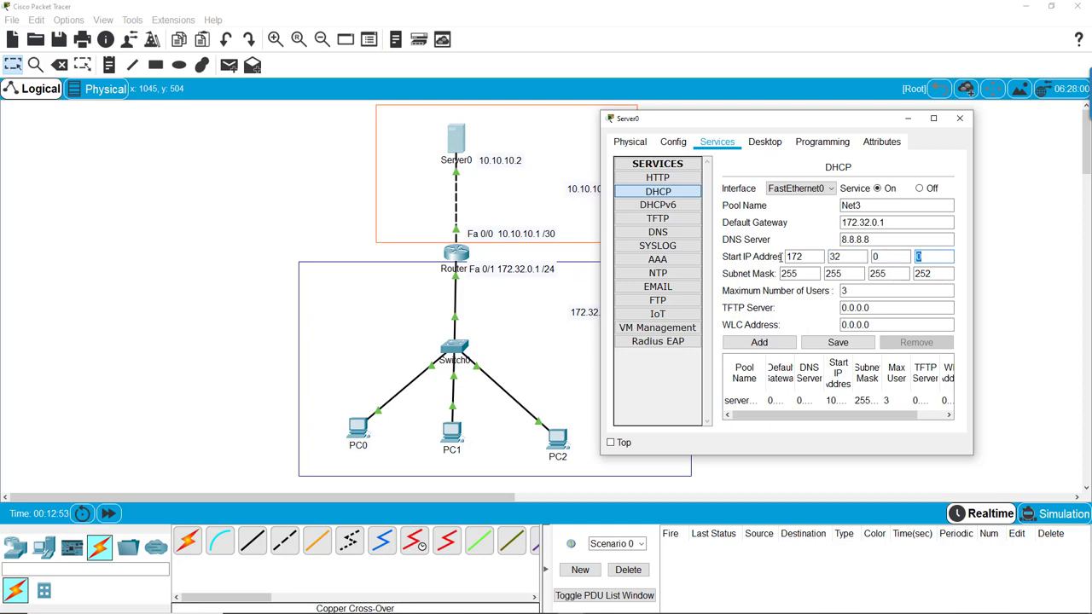
{"action": "type", "text": "10"}
{"action": "left_click", "coordinate": [933, 273]}
{"action": "type", "text": "0"}
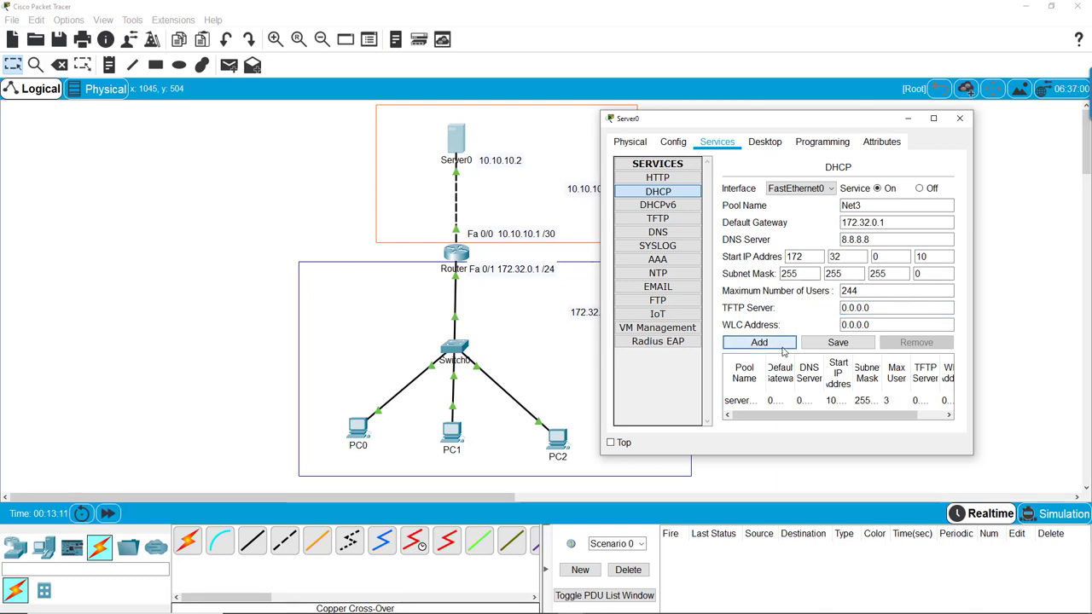
{"action": "left_click", "coordinate": [838, 341]}
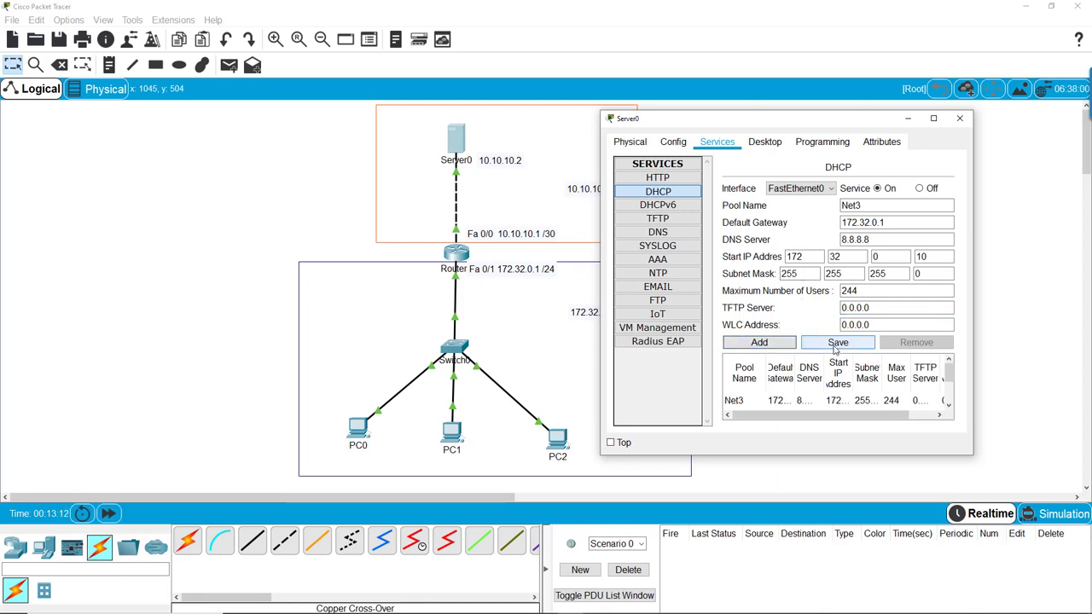
{"action": "left_click", "coordinate": [959, 117]}
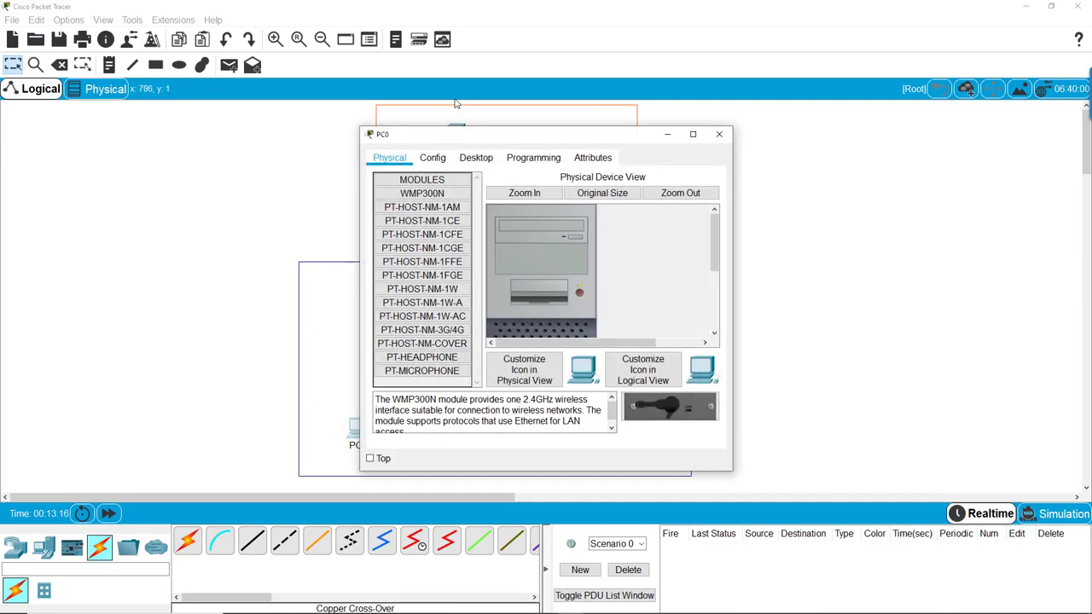
Set the PC's IP configuration to DHCP before returning to Router0's CLI.
{"action": "left_click", "coordinate": [476, 157]}
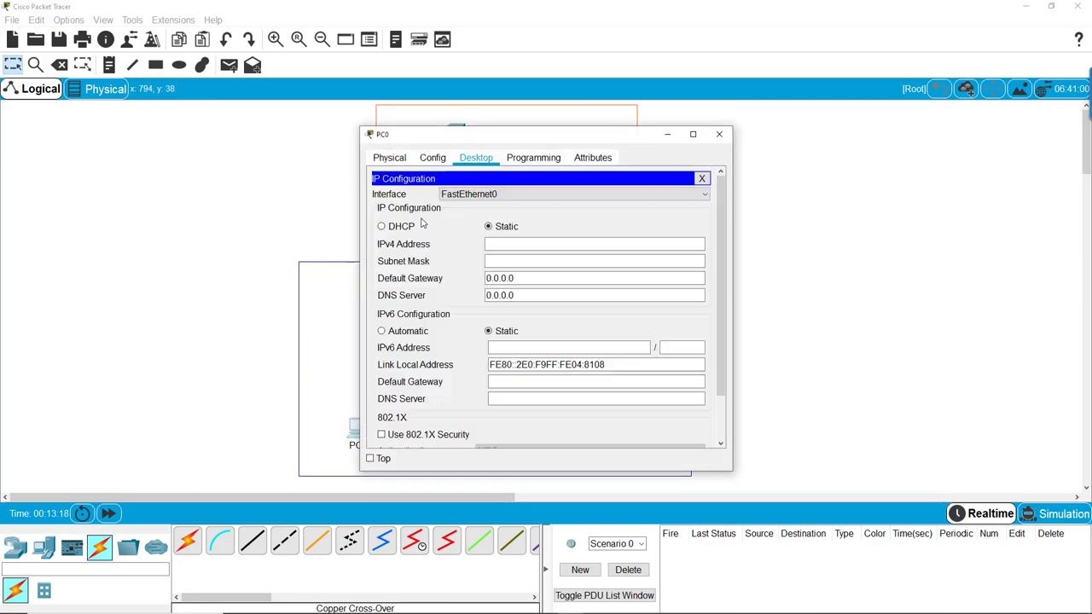
{"action": "left_click", "coordinate": [382, 225]}
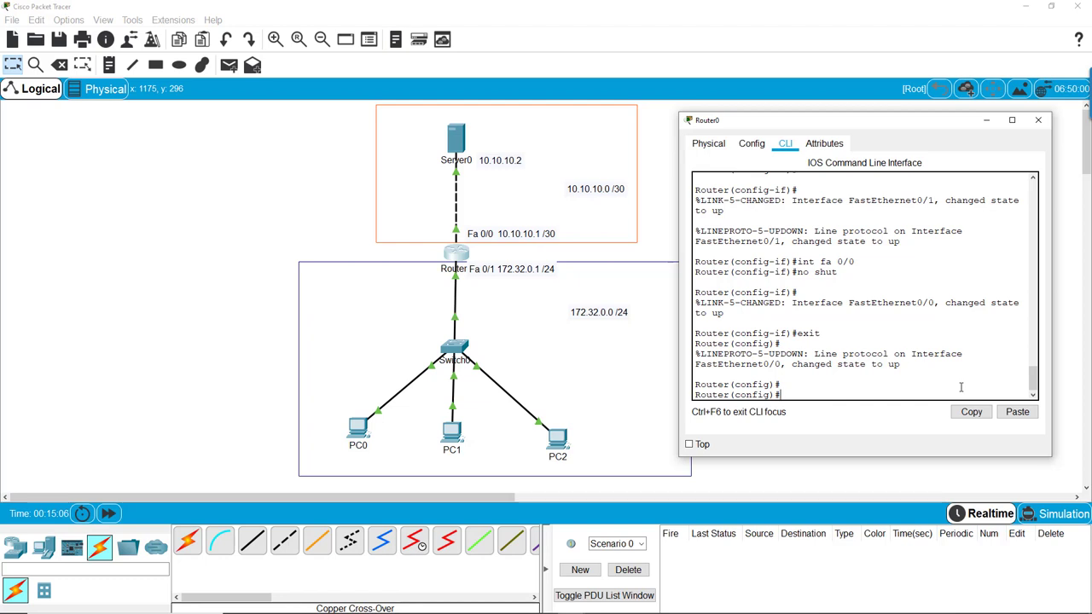
Enter interface Fa0/1 and attempt 'helper-address 10.10.10.2', which is rejected.
{"action": "type", "text": "int fa"}
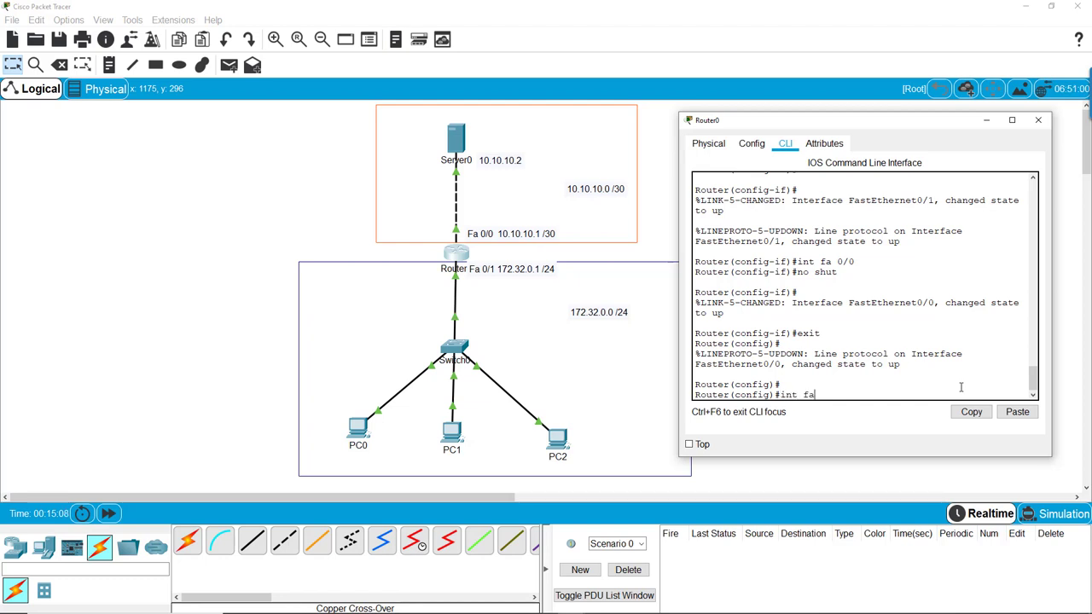
{"action": "type", "text": "0"}
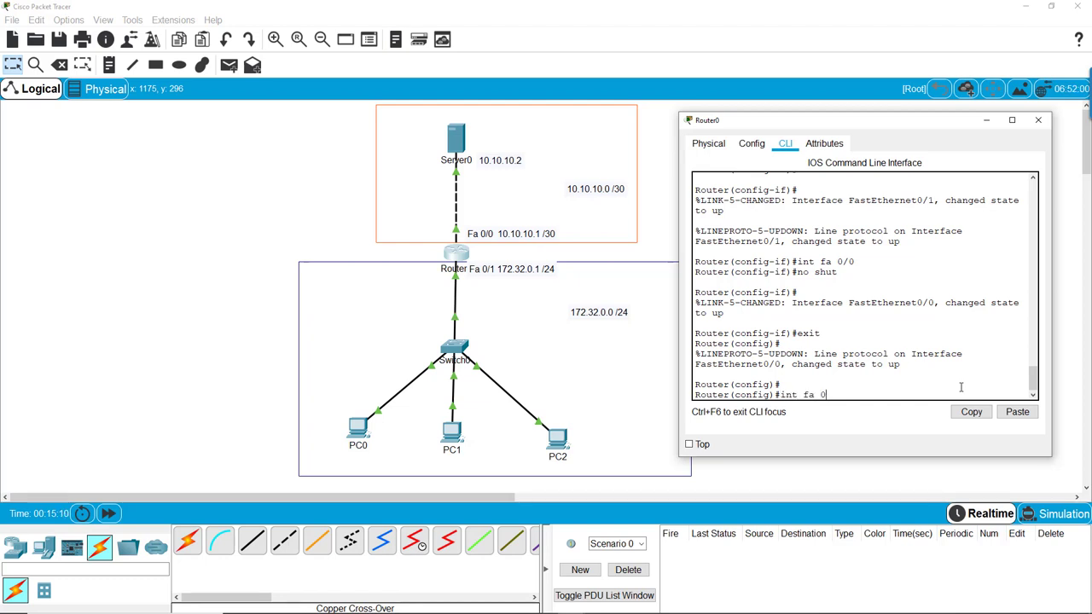
{"action": "type", "text": "/1"}
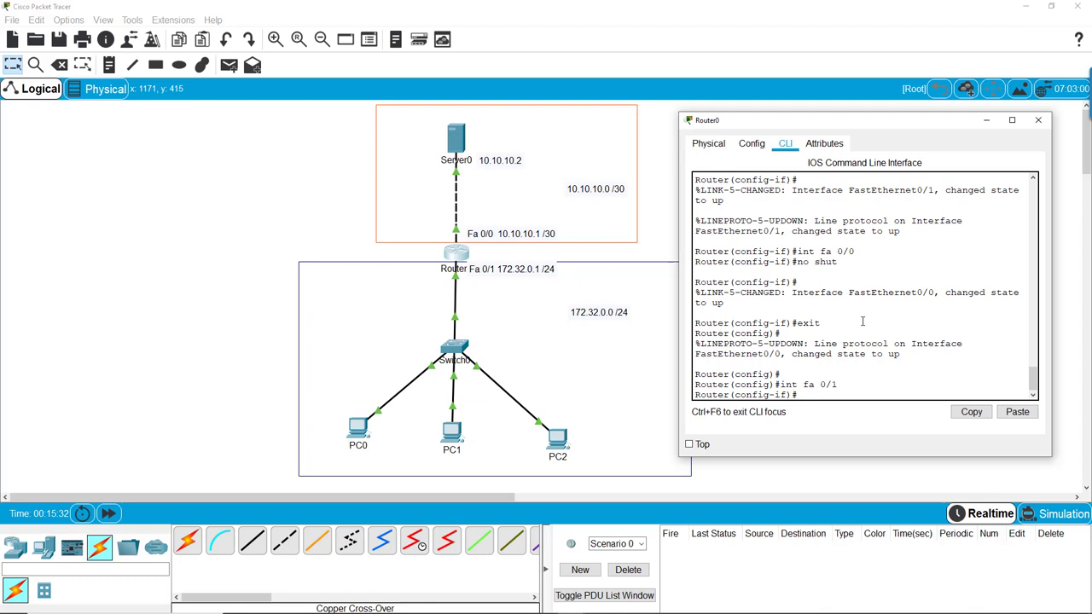
{"action": "type", "text": "helper-address"}
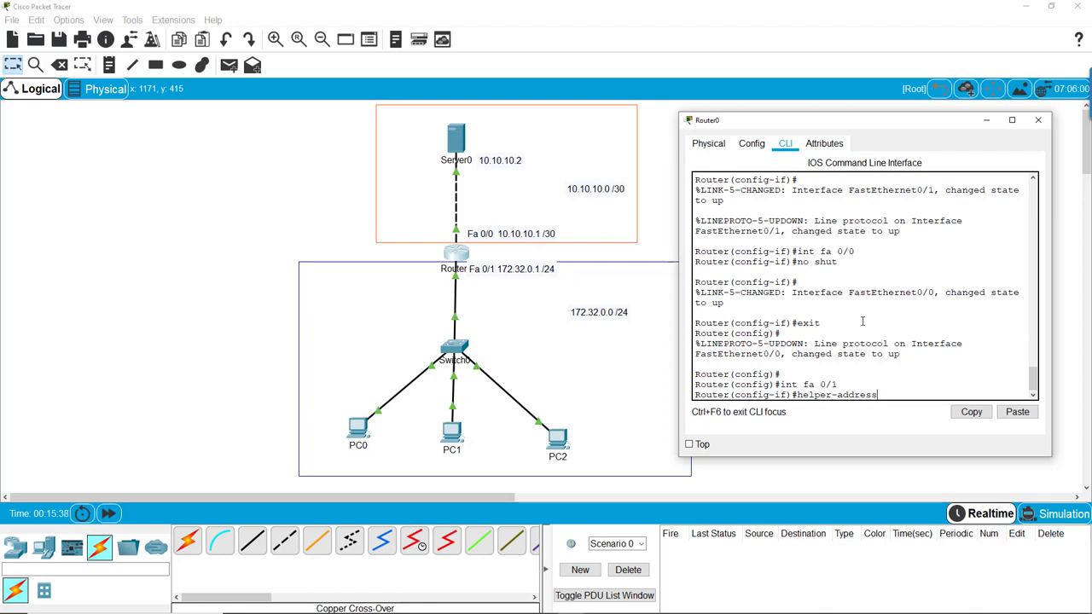
{"action": "type", "text": "10.10.1"}
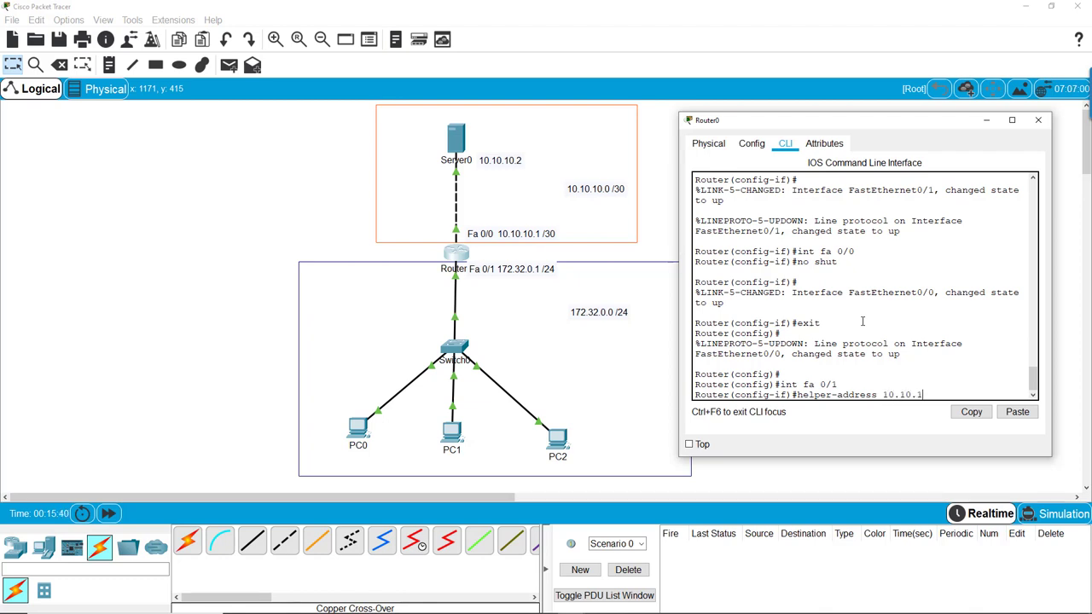
{"action": "type", "text": "2"}
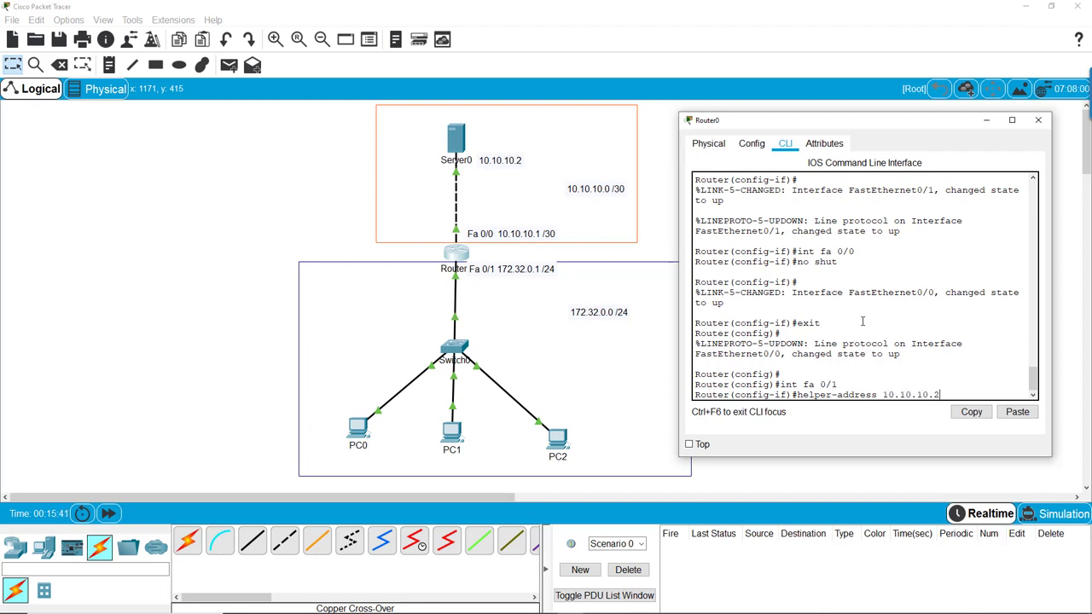
{"action": "key", "text": "Return"}
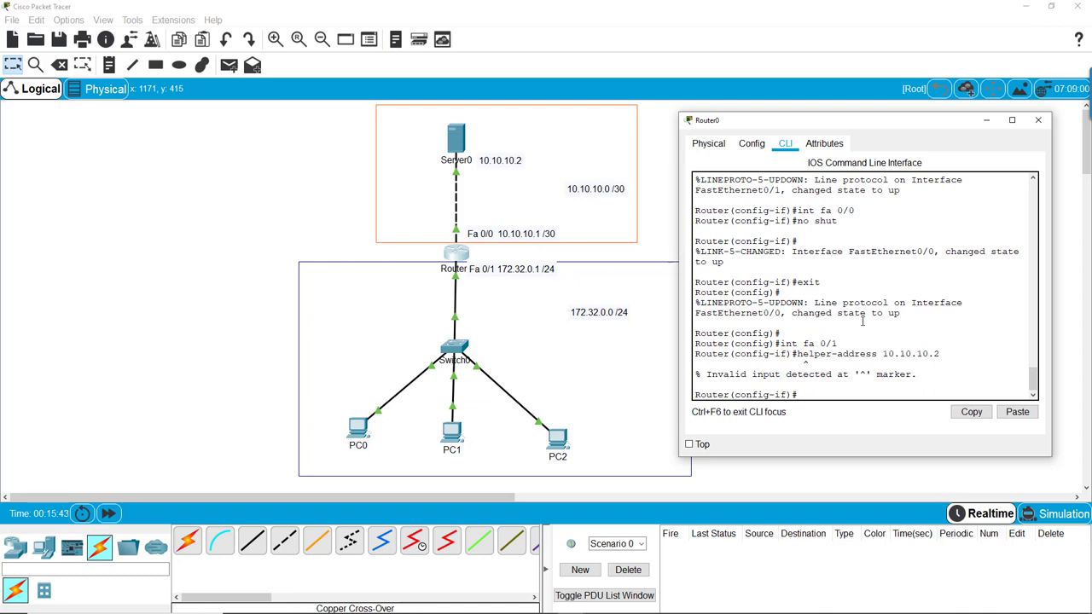
Save the configuration with 'do write memory' and close the router window.
{"action": "type", "text": "do write memory"}
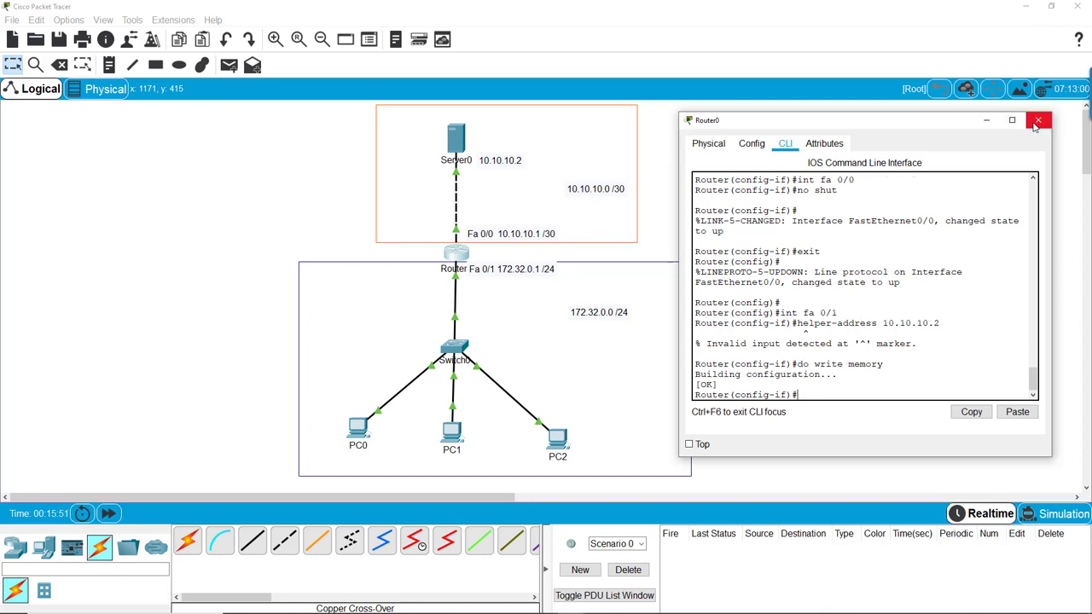
{"action": "left_click", "coordinate": [1037, 119]}
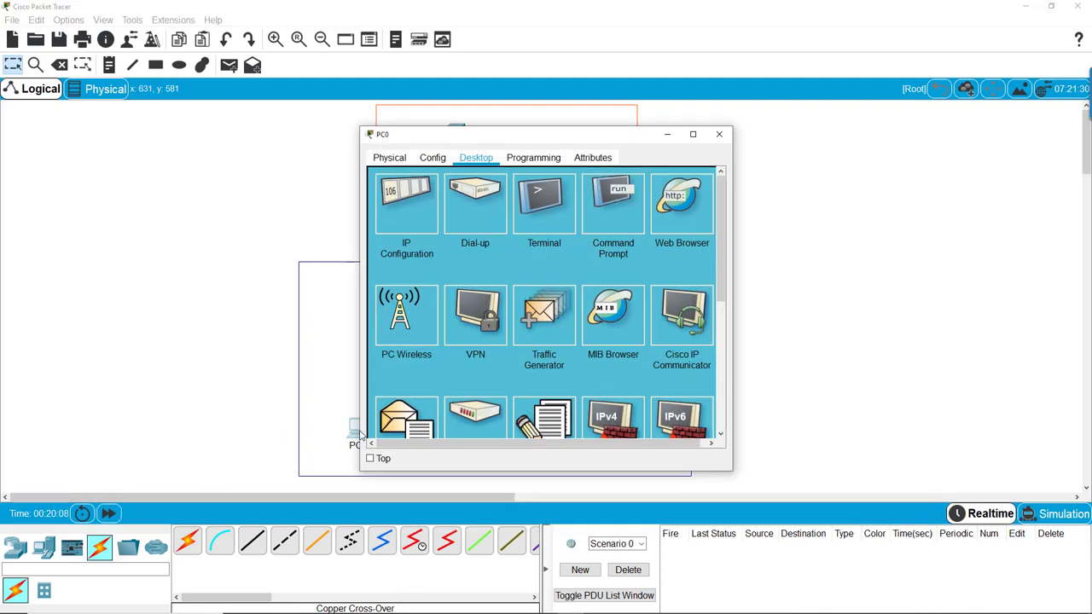
Set the PC to DHCP, see it fall back to APIPA 169.254.129.8, and close it.
{"action": "left_click", "coordinate": [406, 202]}
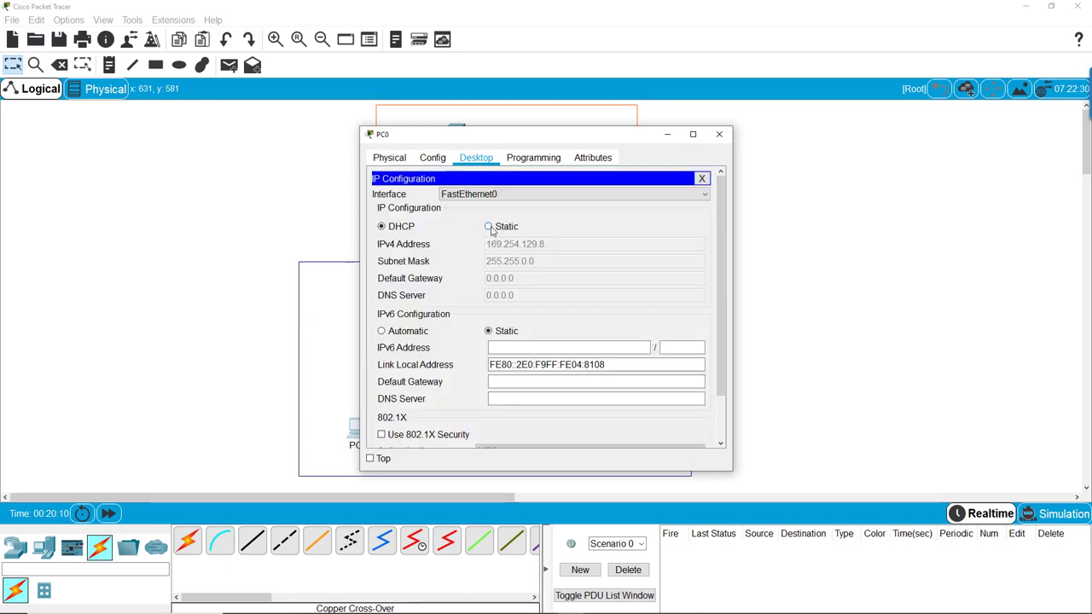
{"action": "left_click", "coordinate": [382, 225]}
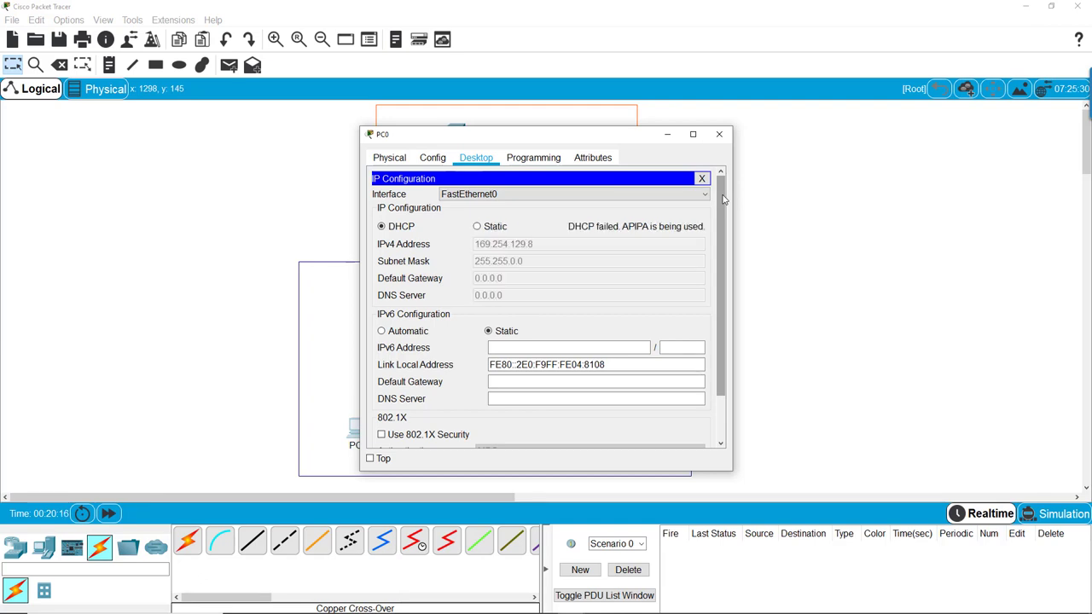
{"action": "left_click", "coordinate": [720, 133]}
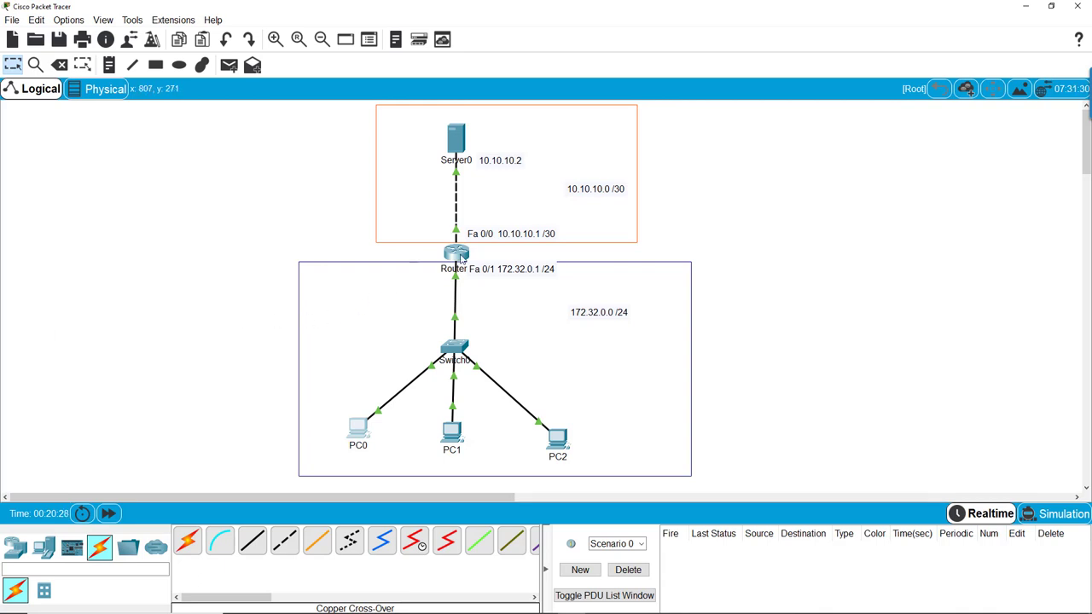
{"action": "mouse_move", "coordinate": [358, 433]}
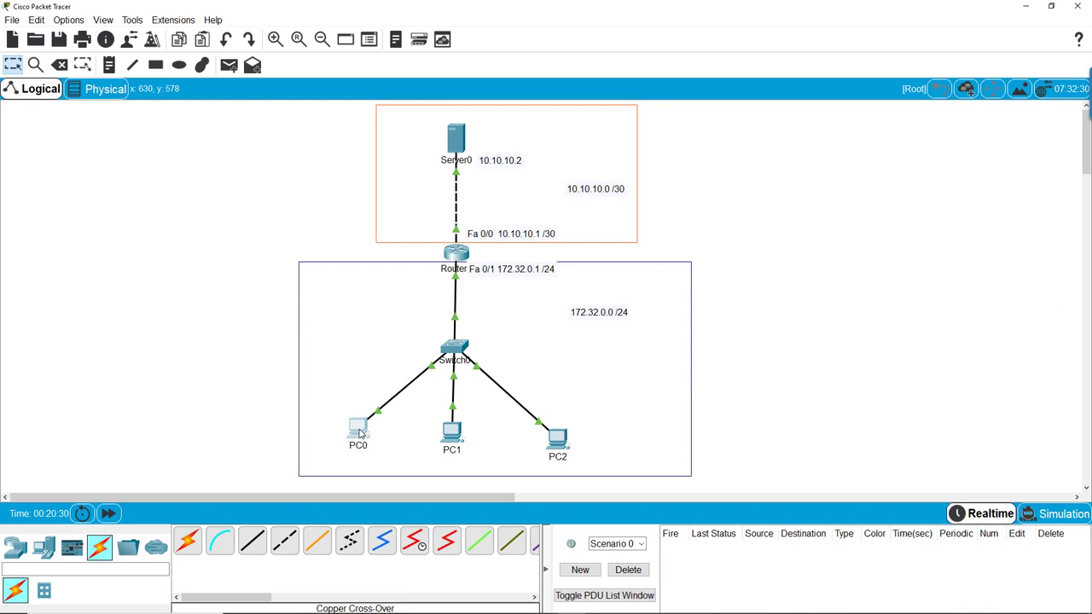
{"action": "mouse_move", "coordinate": [358, 429]}
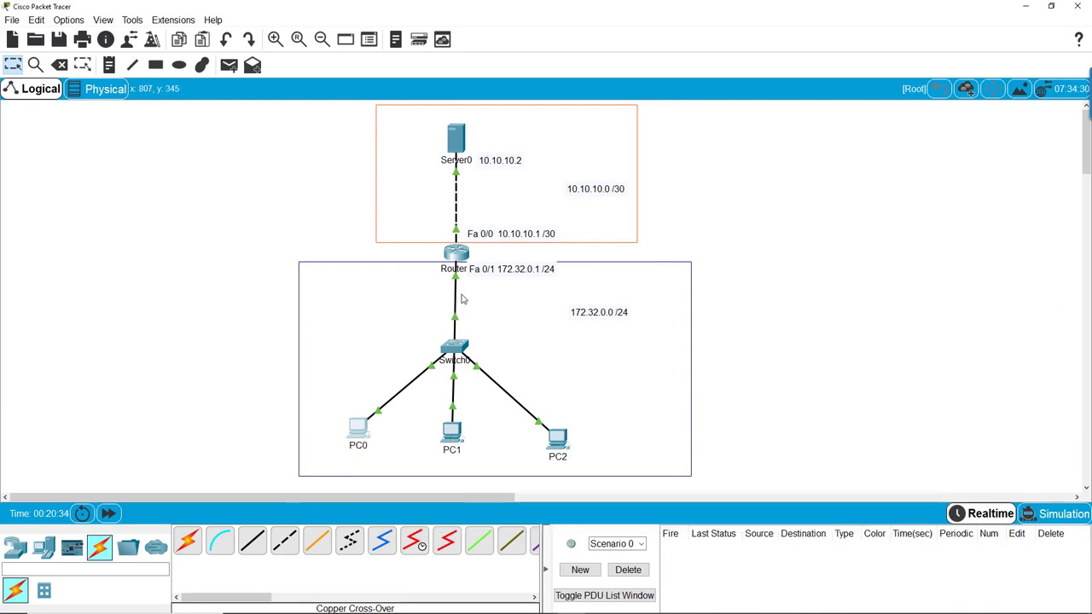
{"action": "mouse_move", "coordinate": [455, 252]}
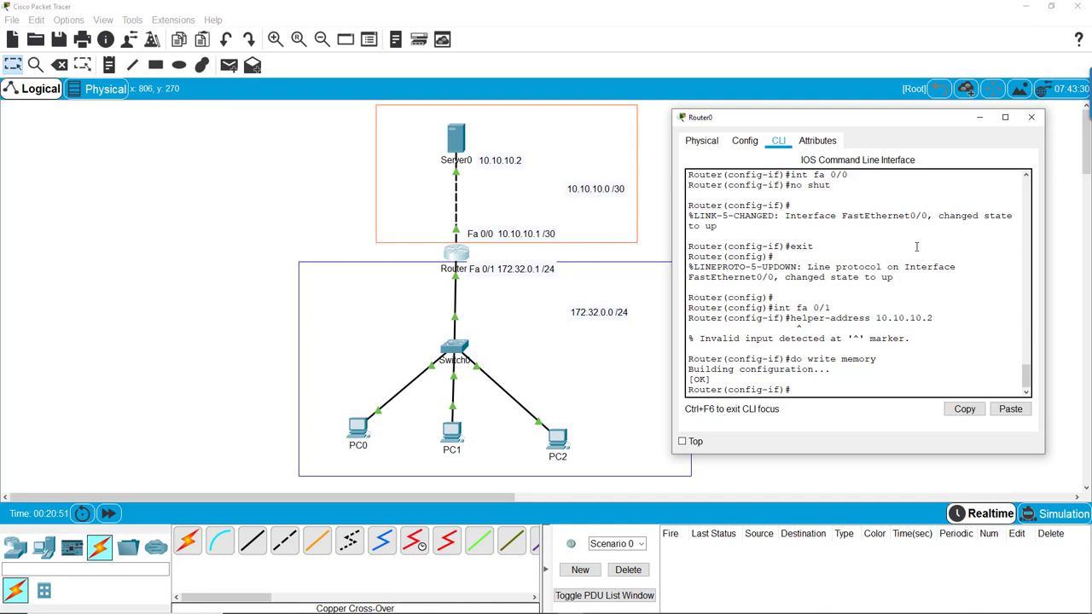
{"action": "mouse_move", "coordinate": [935, 420]}
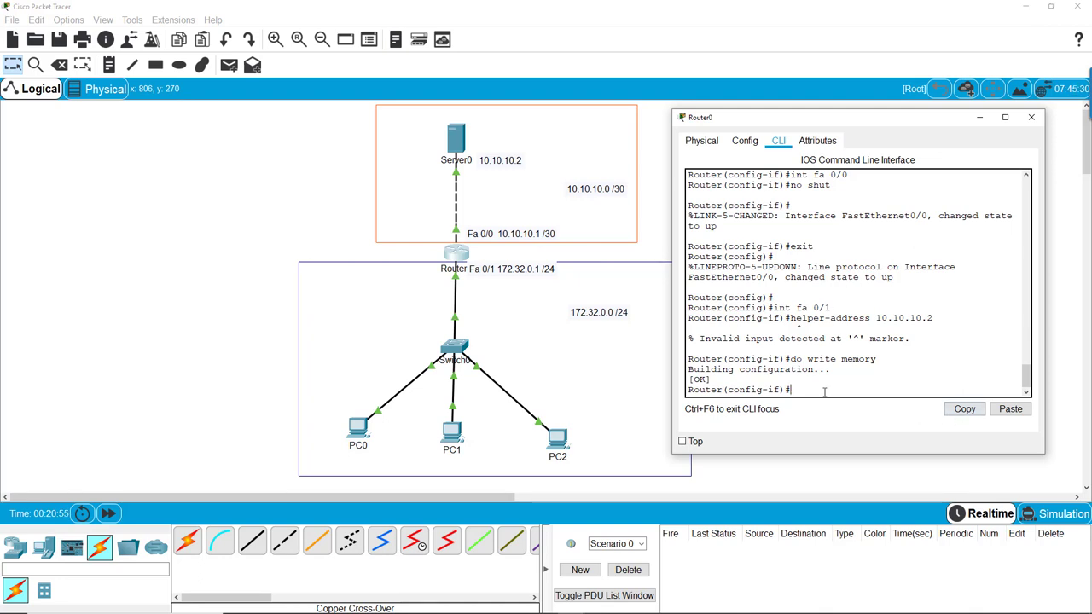
Apply 'ip helper-address 10.10.10.2' on Fa0/1, save with write memory, and close the window.
{"action": "type", "text": "do write memory"}
{"action": "type", "text": "helper-address 10.10.10.2"}
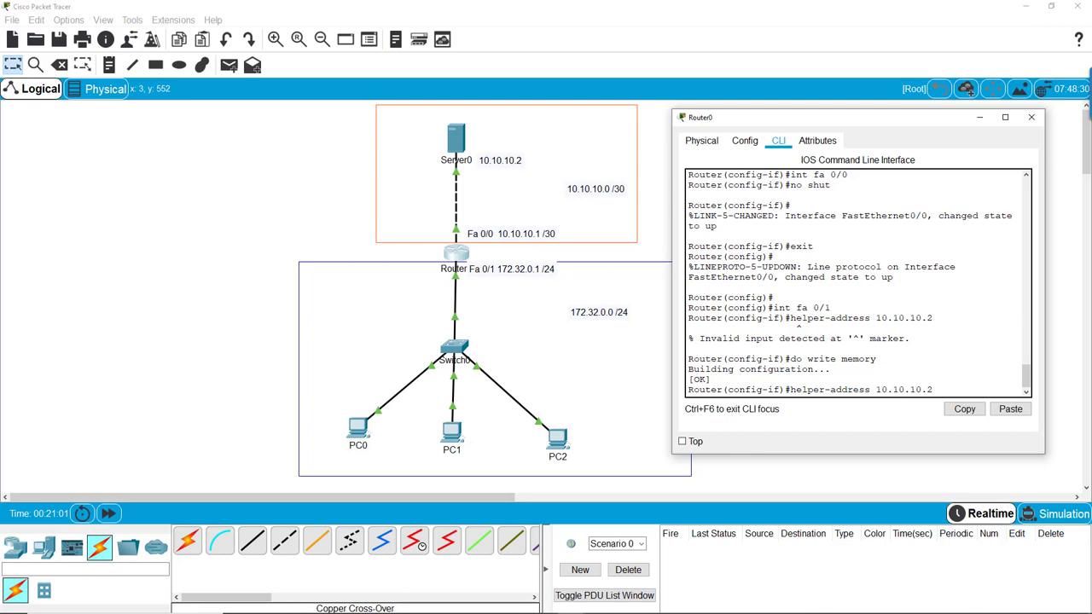
{"action": "type", "text": "ip helper-address 10.10.10.2"}
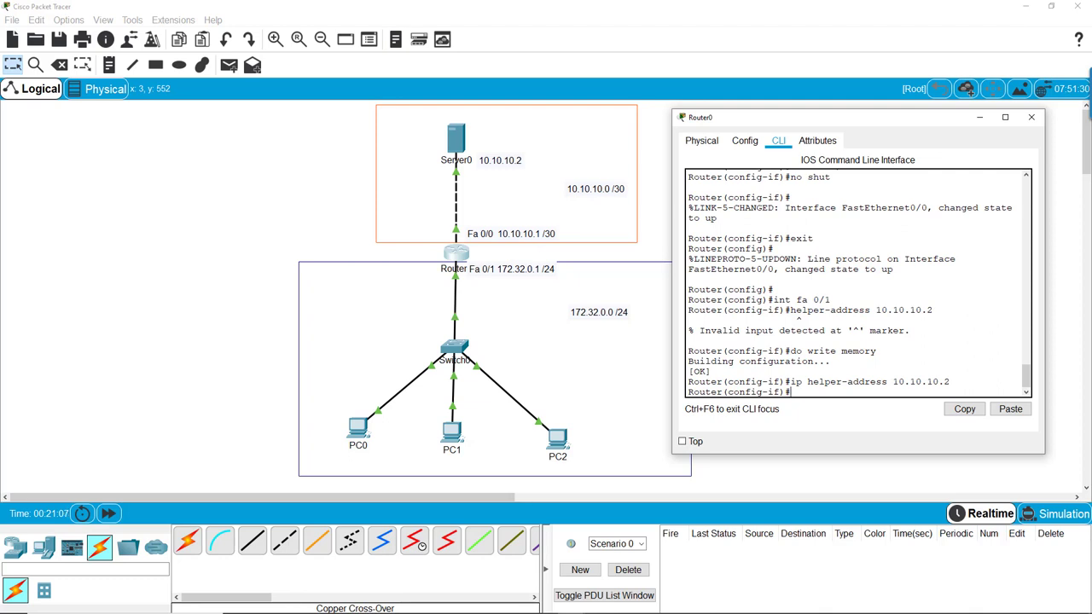
{"action": "type", "text": "do write memory"}
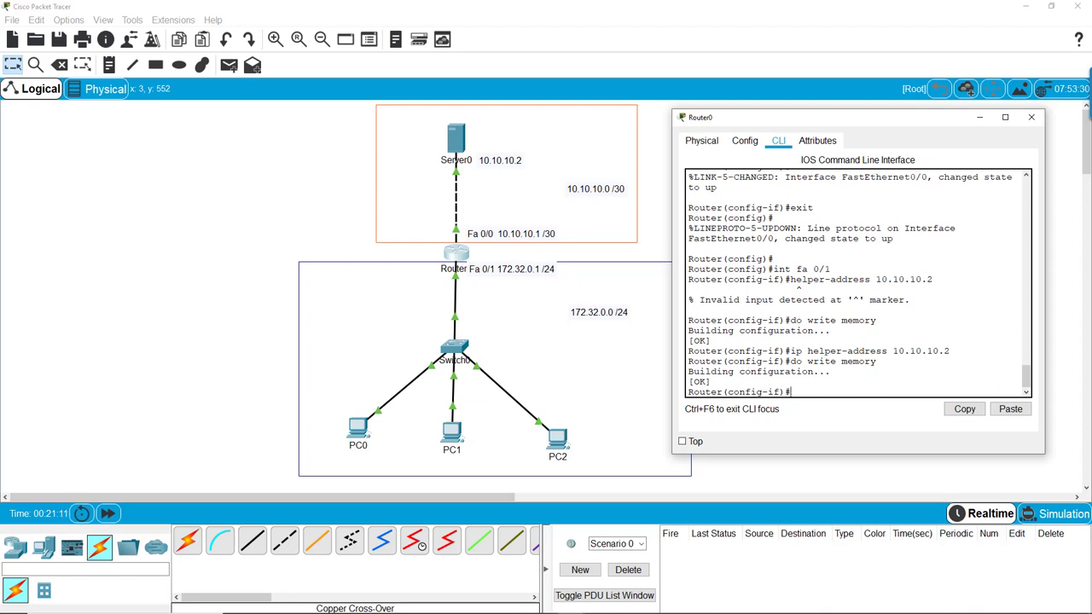
{"action": "mouse_move", "coordinate": [988, 147]}
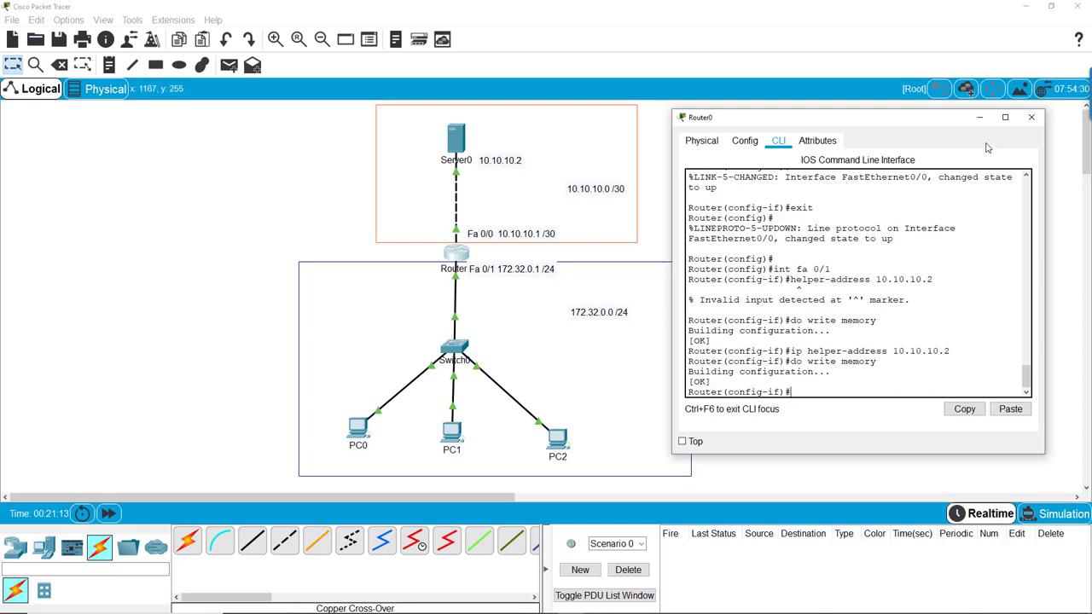
{"action": "left_click", "coordinate": [1030, 116]}
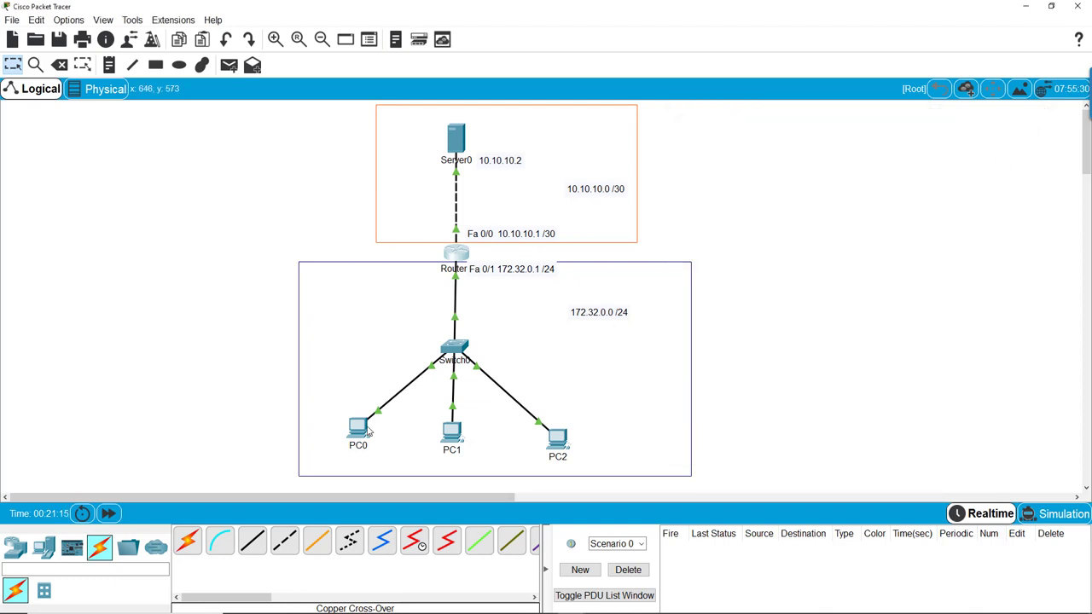
{"action": "mouse_move", "coordinate": [358, 430]}
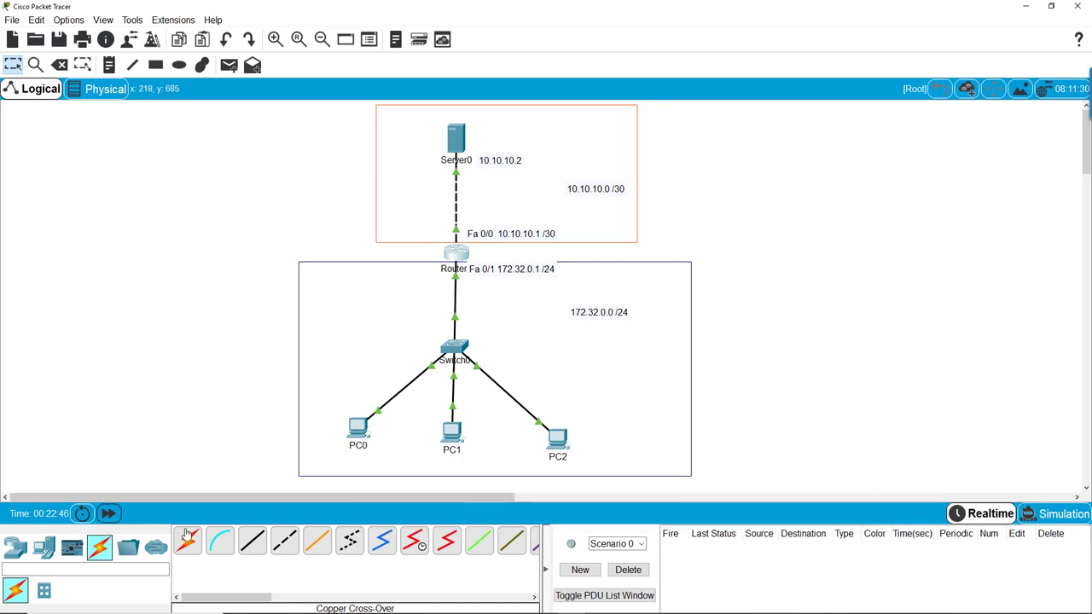
Set PC1 to DHCP, receiving 172.32.0.11, then open PC2's IP configuration for DHCP.
{"action": "double_click", "coordinate": [450, 429]}
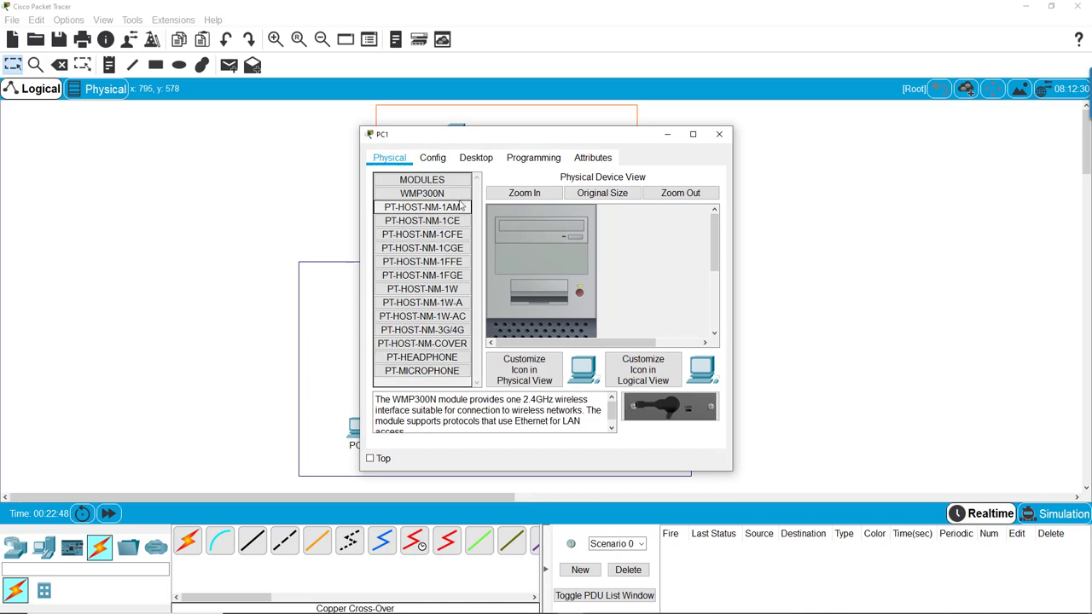
{"action": "left_click", "coordinate": [476, 157]}
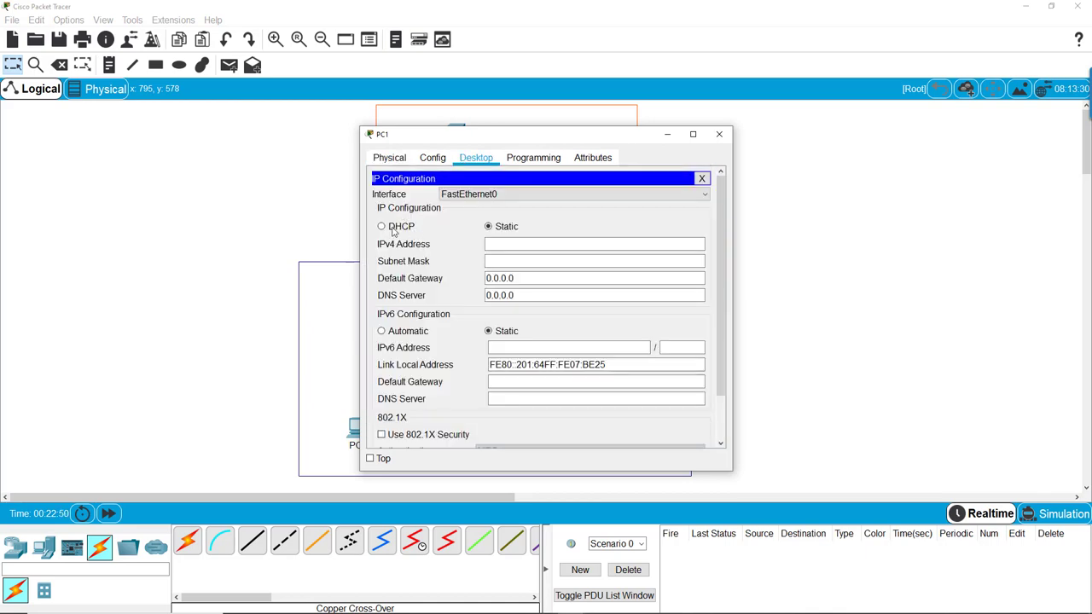
{"action": "left_click", "coordinate": [382, 225]}
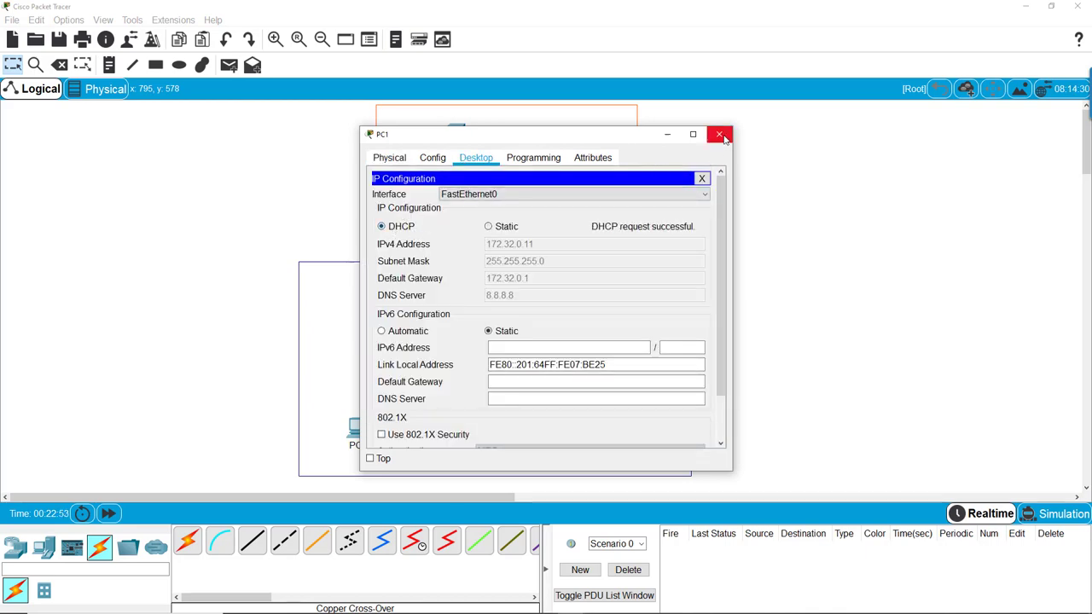
{"action": "left_click", "coordinate": [719, 133]}
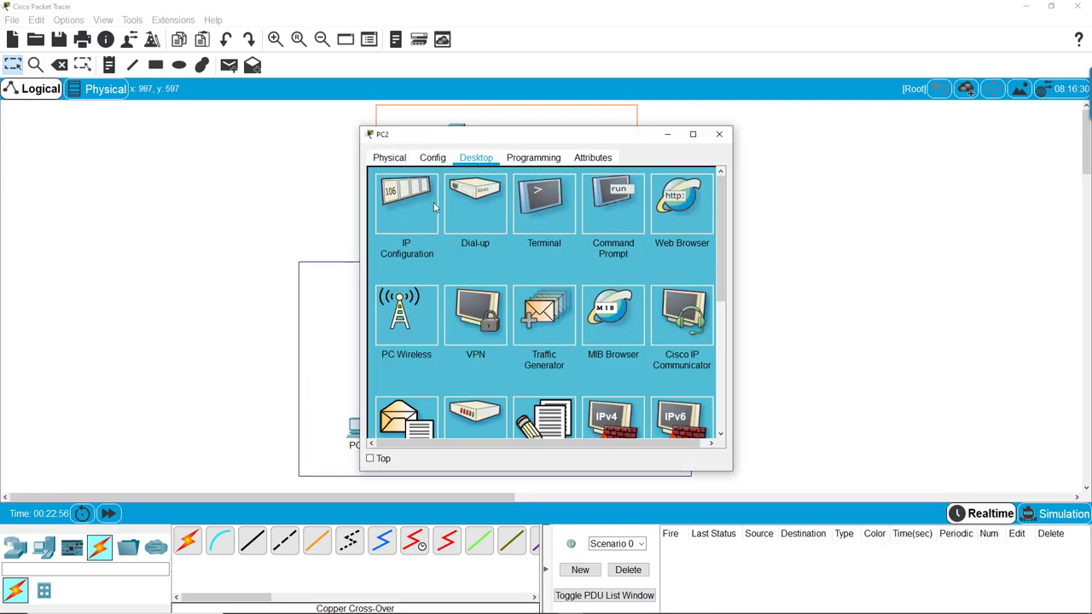
{"action": "left_click", "coordinate": [406, 201]}
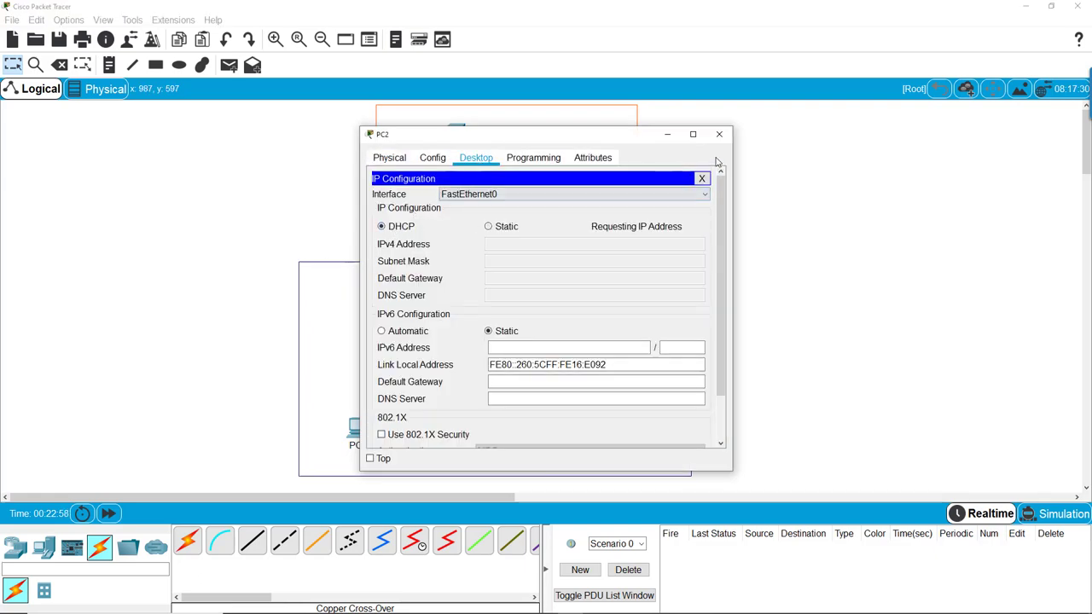